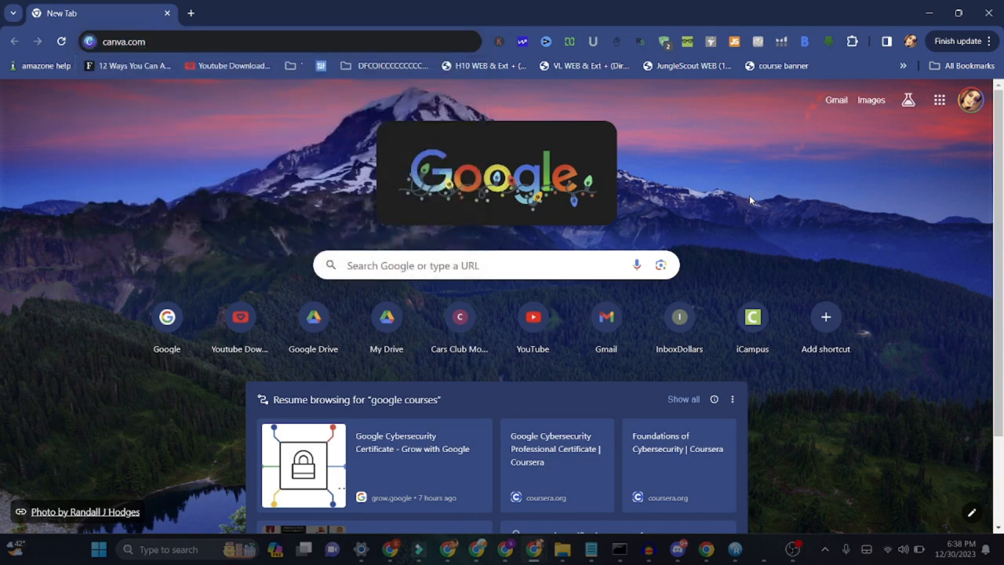
{"action": "mouse_move", "coordinate": [187, 77]}
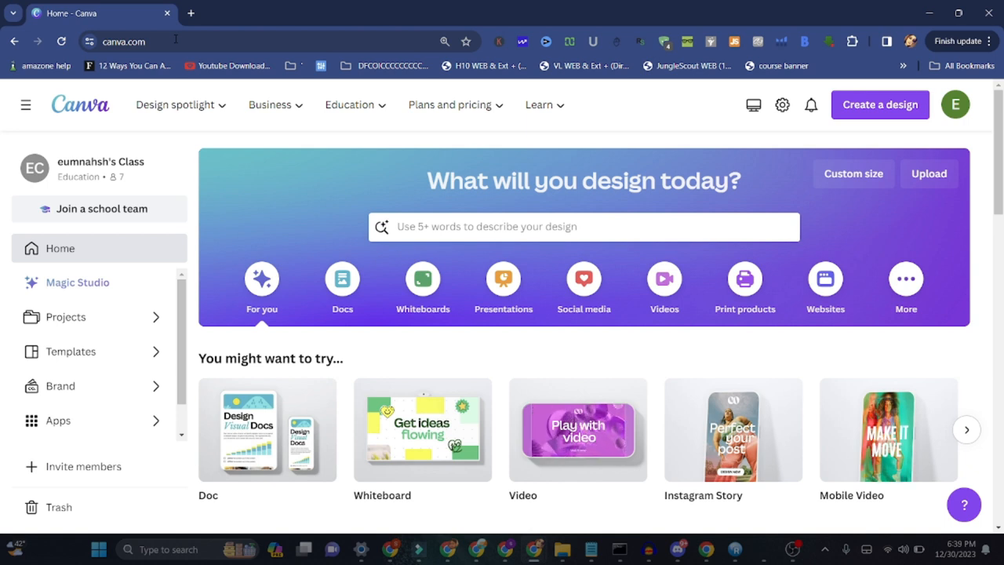
Briefly expand and collapse the Business menu on the Canva home page.
{"action": "left_click", "coordinate": [270, 103]}
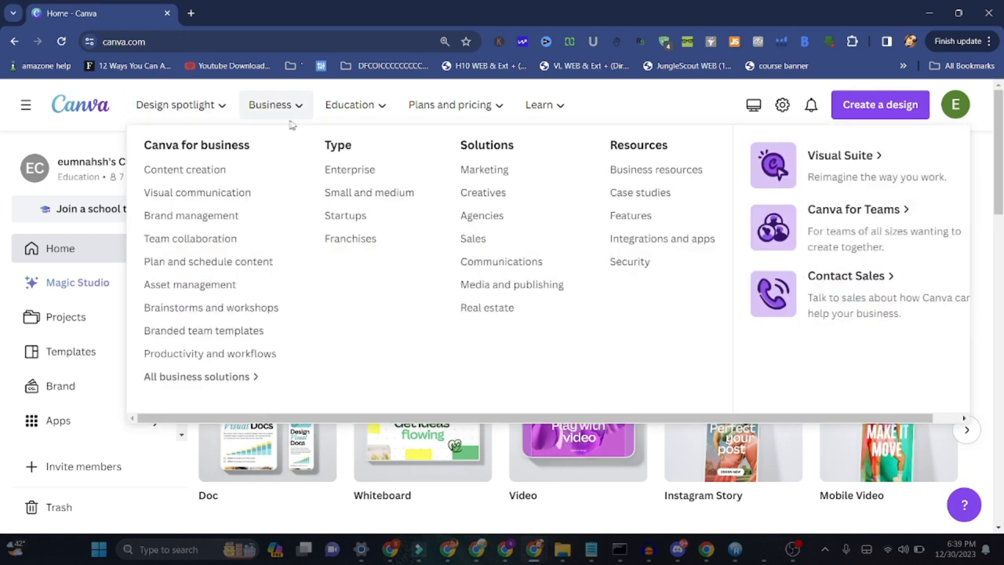
{"action": "left_click", "coordinate": [270, 104]}
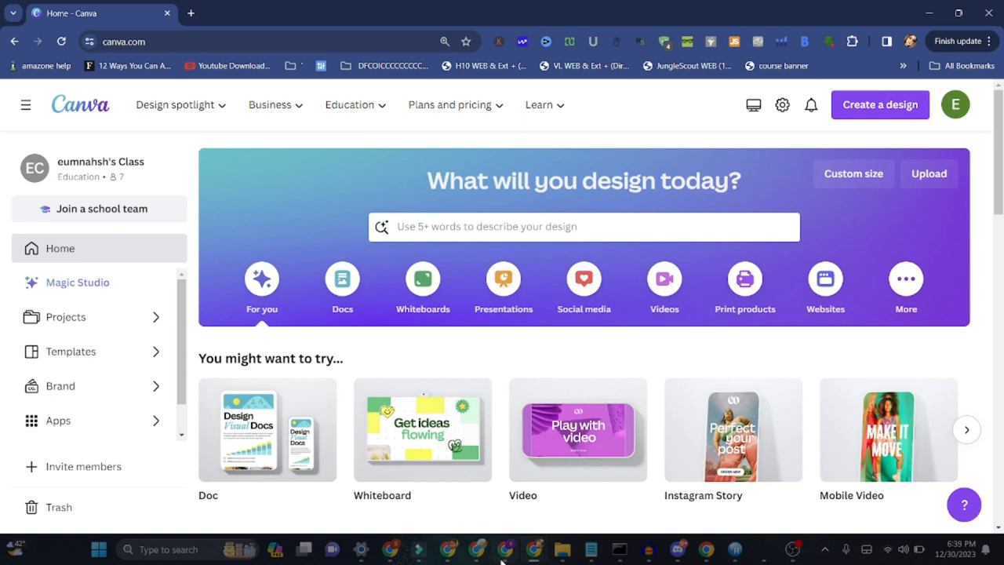
Search 'pic' and open the White Elegant Minimalistic template with the man in glasses.
{"action": "left_click", "coordinate": [584, 226]}
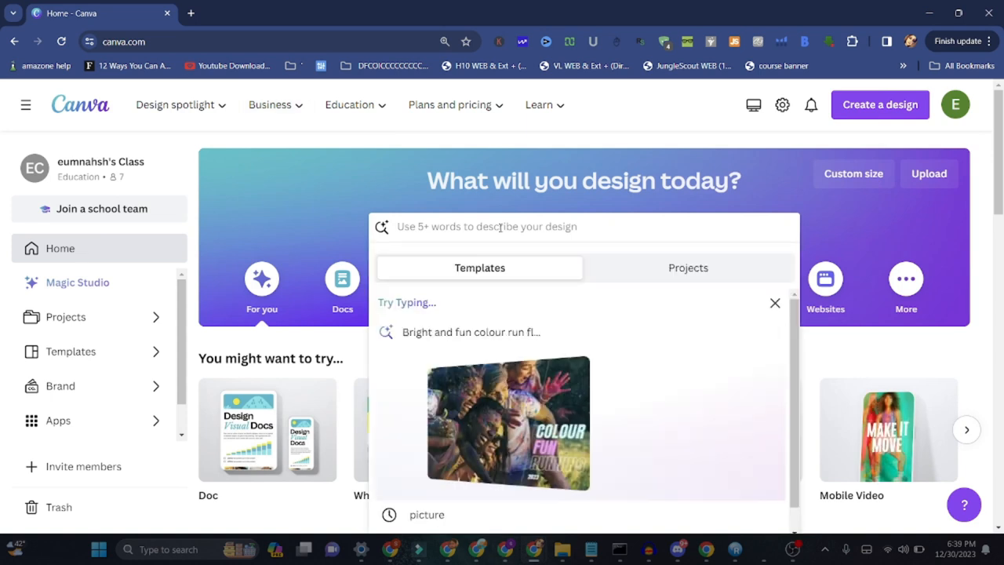
{"action": "type", "text": "p"}
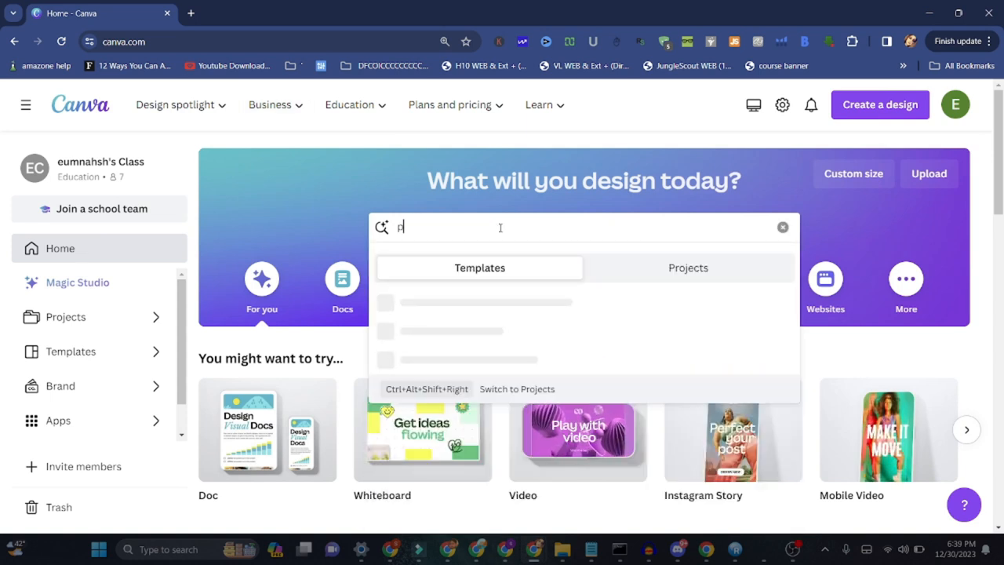
{"action": "type", "text": "icture"}
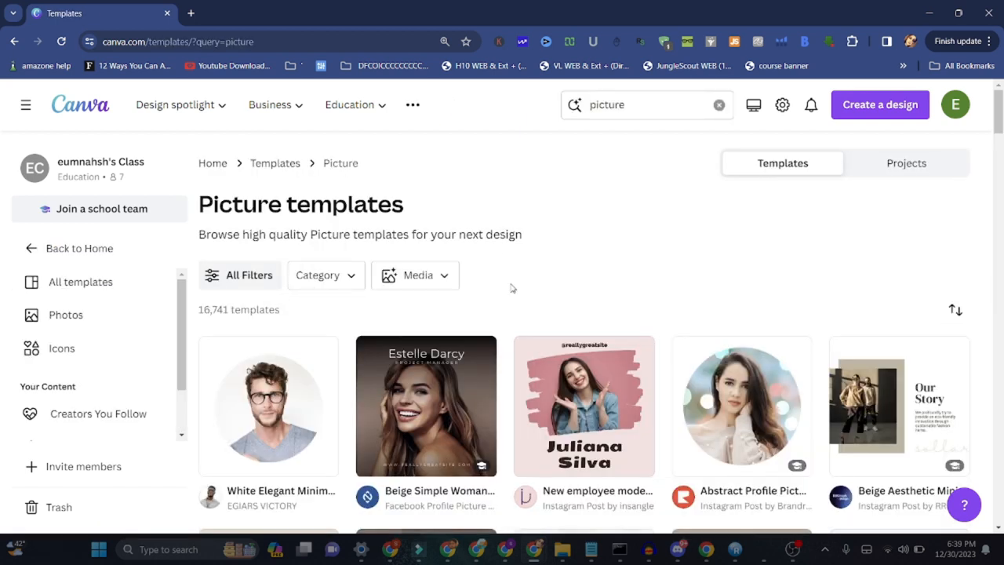
{"action": "left_click", "coordinate": [269, 405]}
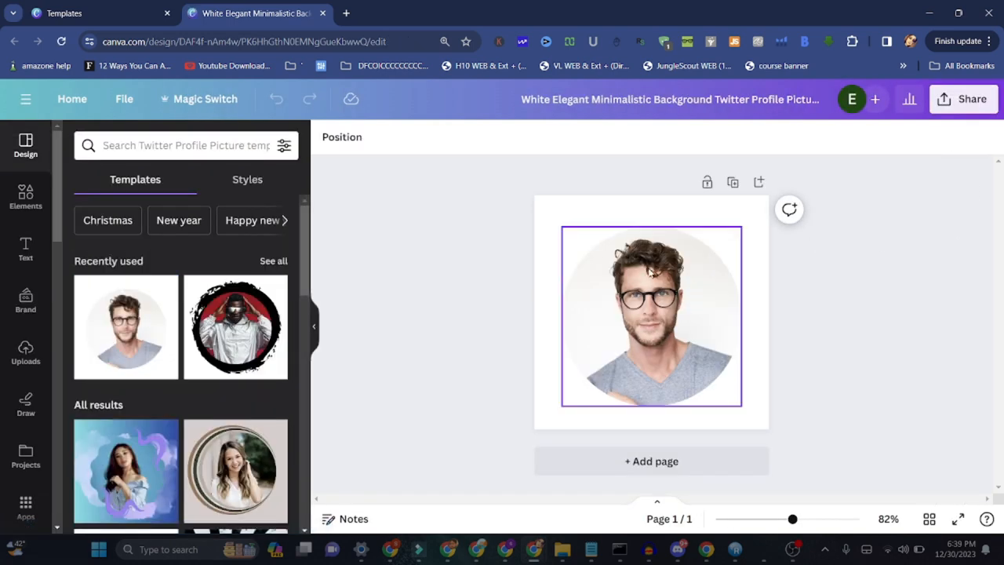
Delete the portrait frame and add the boy-in-headphones photo sized across the page width.
{"action": "left_click", "coordinate": [675, 191]}
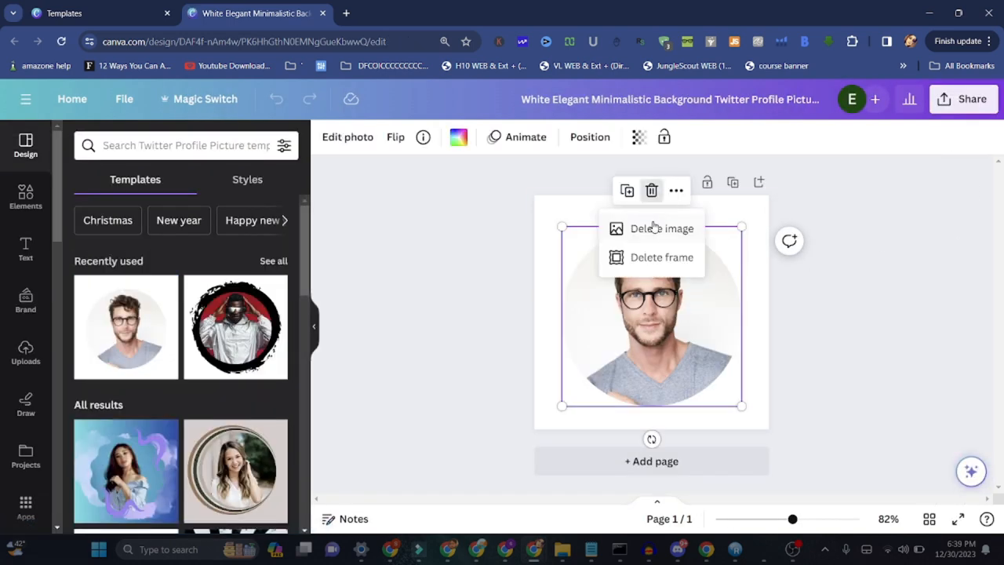
{"action": "left_click", "coordinate": [661, 229]}
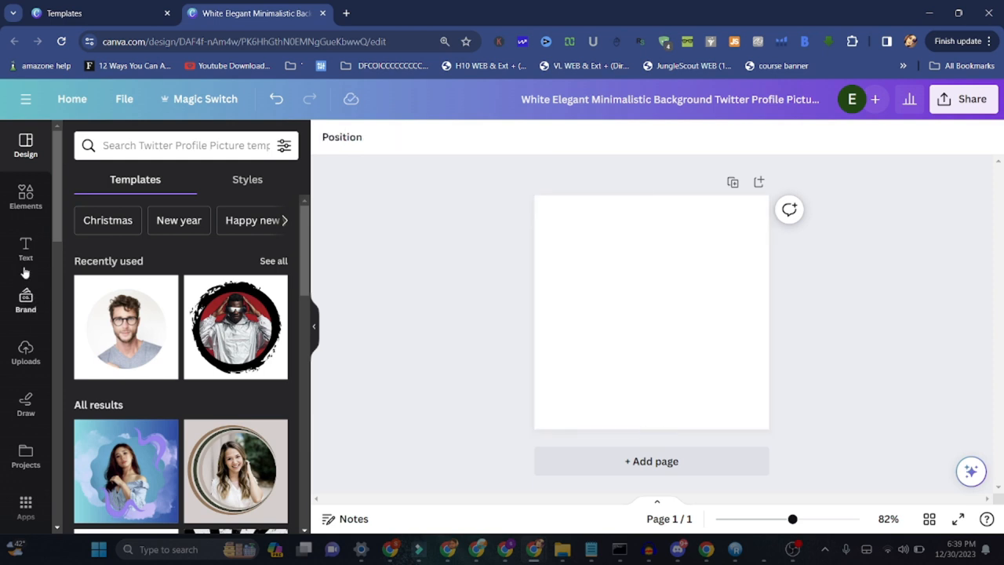
{"action": "left_click", "coordinate": [25, 196]}
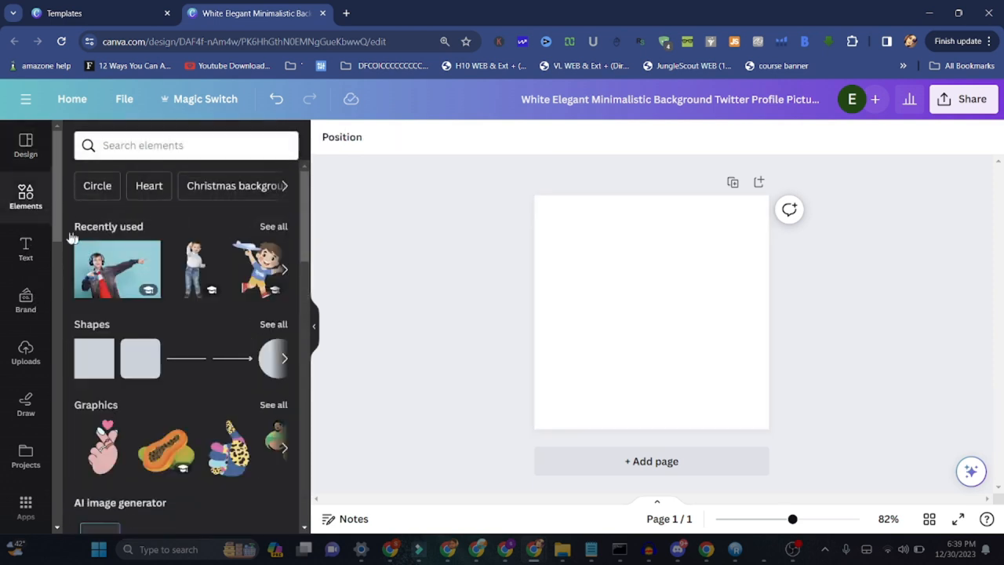
{"action": "mouse_move", "coordinate": [116, 269]}
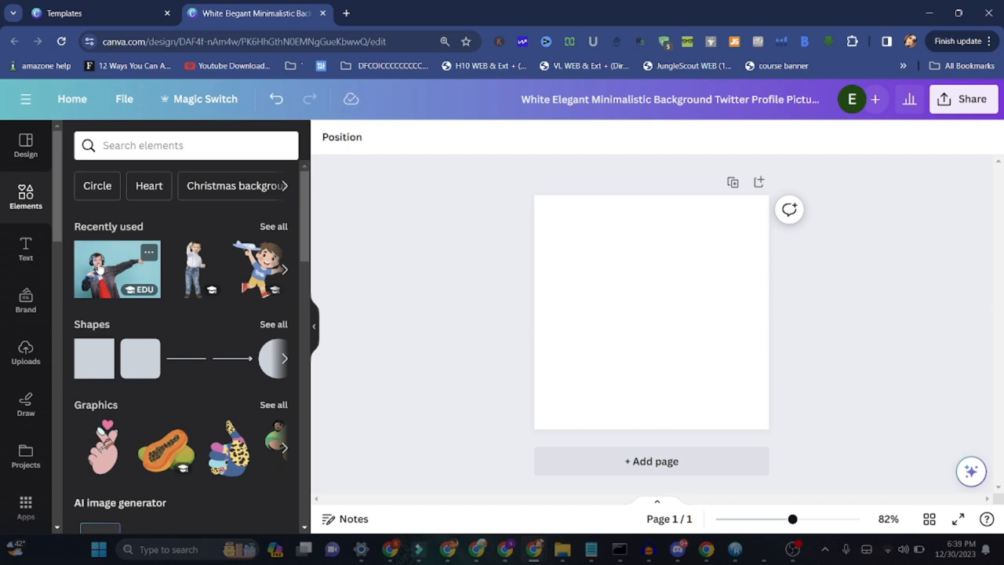
{"action": "left_click", "coordinate": [116, 269]}
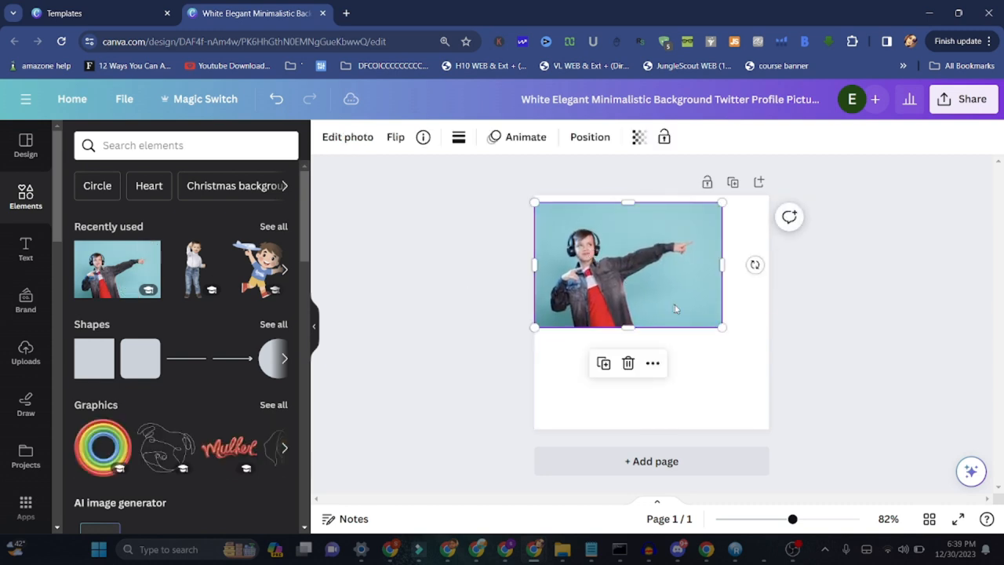
{"action": "left_click_drag", "start_coordinate": [722, 328], "coordinate": [725, 331]}
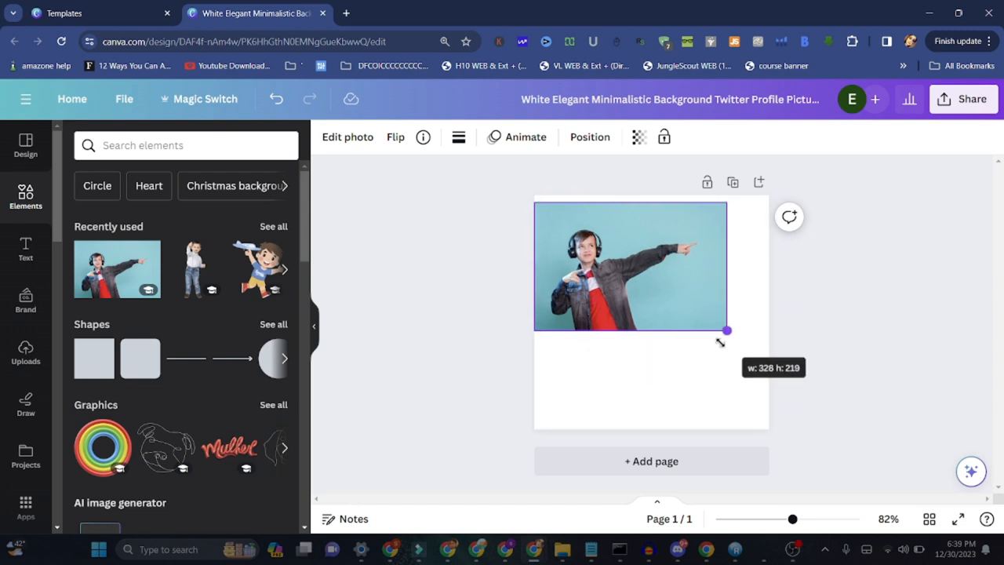
{"action": "left_click_drag", "start_coordinate": [724, 329], "coordinate": [769, 358]}
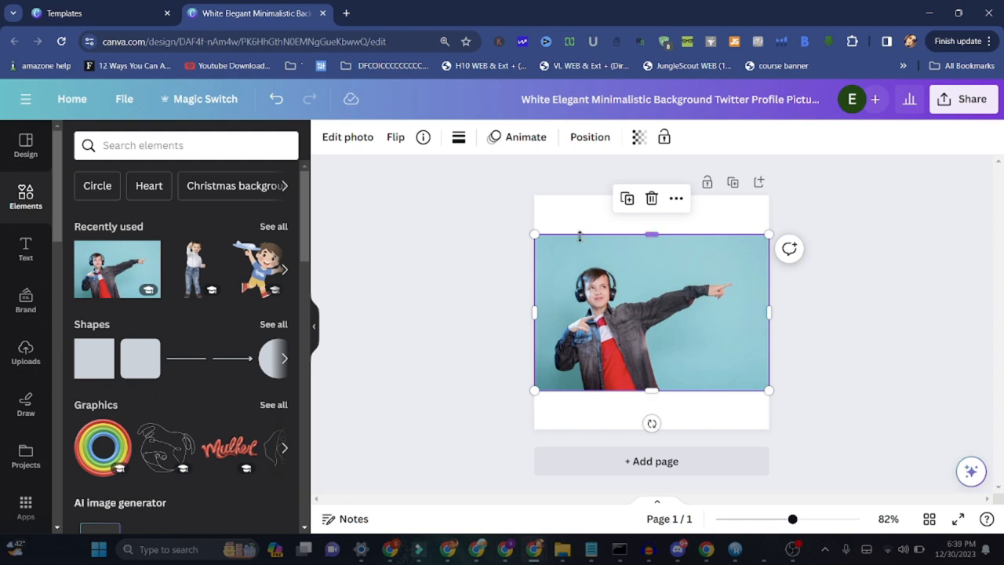
Remove the boy photo's blue background with BG Remover, then restore it and readjust the photo.
{"action": "left_click", "coordinate": [524, 136]}
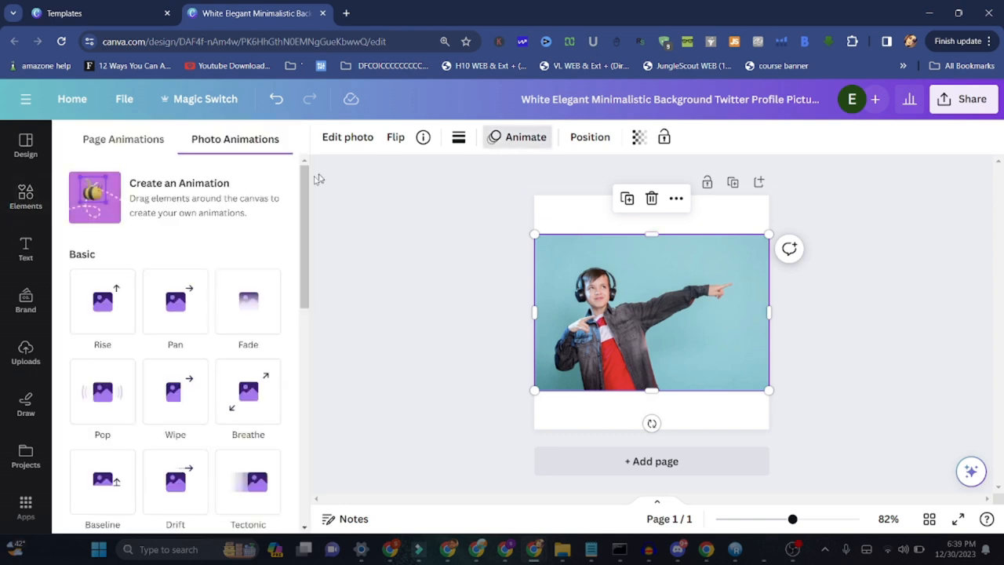
{"action": "left_click", "coordinate": [348, 136]}
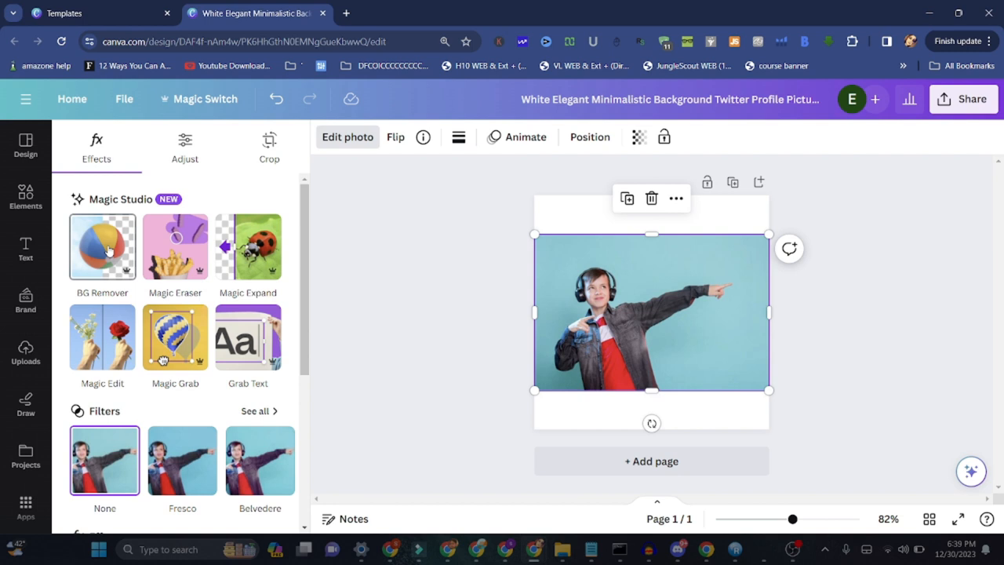
{"action": "left_click", "coordinate": [102, 244]}
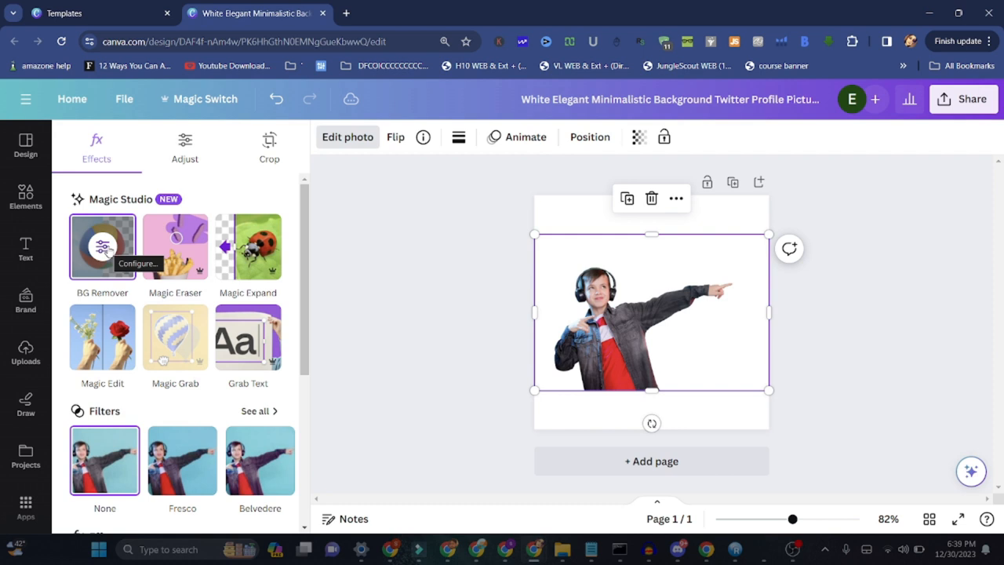
{"action": "mouse_move", "coordinate": [320, 126]}
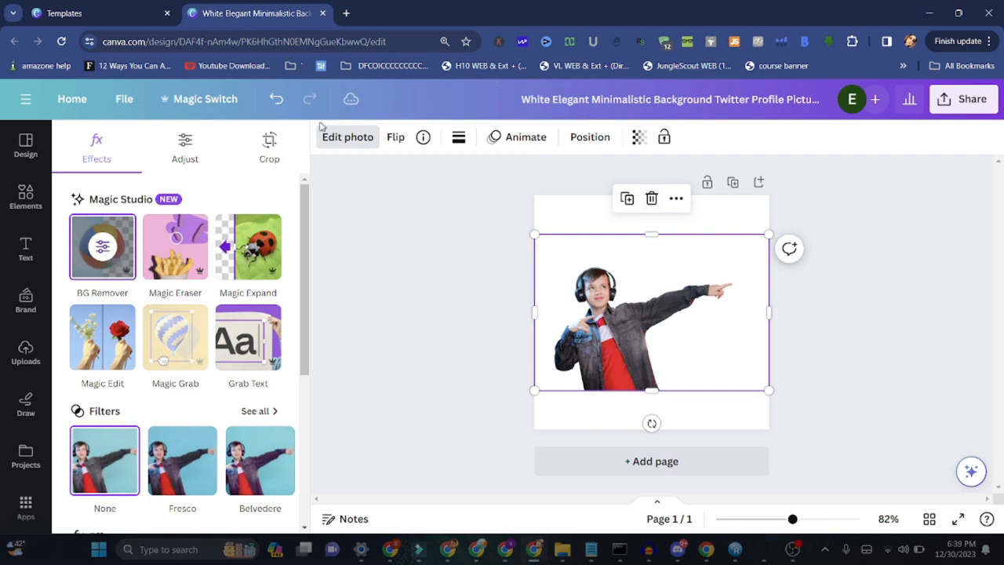
{"action": "left_click", "coordinate": [102, 246]}
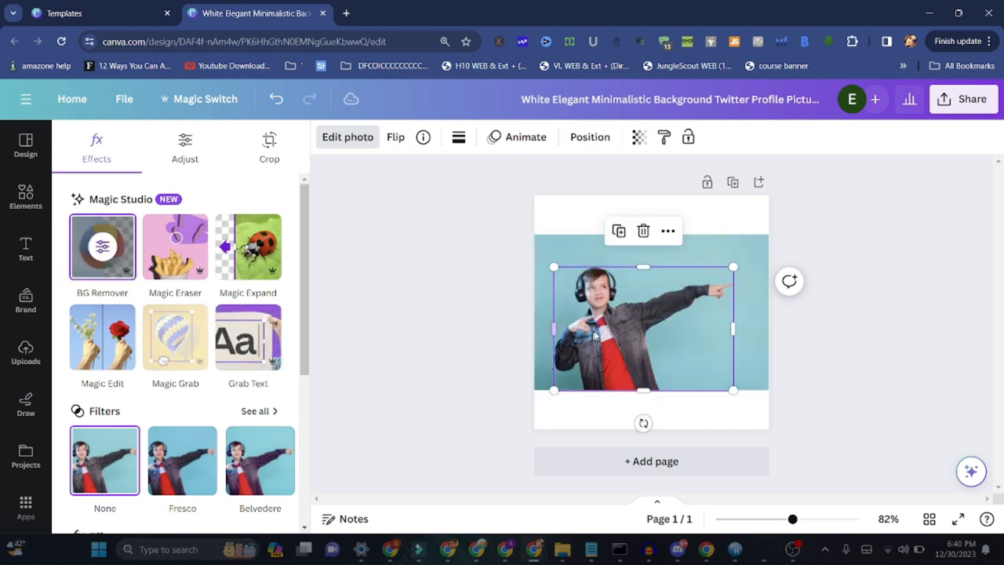
{"action": "left_click_drag", "start_coordinate": [643, 329], "coordinate": [677, 369]}
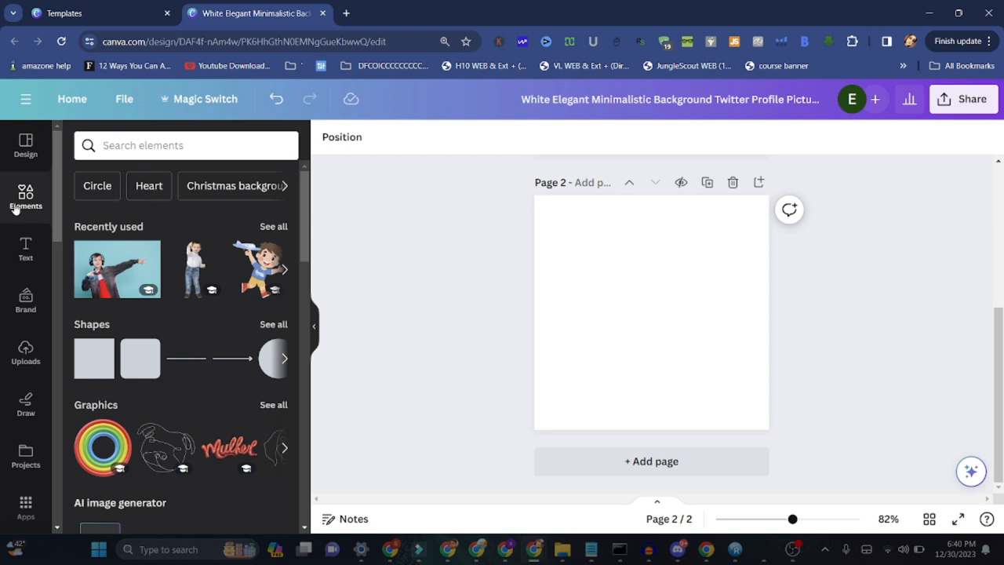
Search Elements for 'coffecup' (after discarding 'flow') and browse the Photos results.
{"action": "left_click", "coordinate": [185, 144]}
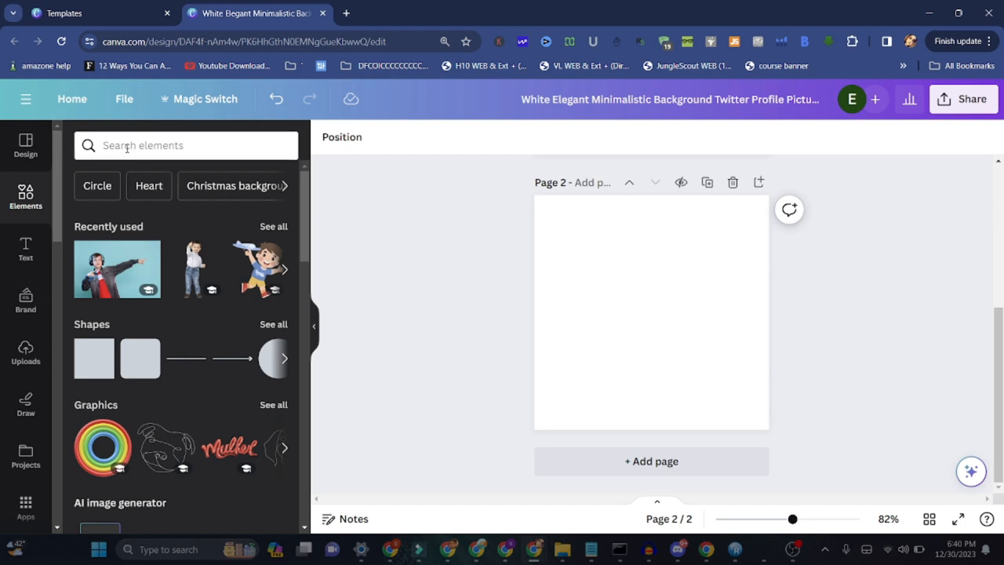
{"action": "type", "text": "flow"}
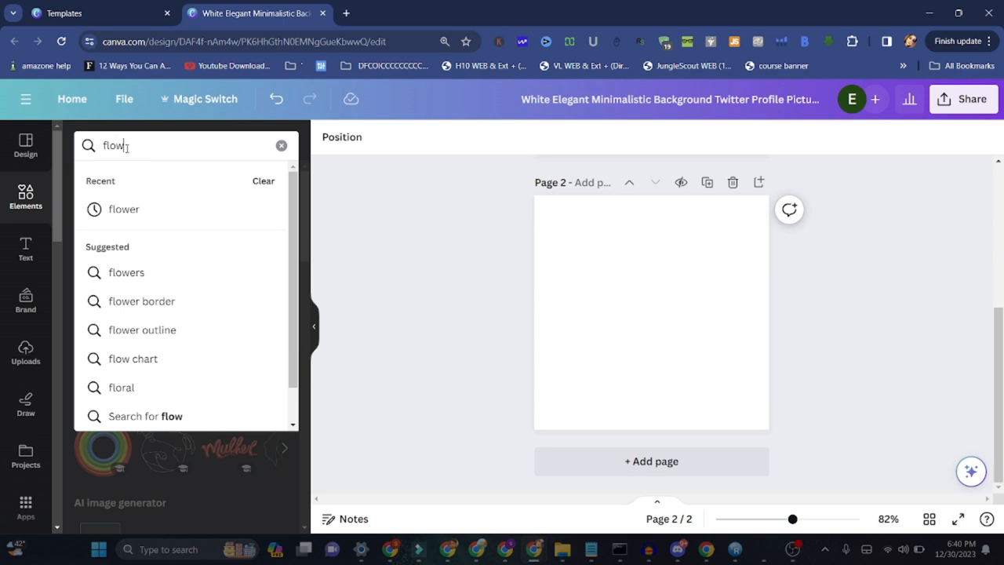
{"action": "left_click", "coordinate": [280, 144]}
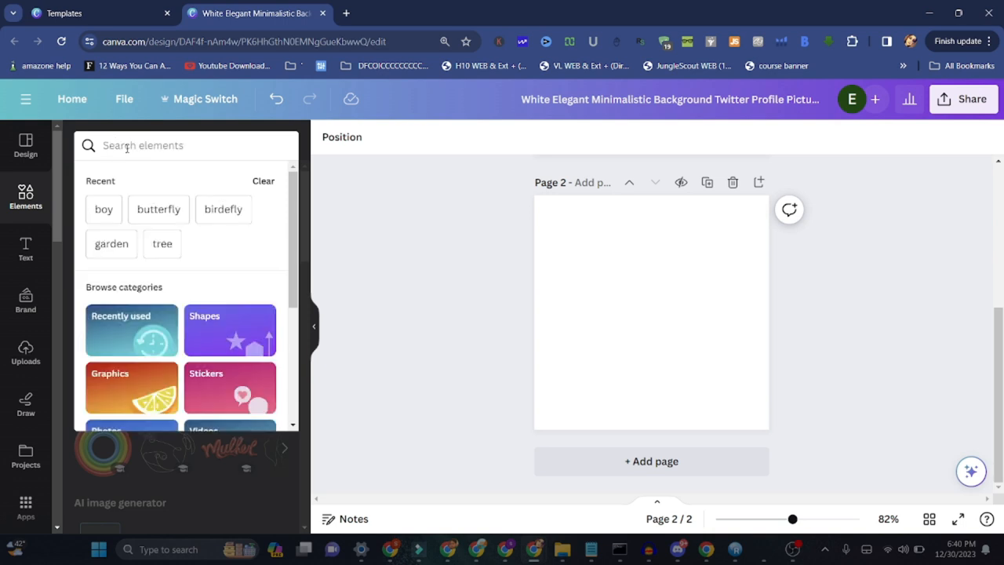
{"action": "type", "text": "coffecup"}
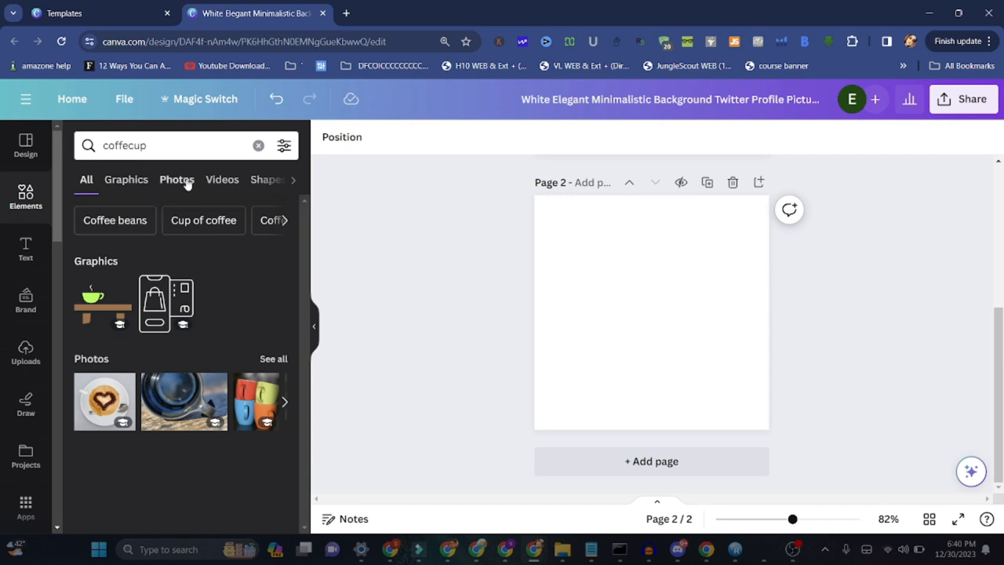
{"action": "left_click", "coordinate": [176, 179]}
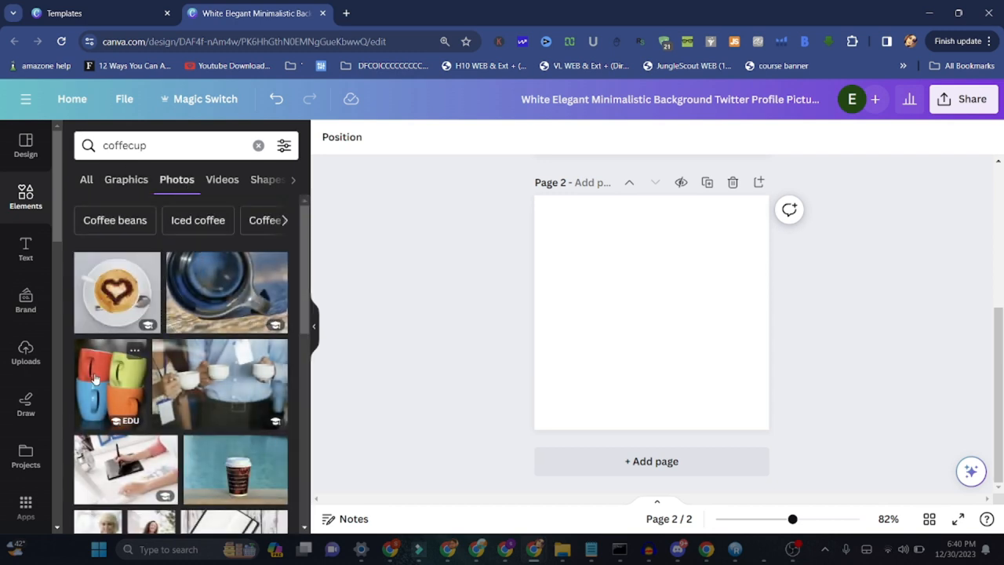
{"action": "left_click", "coordinate": [110, 383]}
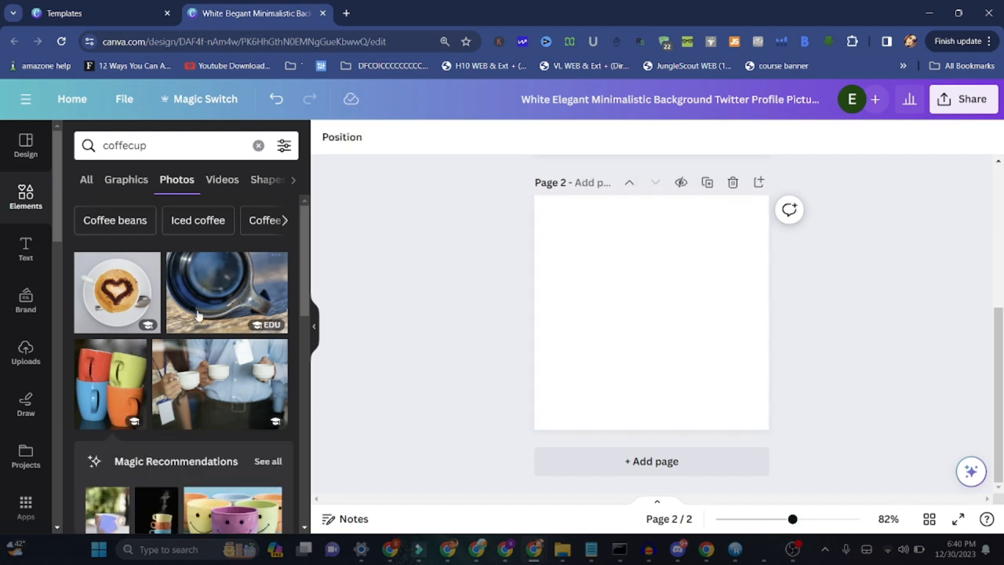
{"action": "scroll", "scroll_direction": "down", "scroll_amount": 3}
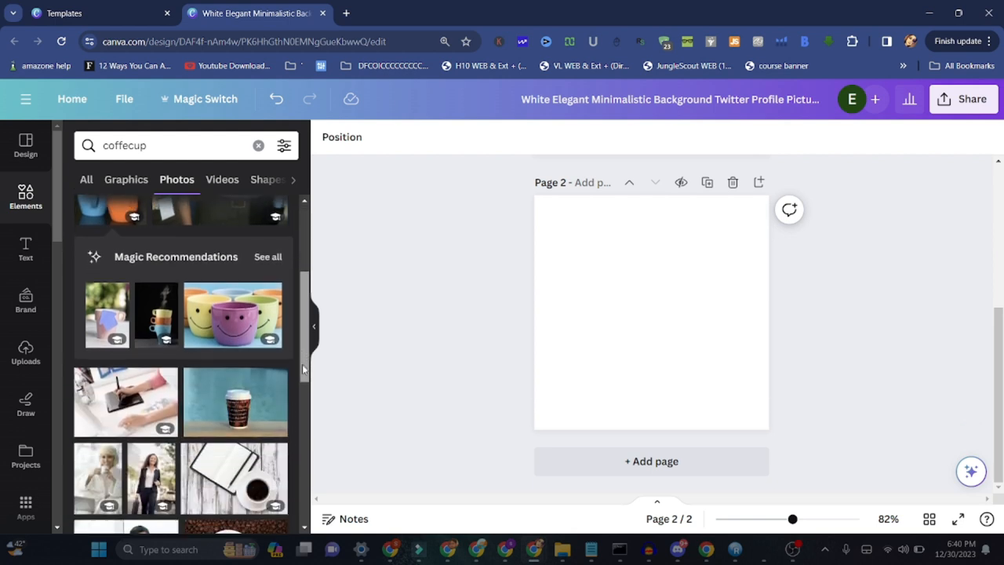
Place the takeaway coffee cup photo near the top of page 2, enlarged across its width.
{"action": "left_click", "coordinate": [235, 402]}
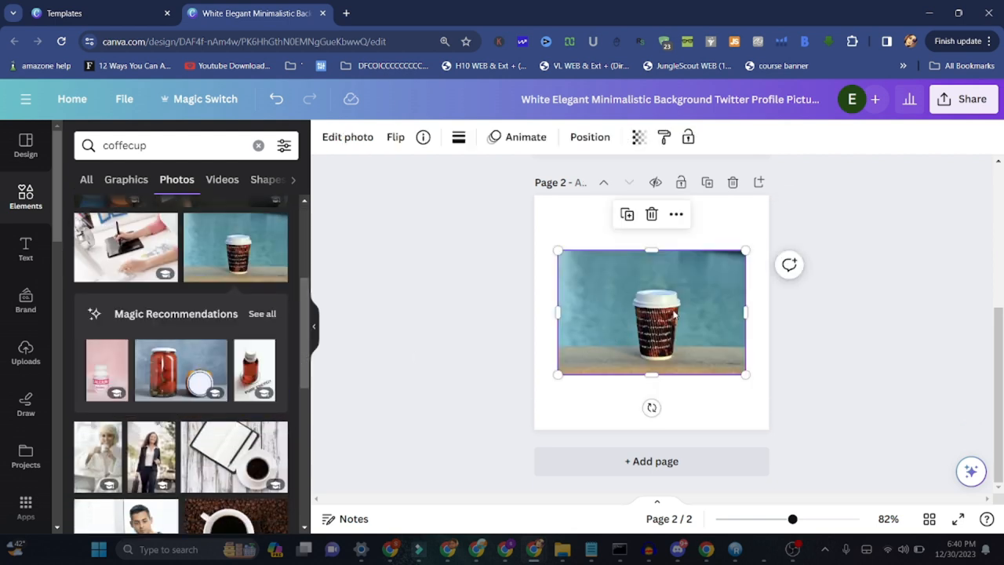
{"action": "left_click_drag", "start_coordinate": [651, 312], "coordinate": [627, 253]}
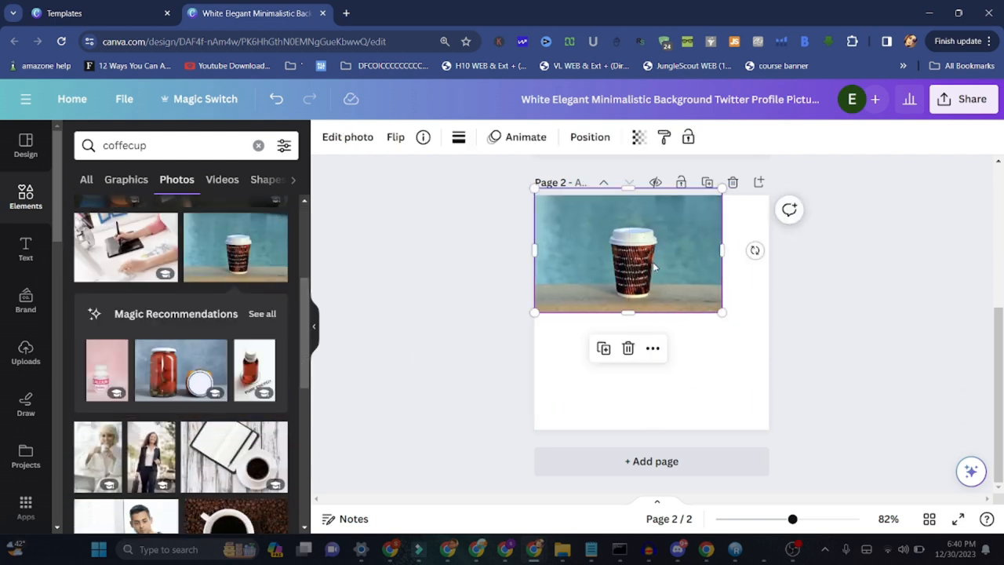
{"action": "left_click_drag", "start_coordinate": [722, 312], "coordinate": [753, 333]}
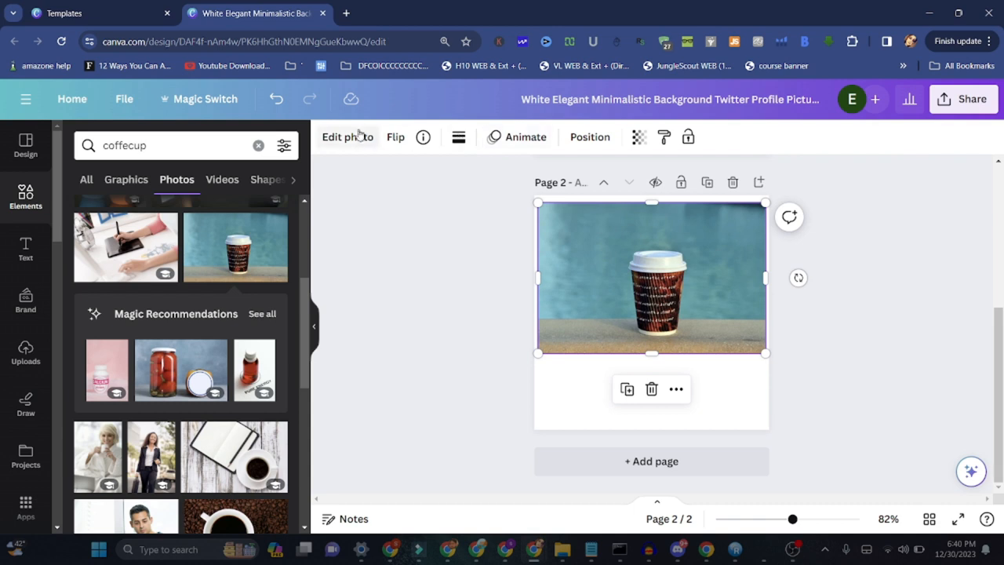
Cut the cup out of its blue background with Magic Grab.
{"action": "left_click", "coordinate": [348, 136]}
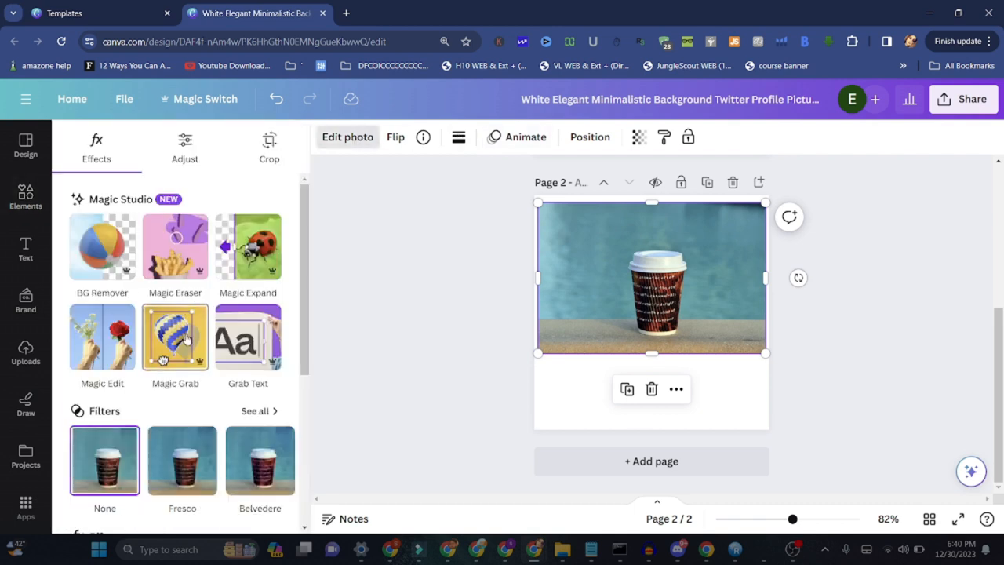
{"action": "left_click", "coordinate": [176, 335]}
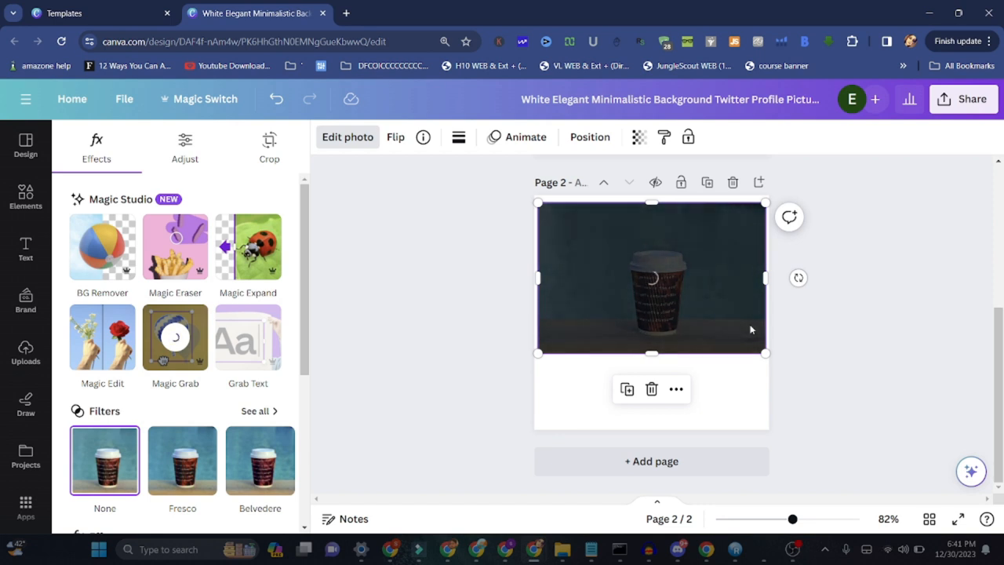
{"action": "left_click", "coordinate": [102, 245]}
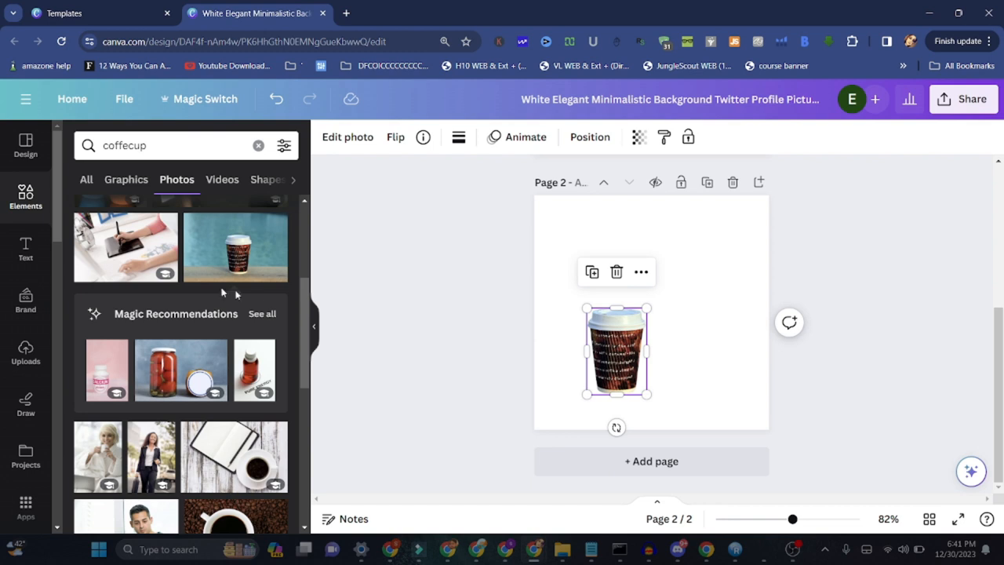
Search photos for 'back coffe shop' backgrounds and browse the results.
{"action": "left_click", "coordinate": [157, 144]}
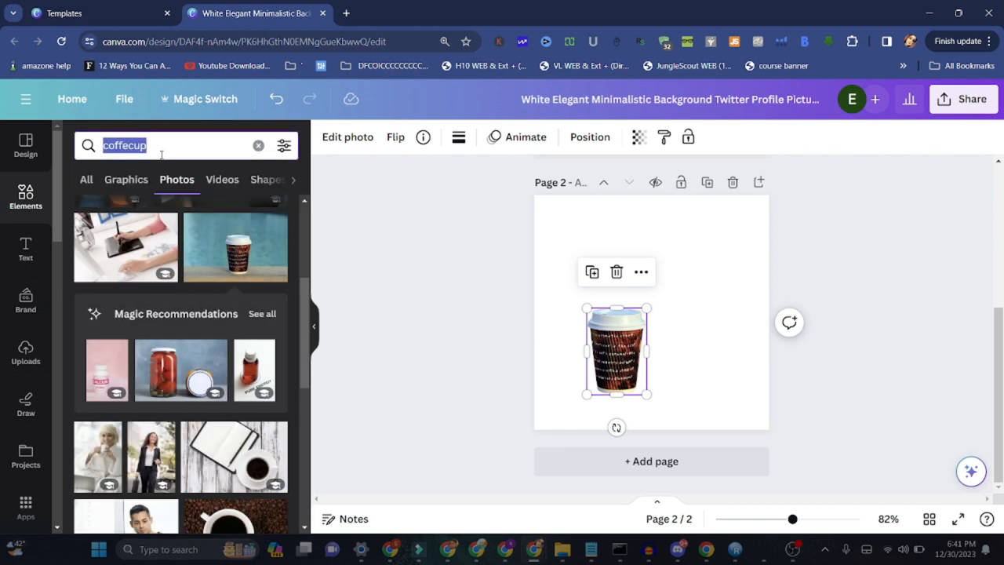
{"action": "type", "text": "back ground of"}
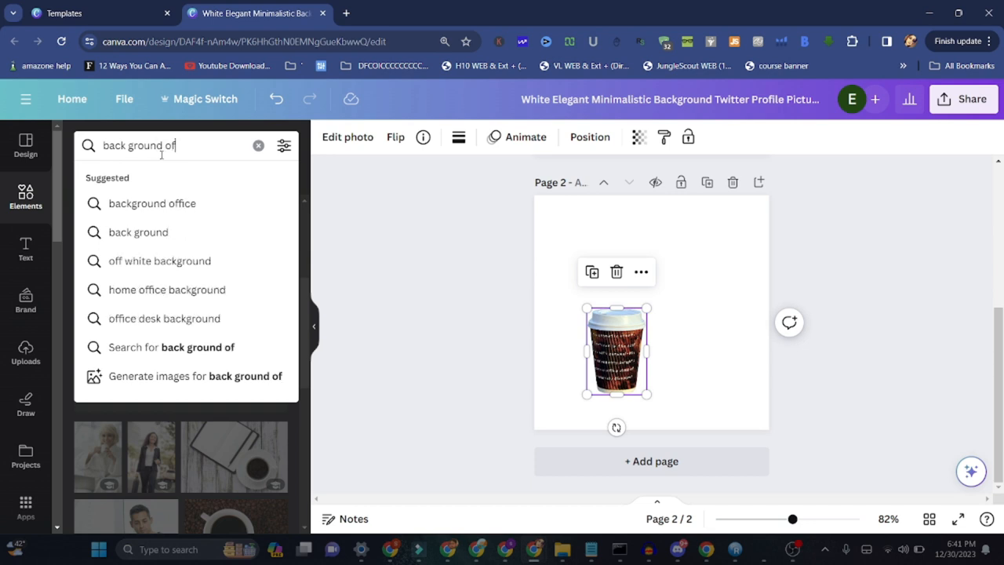
{"action": "type", "text": "coffe"}
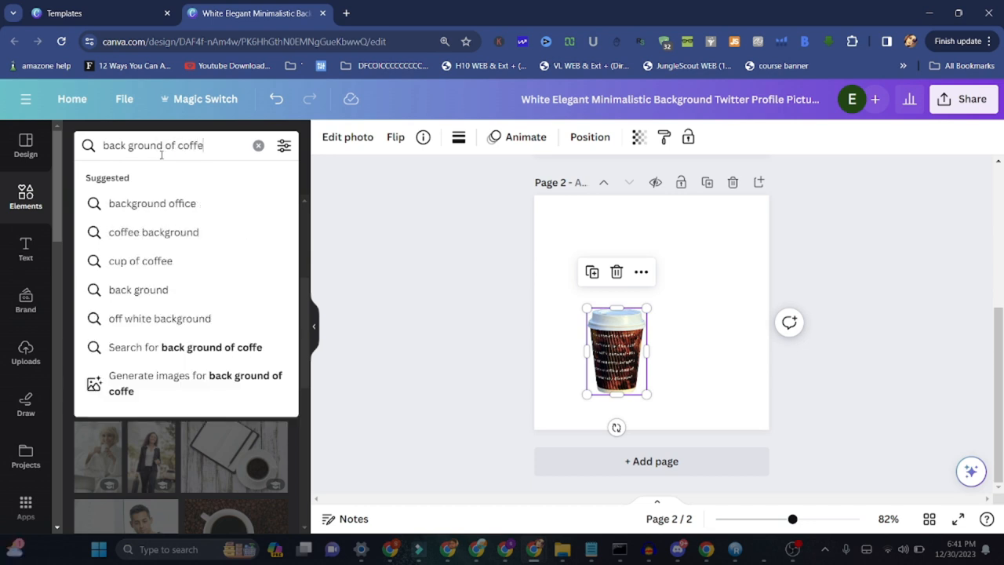
{"action": "type", "text": "shop"}
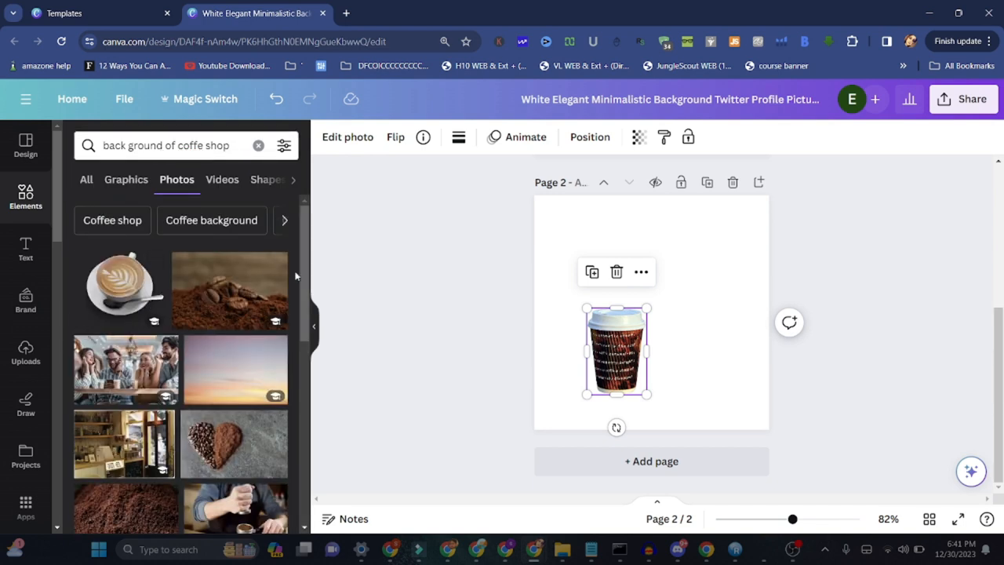
{"action": "scroll", "scroll_direction": "down", "scroll_amount": 3}
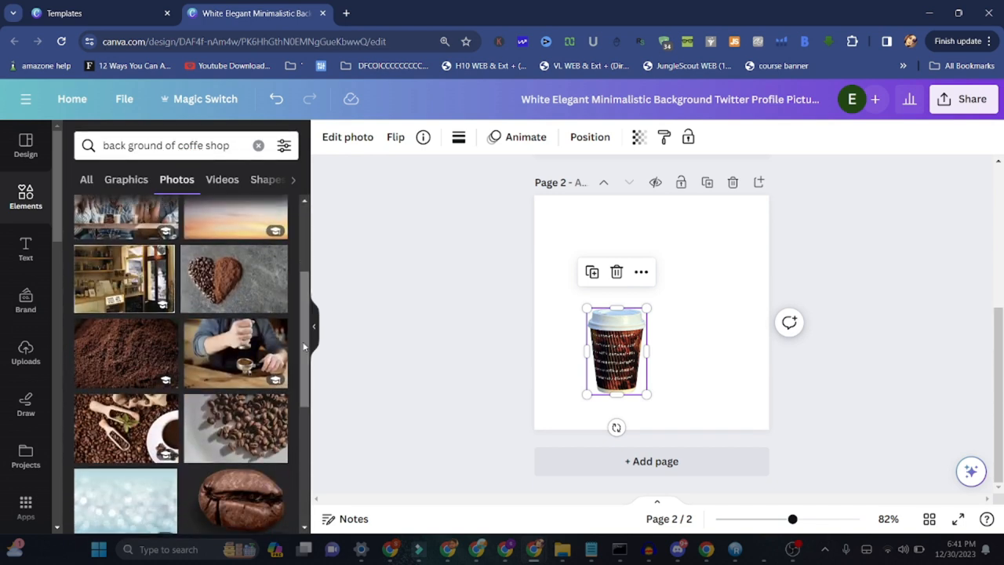
{"action": "mouse_move", "coordinate": [232, 297]}
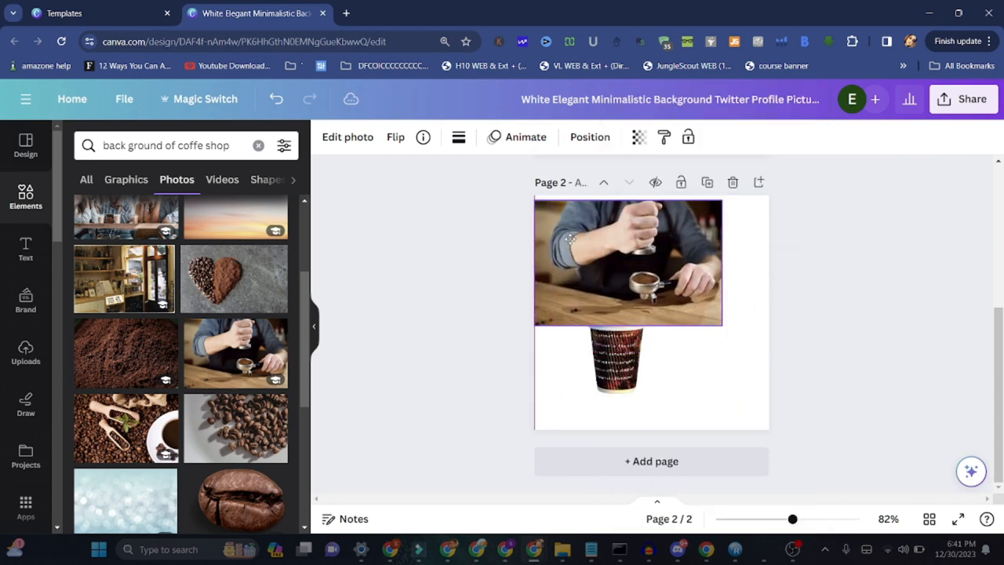
Enlarge the barista photo and set it as page 2's background behind the cut-out cup.
{"action": "left_click_drag", "start_coordinate": [721, 325], "coordinate": [775, 354]}
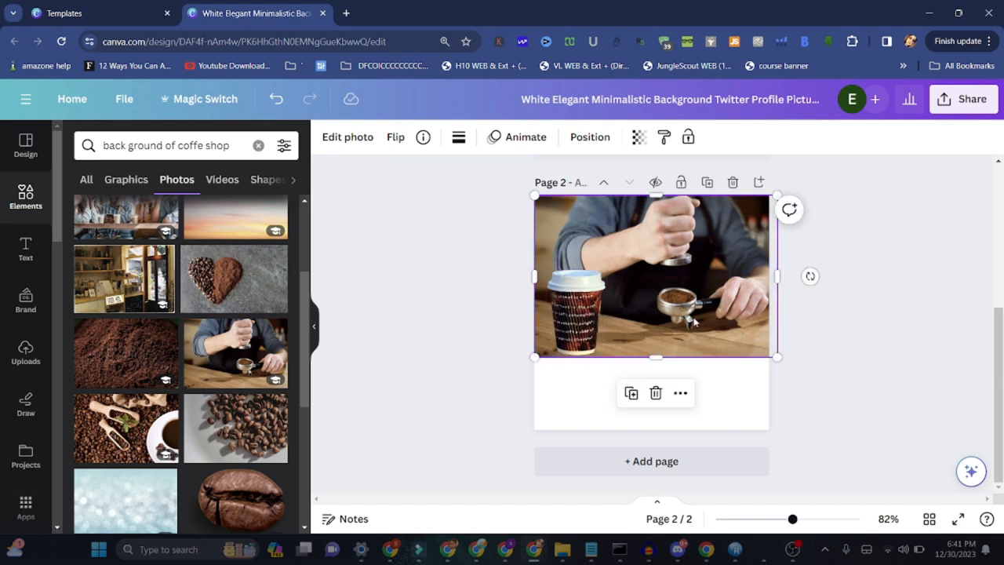
{"action": "left_click", "coordinate": [590, 137]}
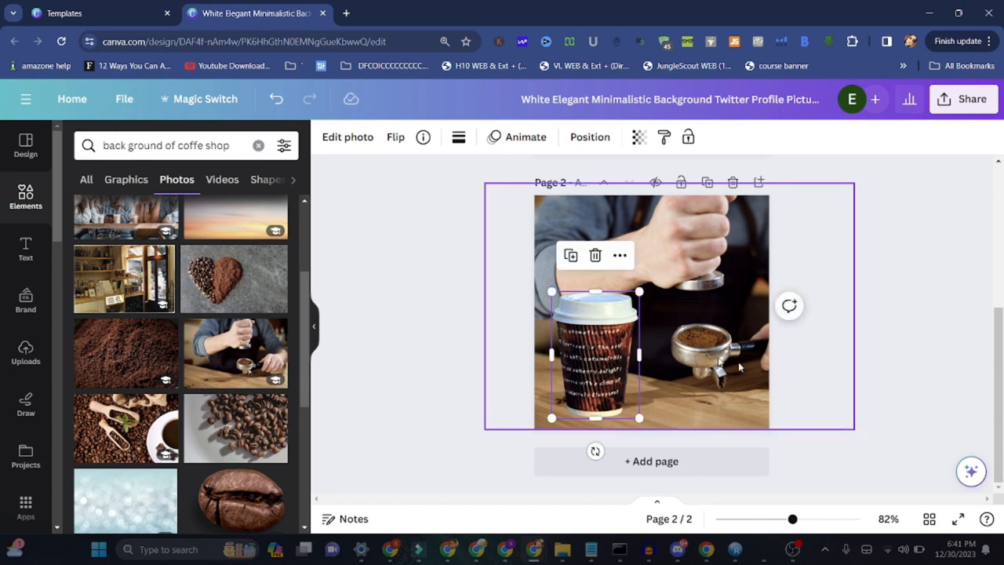
{"action": "right_click", "coordinate": [718, 361]}
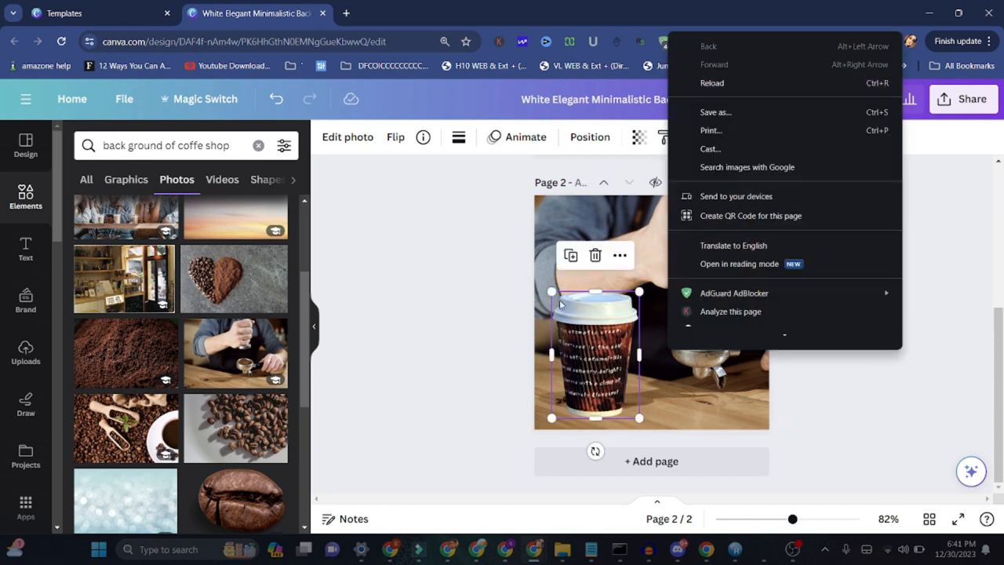
{"action": "right_click", "coordinate": [596, 314]}
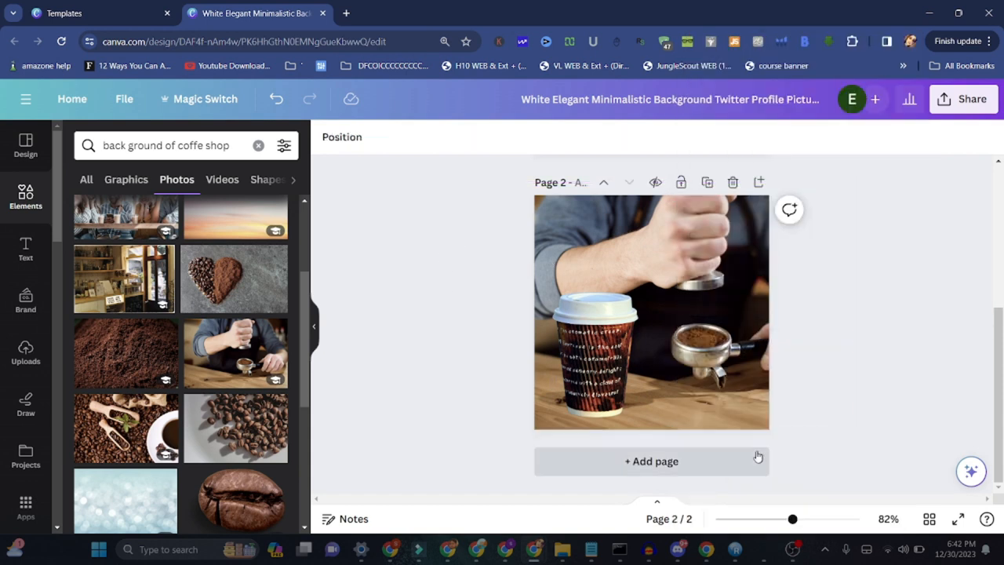
Add page 3 with the stacked coloured mugs photo resized to fit the page.
{"action": "left_click", "coordinate": [651, 462]}
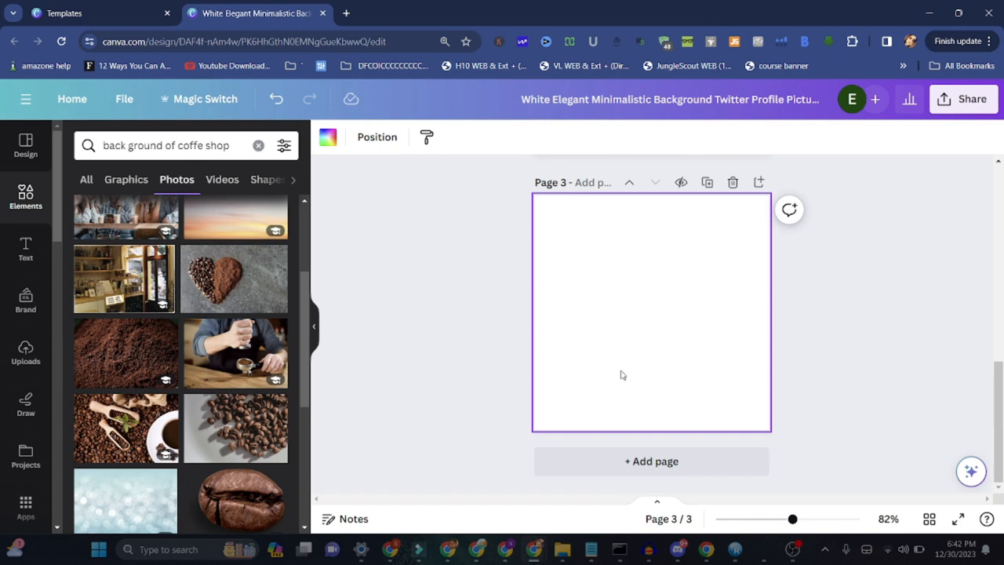
{"action": "mouse_move", "coordinate": [44, 219]}
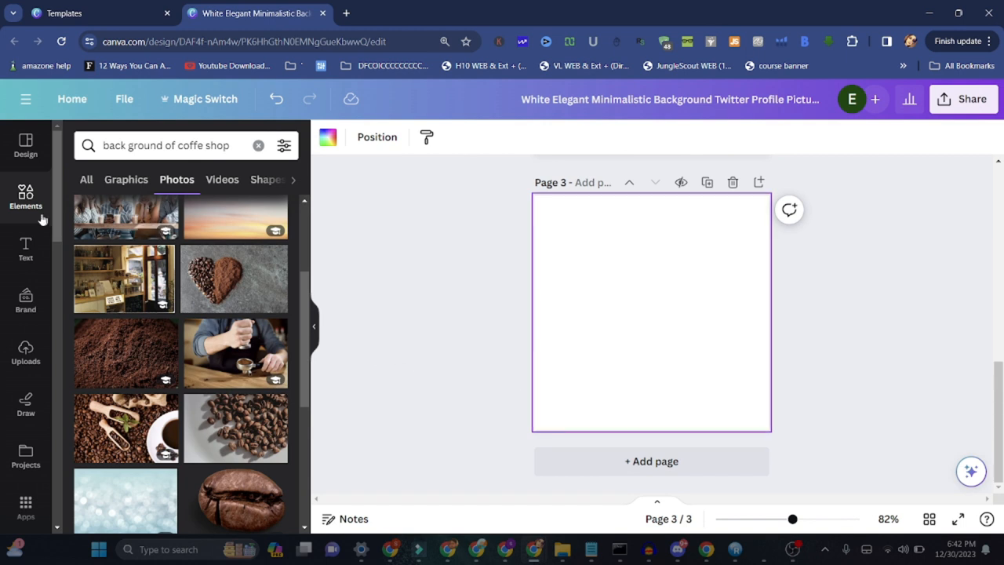
{"action": "mouse_move", "coordinate": [232, 273]}
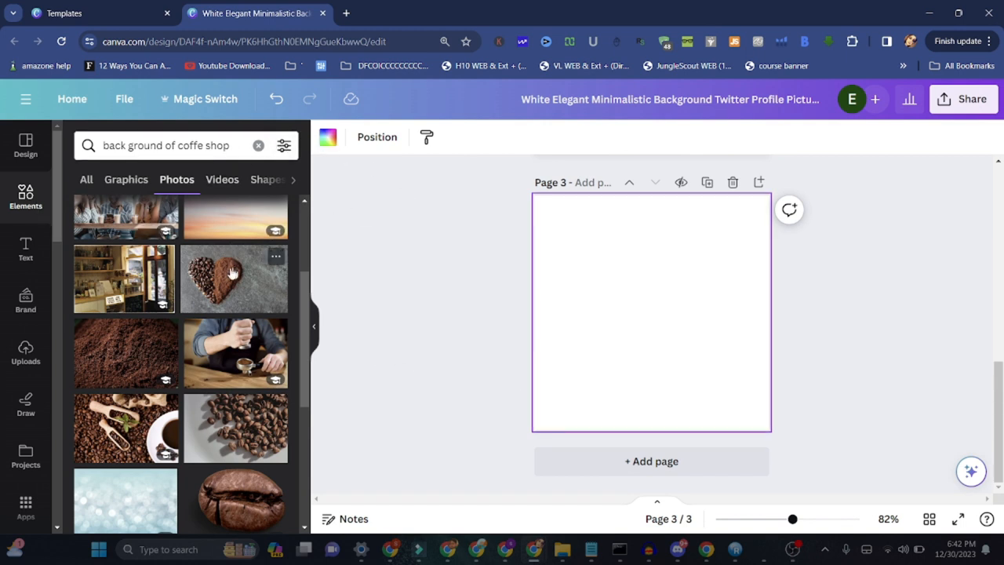
{"action": "left_click", "coordinate": [258, 144]}
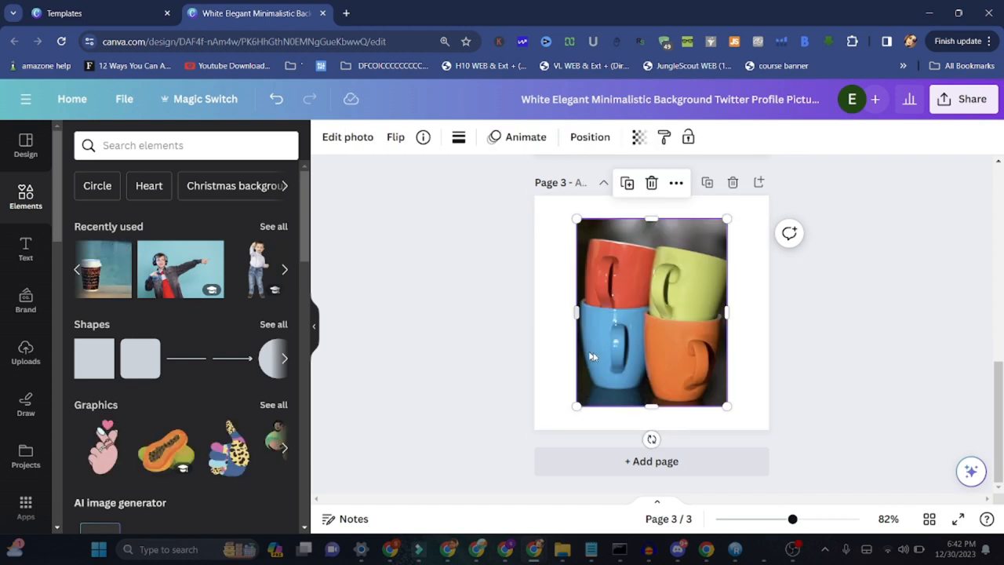
{"action": "left_click_drag", "start_coordinate": [725, 312], "coordinate": [720, 312]}
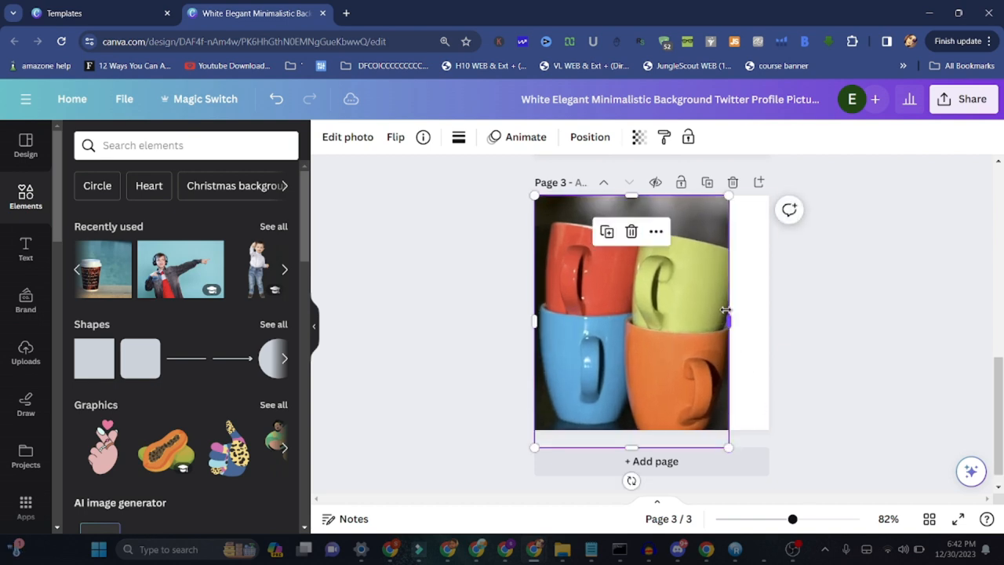
{"action": "left_click_drag", "start_coordinate": [725, 320], "coordinate": [712, 320]}
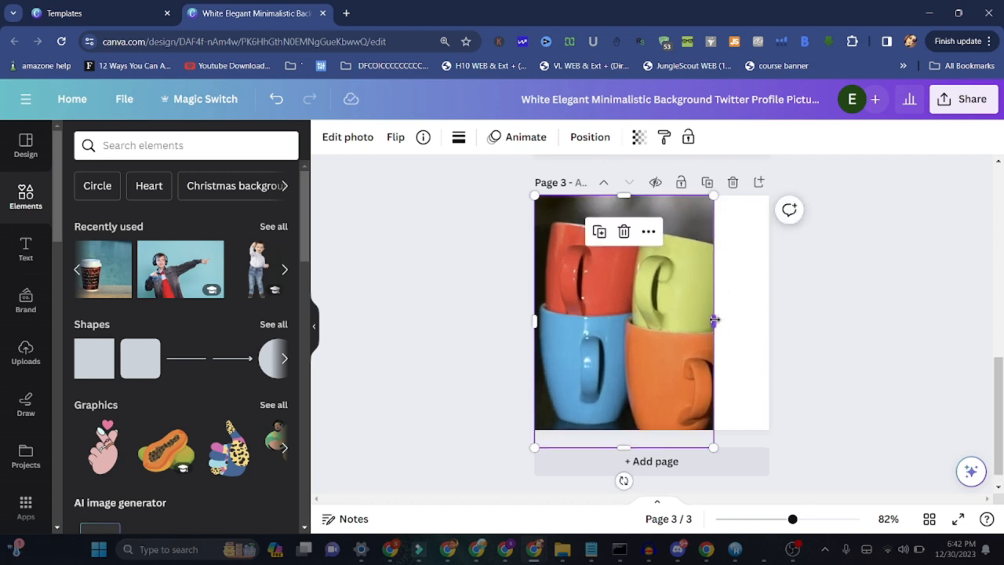
{"action": "left_click", "coordinate": [348, 137]}
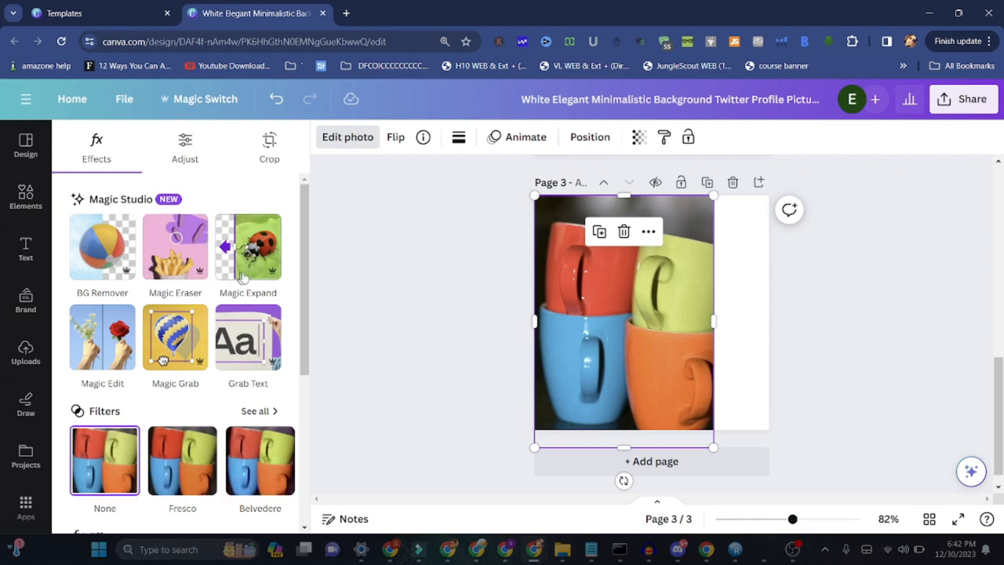
{"action": "mouse_move", "coordinate": [102, 337]}
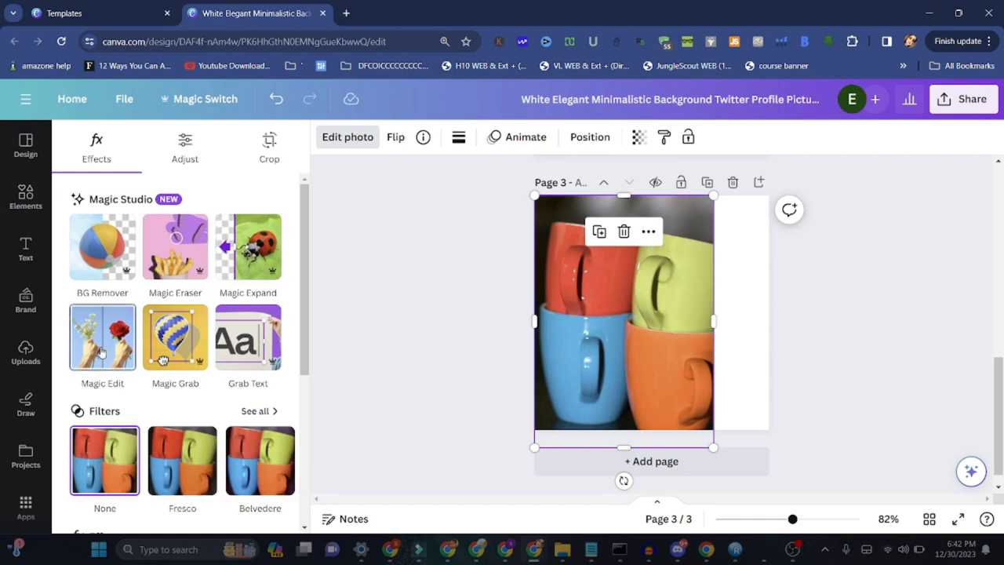
In Magic Edit, enlarge the brush and paint over all the stacked mugs.
{"action": "left_click", "coordinate": [102, 337]}
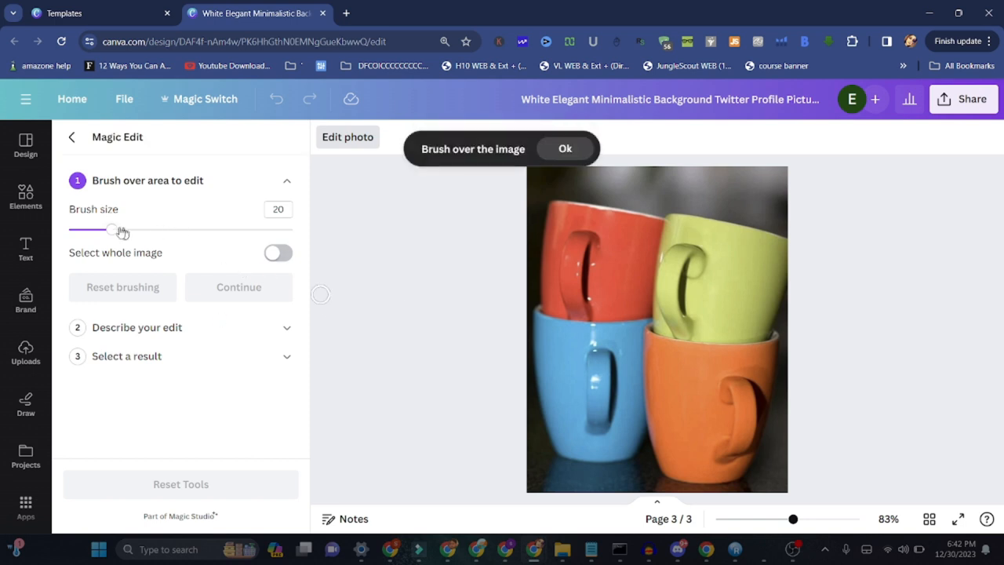
{"action": "left_click_drag", "start_coordinate": [113, 229], "coordinate": [229, 229]}
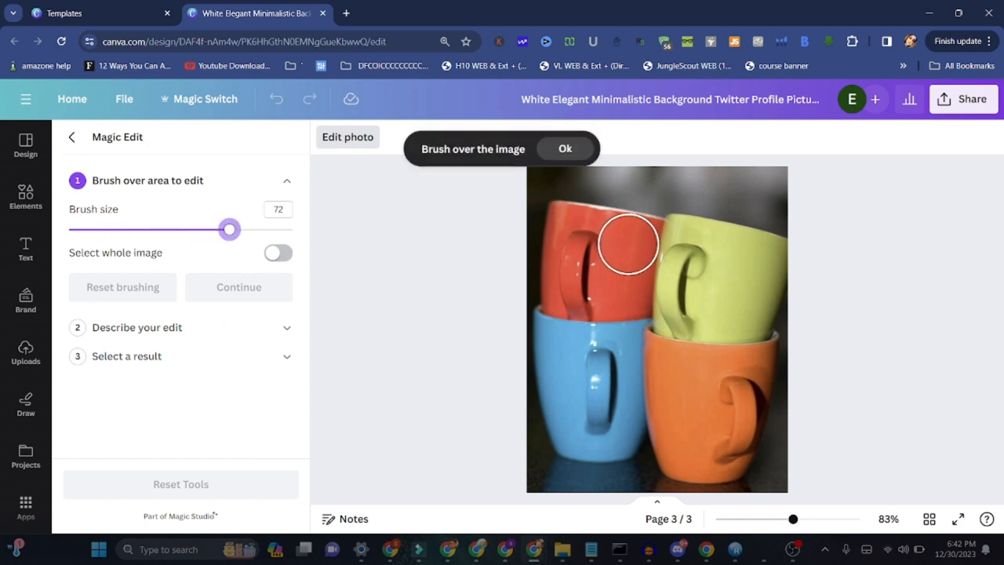
{"action": "left_click_drag", "start_coordinate": [627, 243], "coordinate": [637, 253]}
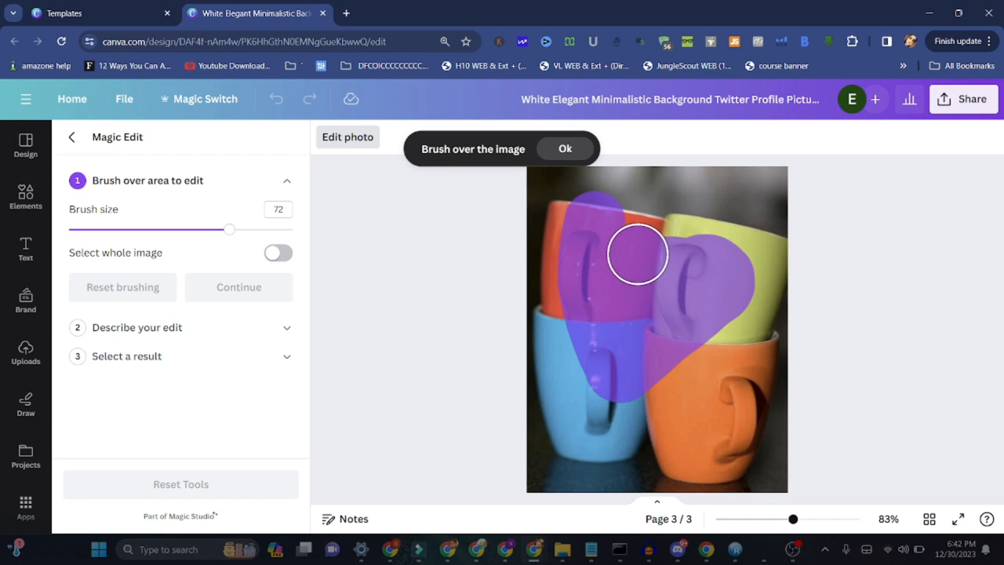
{"action": "left_click_drag", "start_coordinate": [637, 254], "coordinate": [728, 422]}
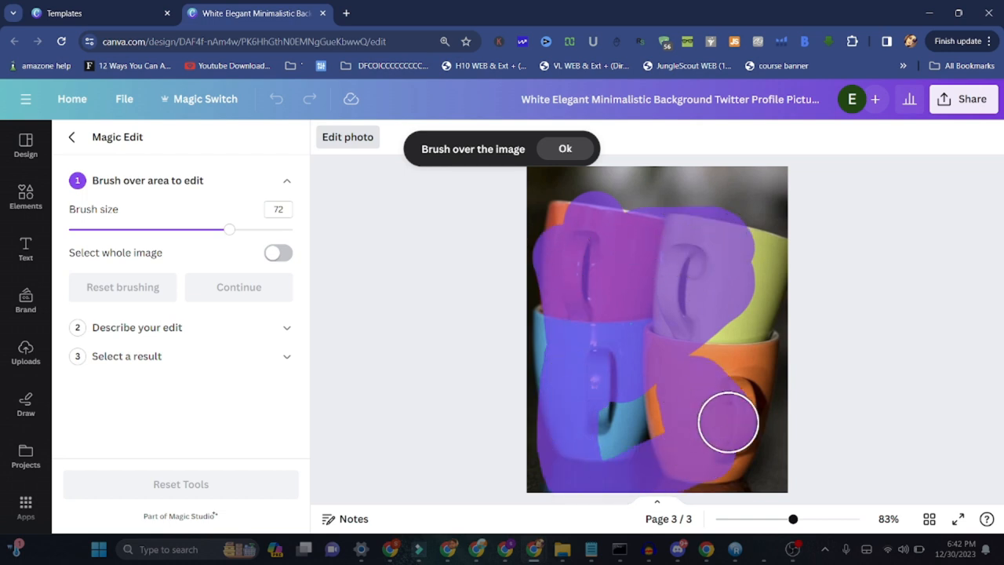
{"action": "left_click_drag", "start_coordinate": [727, 421], "coordinate": [746, 261]}
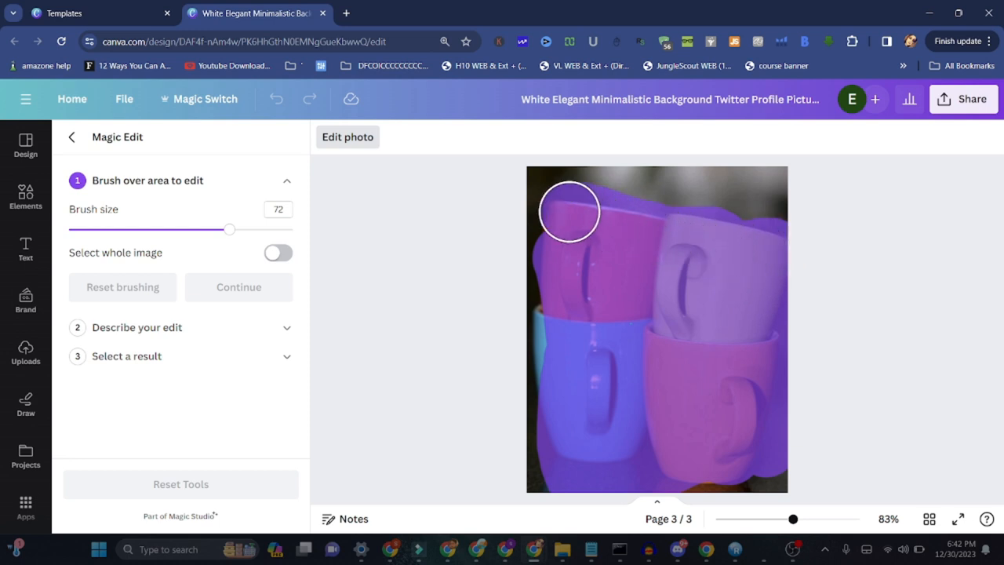
{"action": "left_click_drag", "start_coordinate": [569, 212], "coordinate": [345, 329]}
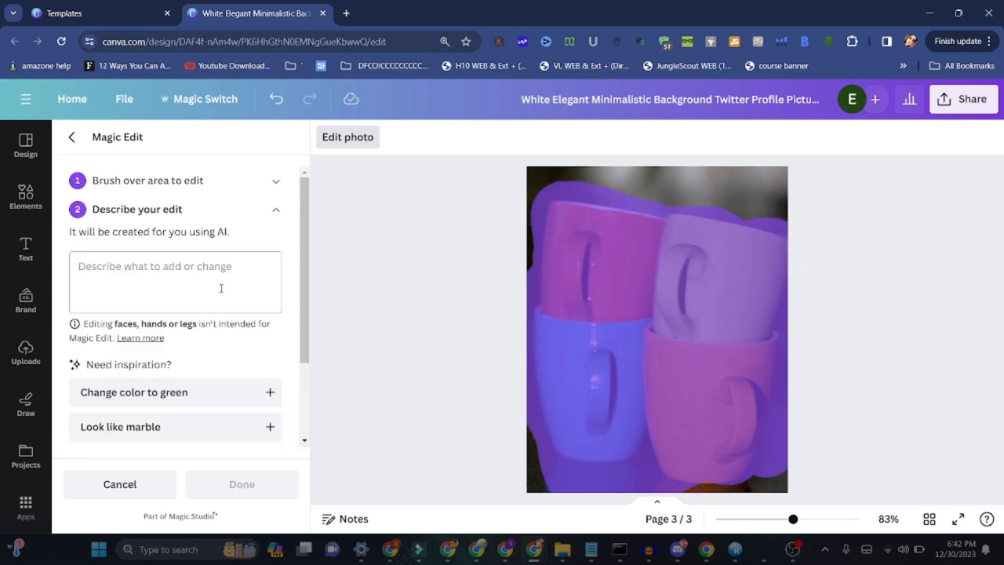
Describe the edit as 'flowers', then use the 'Change color to green' suggestion as the prompt.
{"action": "left_click", "coordinate": [176, 283]}
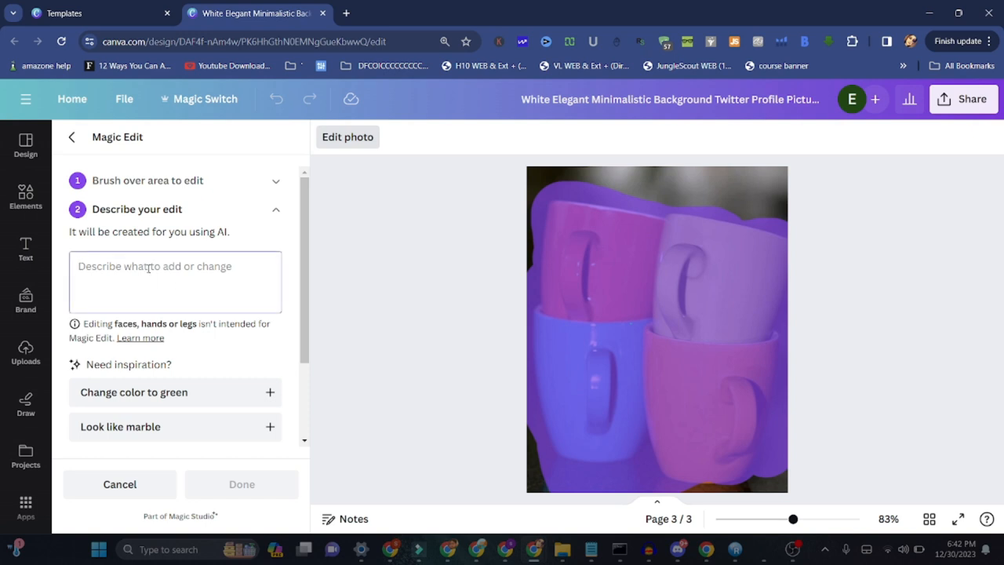
{"action": "type", "text": "flower"}
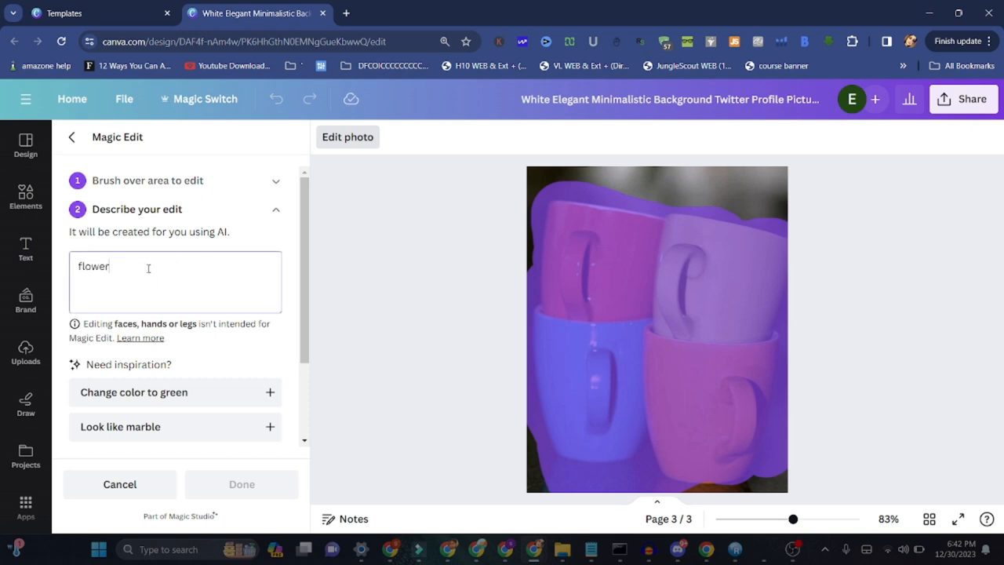
{"action": "type", "text": "s"}
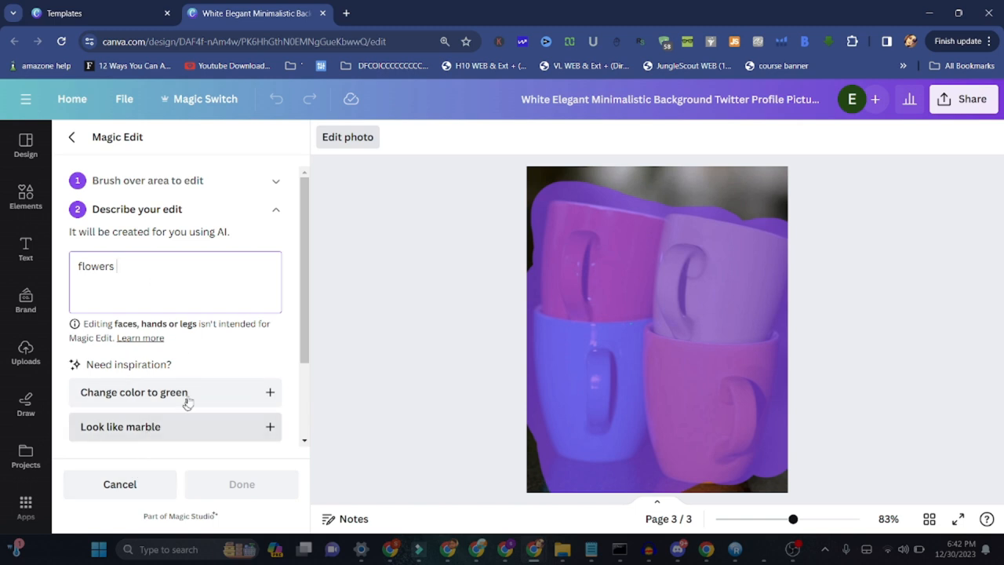
{"action": "left_click", "coordinate": [133, 392]}
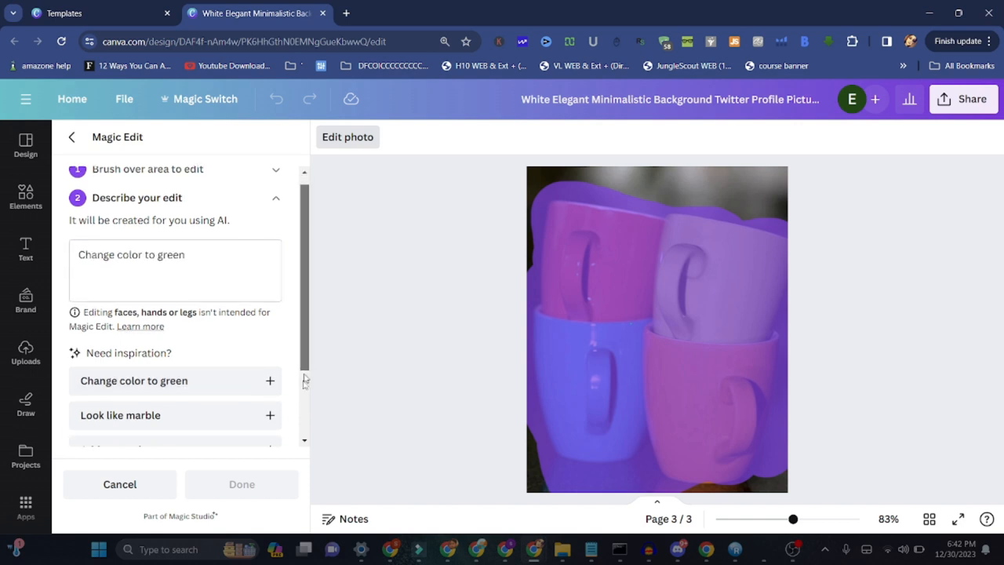
Generate the green recolour of the brushed mugs and choose one of the results.
{"action": "scroll", "scroll_direction": "down", "scroll_amount": 3}
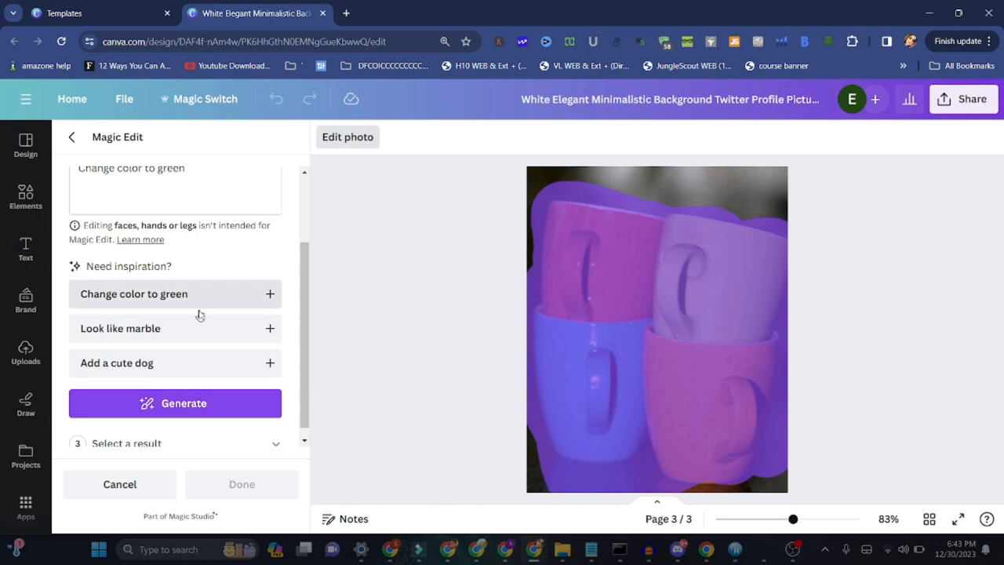
{"action": "mouse_move", "coordinate": [193, 379]}
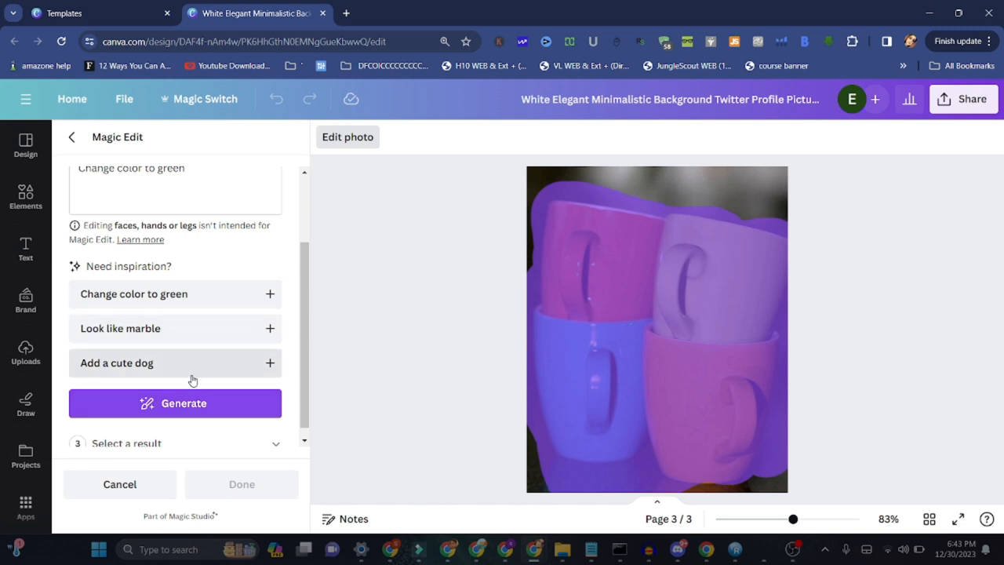
{"action": "left_click", "coordinate": [176, 401]}
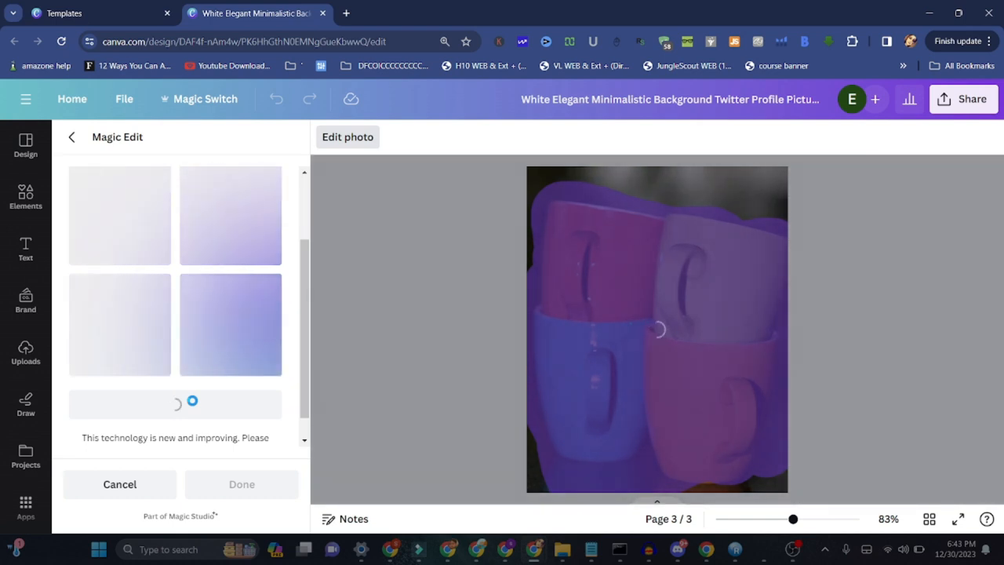
{"action": "left_click", "coordinate": [120, 215]}
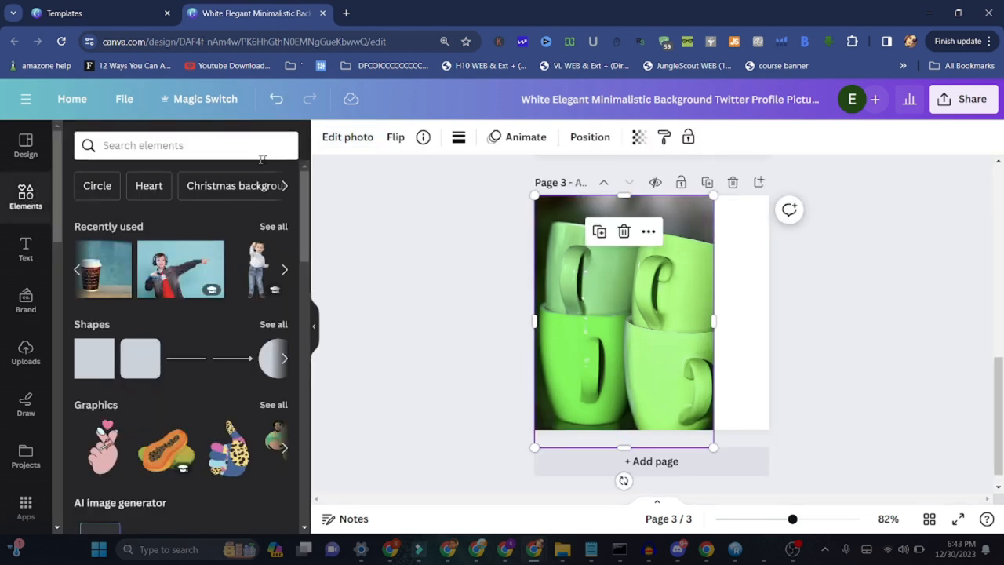
Bring up the photo editing effects for the green-recoloured mugs.
{"action": "left_click", "coordinate": [348, 136]}
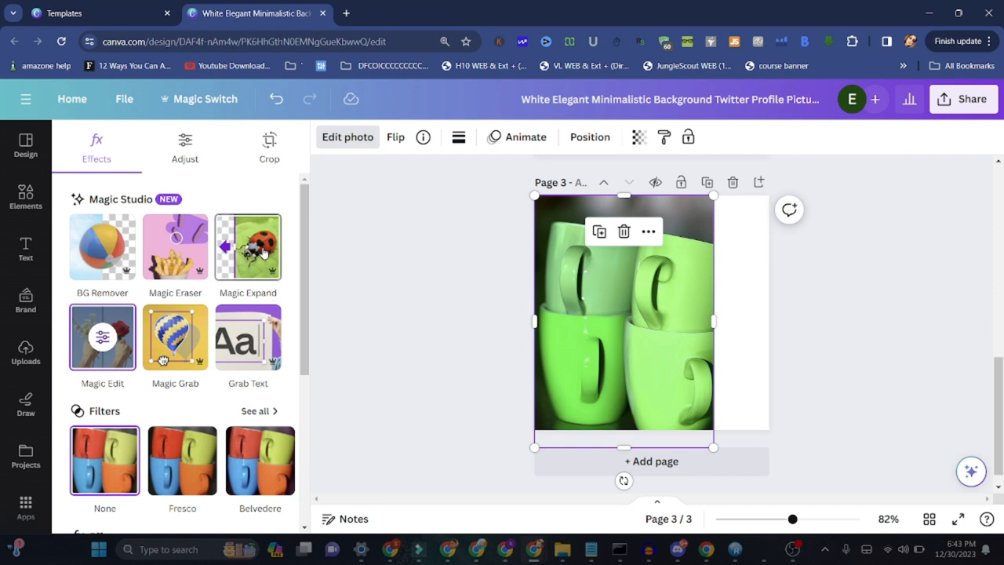
{"action": "mouse_move", "coordinate": [361, 354]}
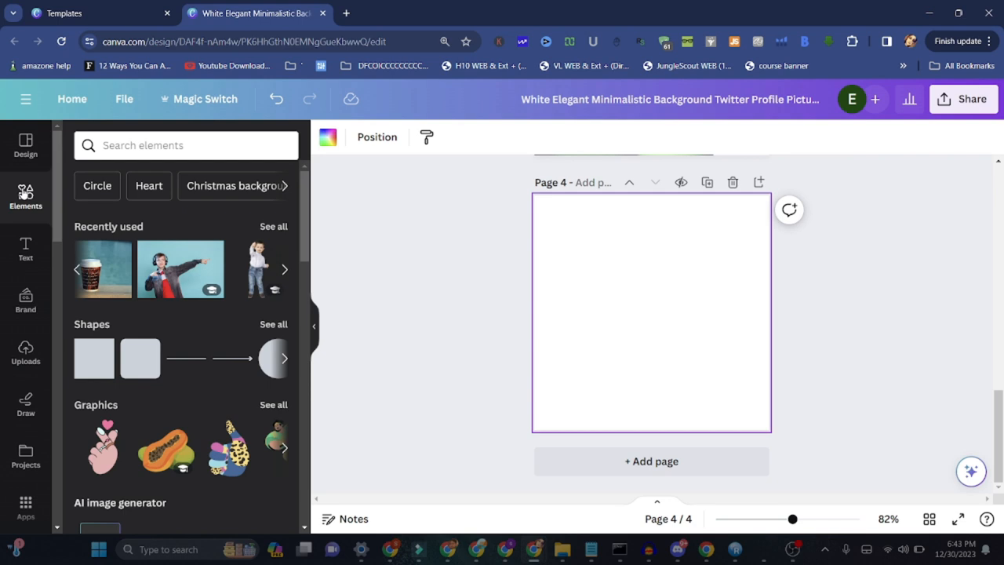
Search Elements for 'picture', filter to Photos and place the framed-wall photo on page 4.
{"action": "type", "text": "p"}
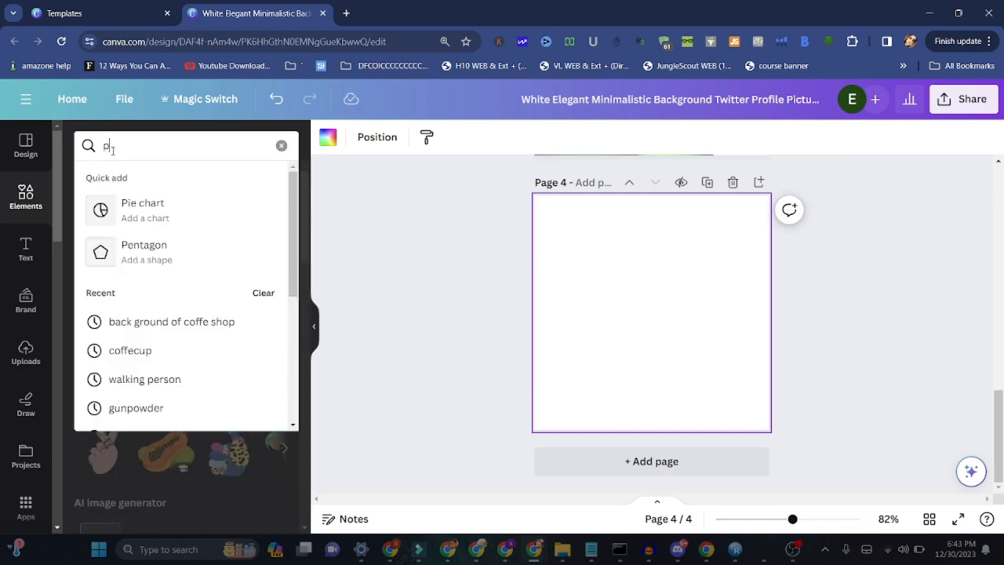
{"action": "type", "text": "icture"}
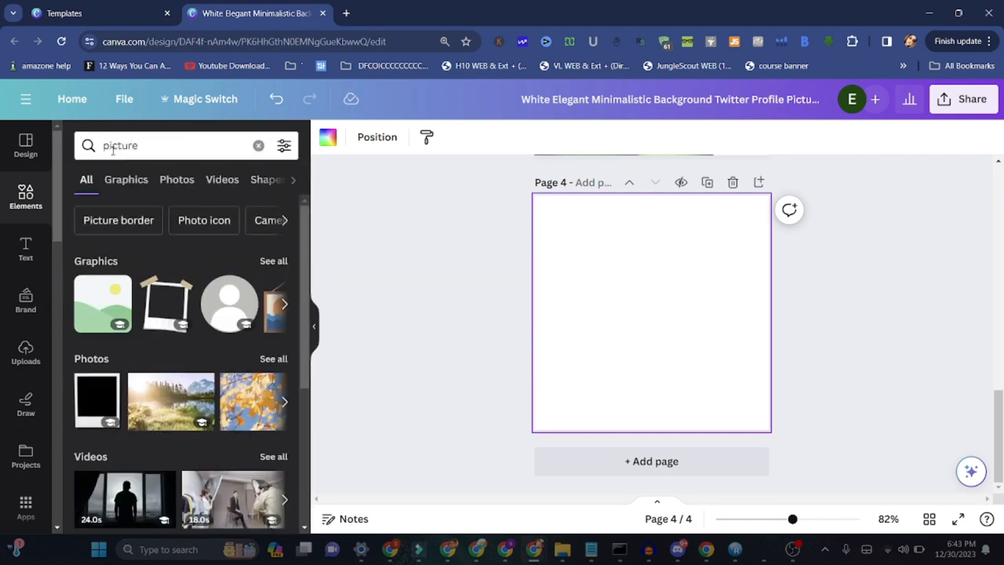
{"action": "left_click", "coordinate": [175, 179]}
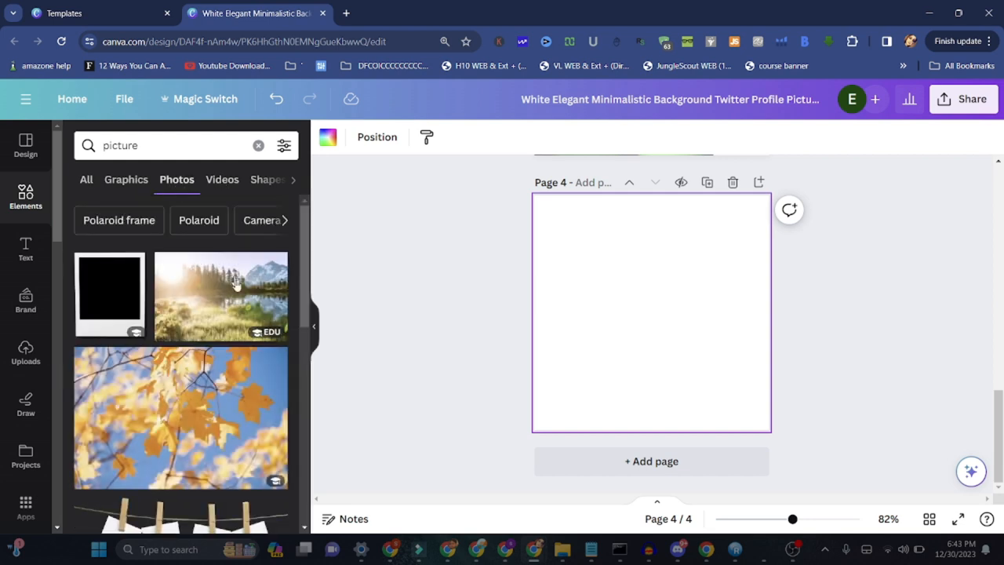
{"action": "scroll", "scroll_direction": "down", "scroll_amount": 3}
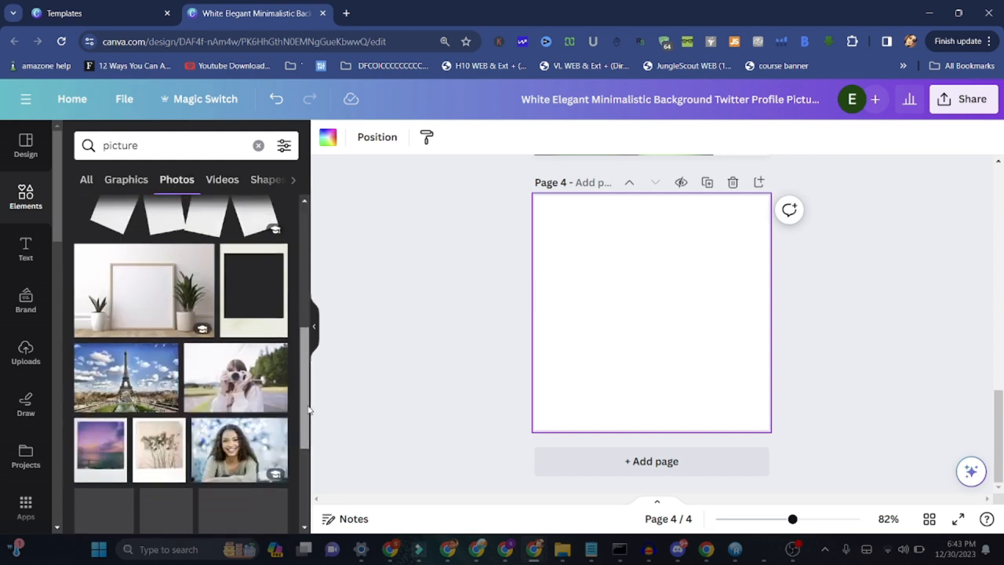
{"action": "scroll", "scroll_direction": "down", "scroll_amount": 3}
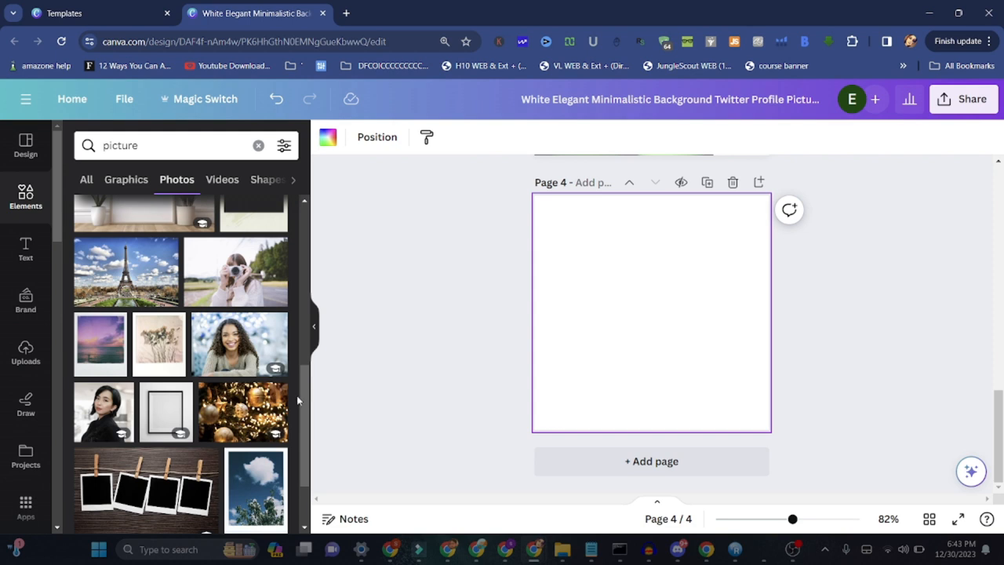
{"action": "scroll", "scroll_direction": "down", "scroll_amount": 3}
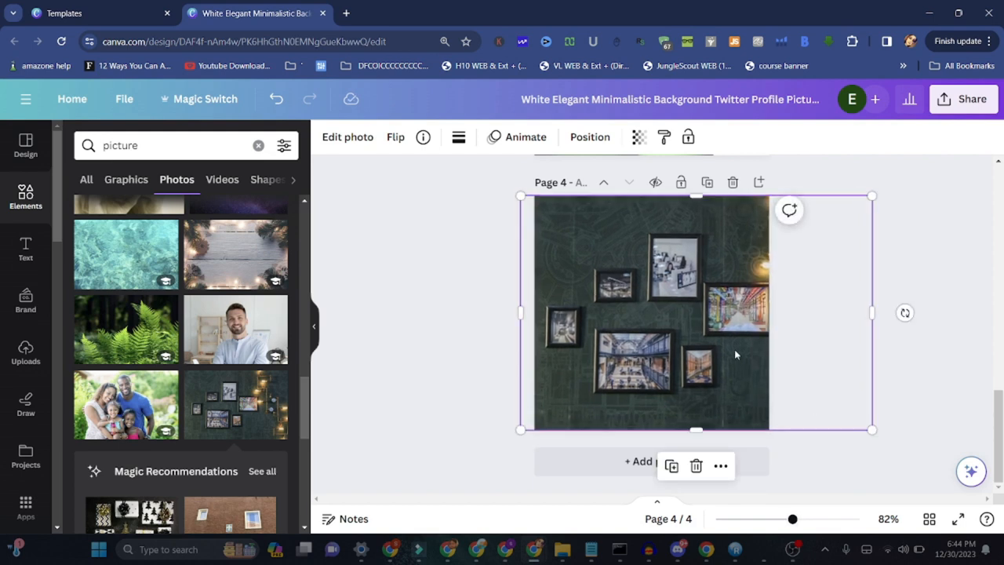
{"action": "left_click_drag", "start_coordinate": [872, 430], "coordinate": [847, 414]}
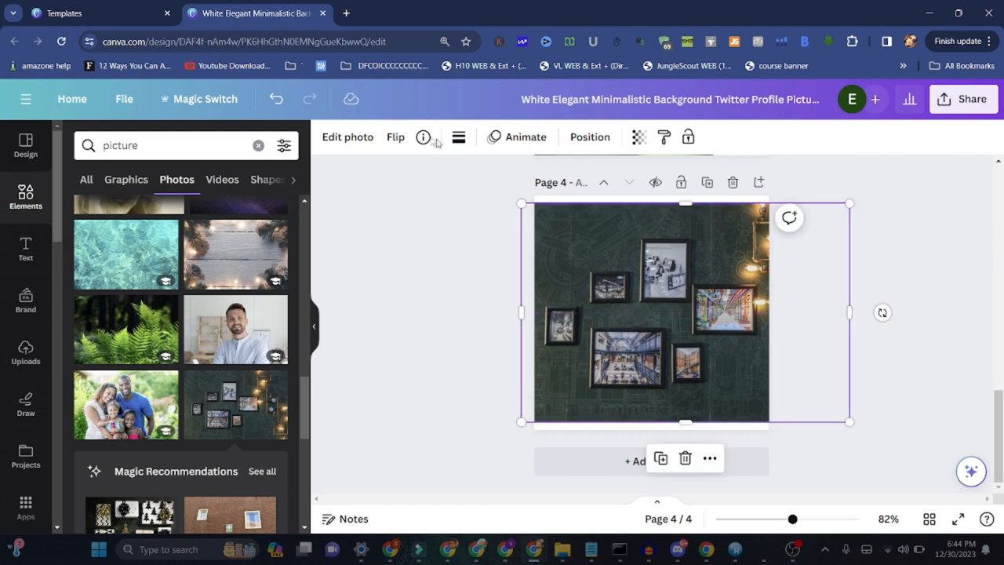
With Magic Eraser at brush size 55, erase the small frame below the right-hand one.
{"action": "left_click", "coordinate": [348, 136]}
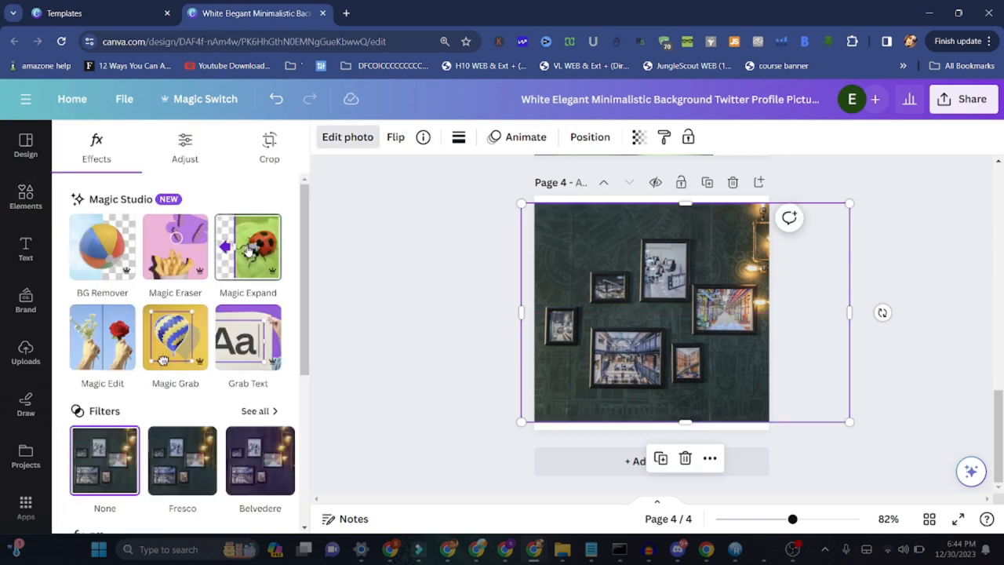
{"action": "left_click", "coordinate": [175, 247]}
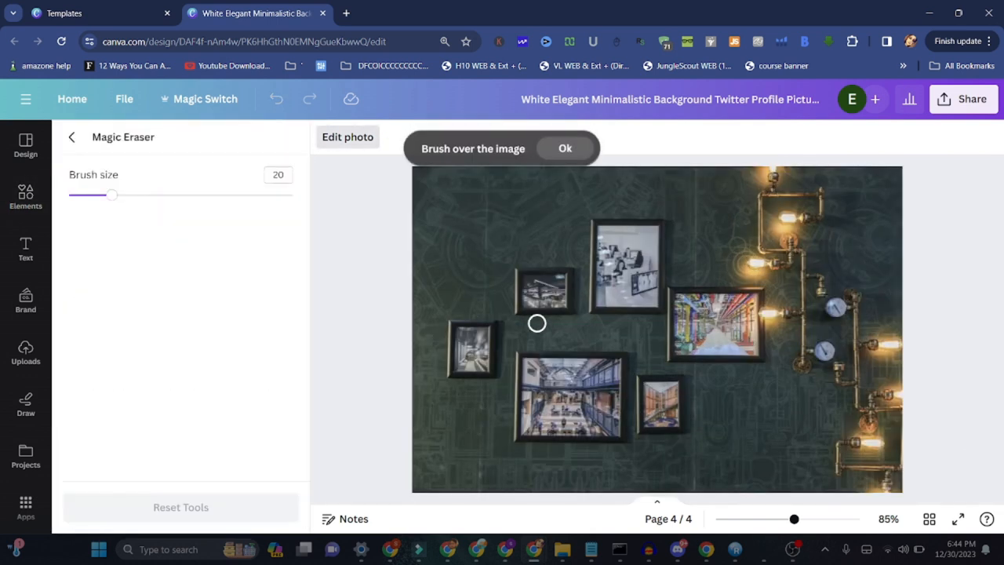
{"action": "left_click_drag", "start_coordinate": [113, 194], "coordinate": [191, 195]}
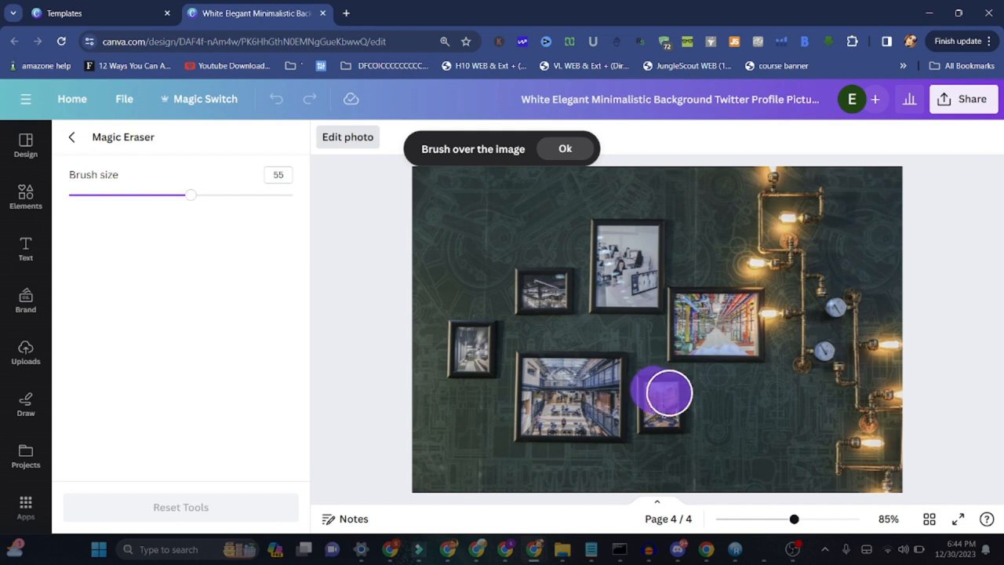
{"action": "left_click_drag", "start_coordinate": [668, 392], "coordinate": [662, 417]}
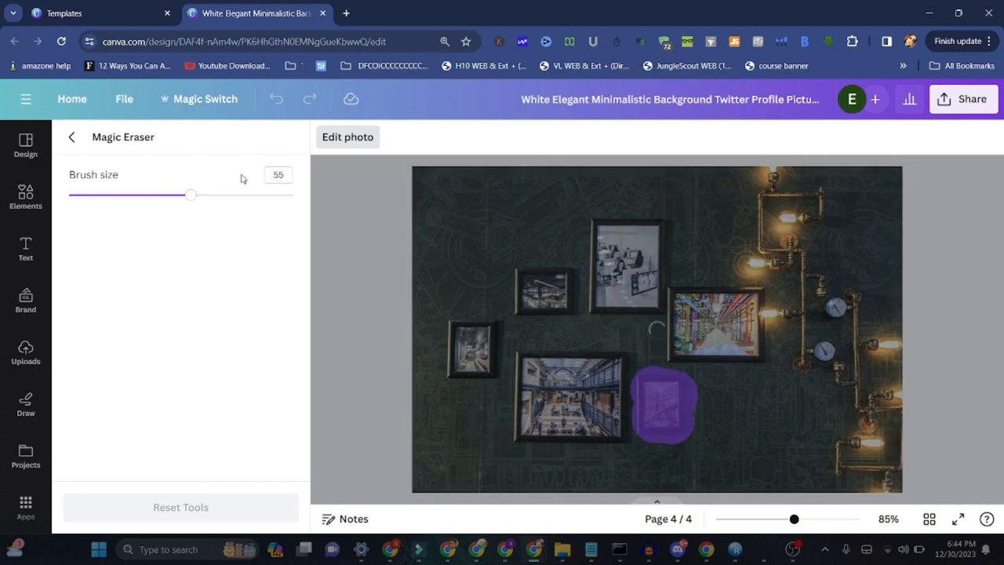
{"action": "mouse_move", "coordinate": [223, 295]}
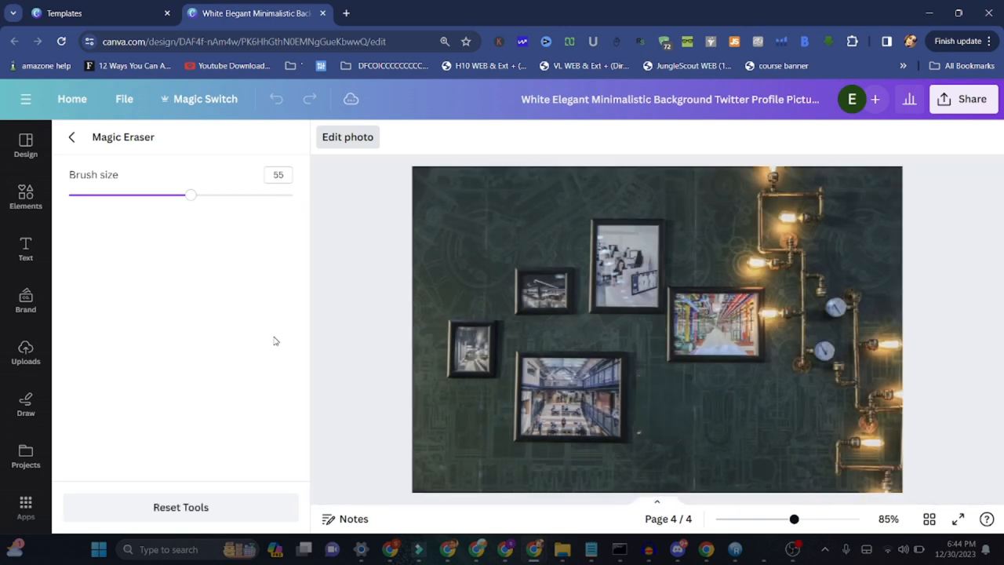
{"action": "mouse_move", "coordinate": [666, 385]}
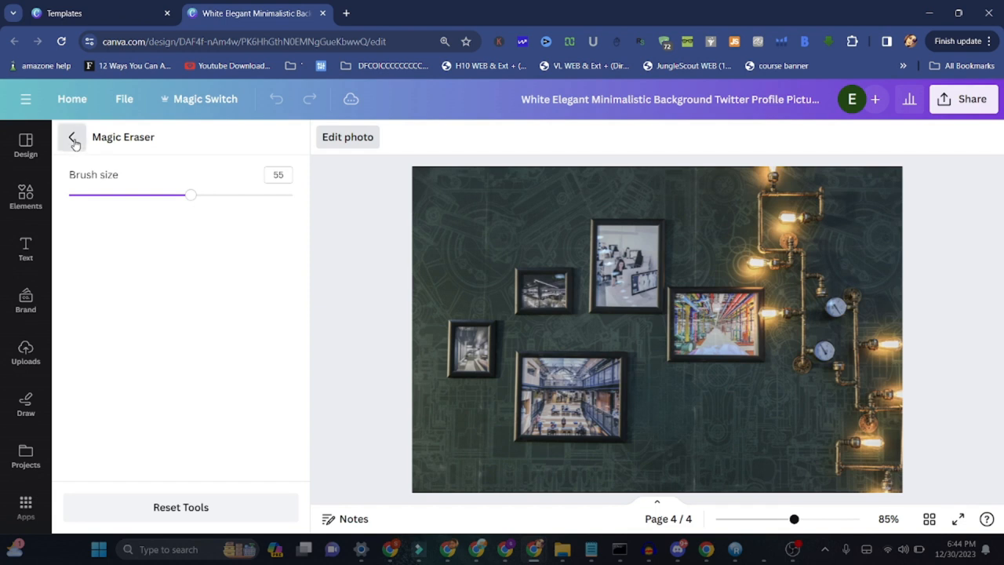
{"action": "left_click", "coordinate": [72, 138]}
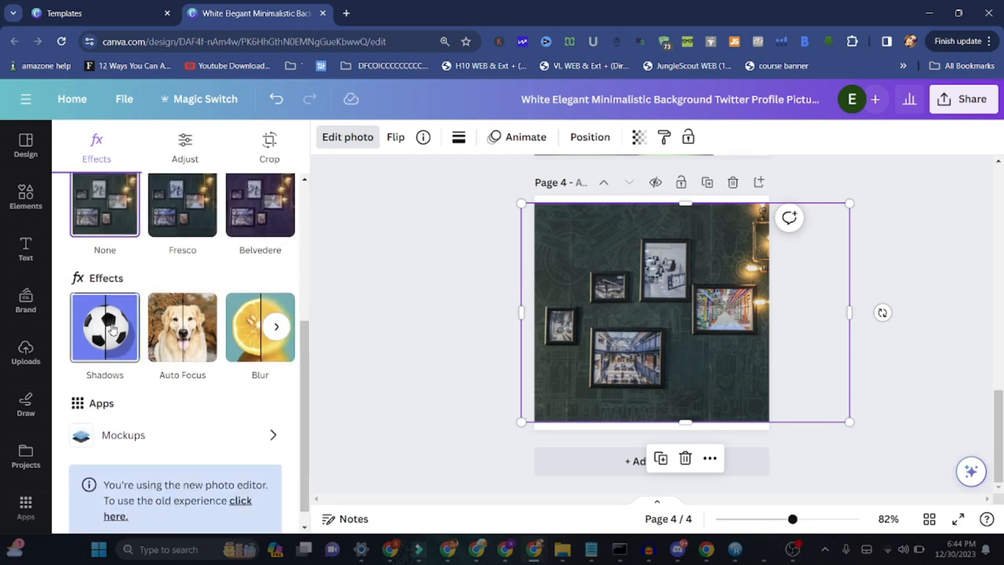
Try Drop then settle on an Outline shadow for the wall photo, then choose Auto Focus.
{"action": "left_click", "coordinate": [103, 328]}
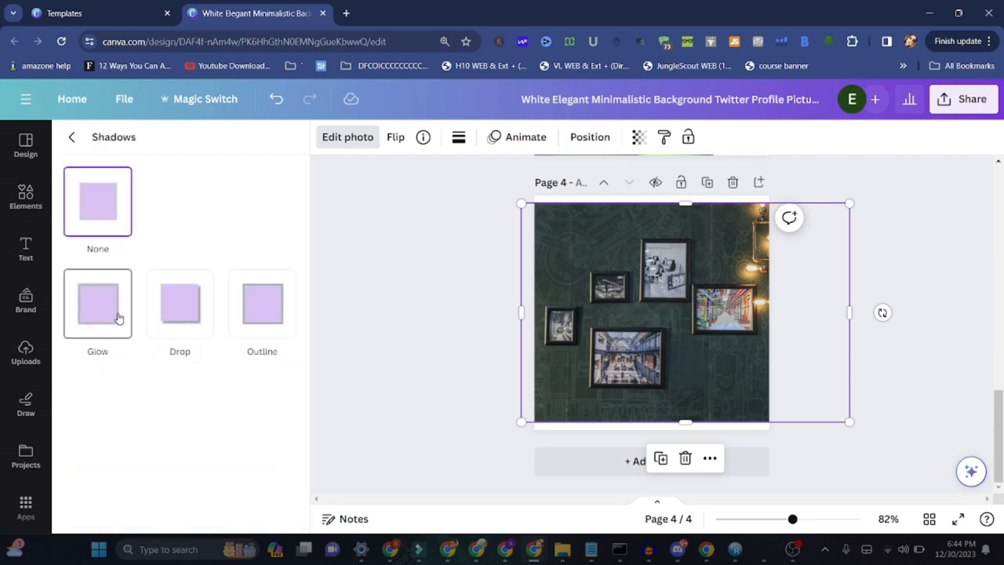
{"action": "left_click", "coordinate": [178, 305]}
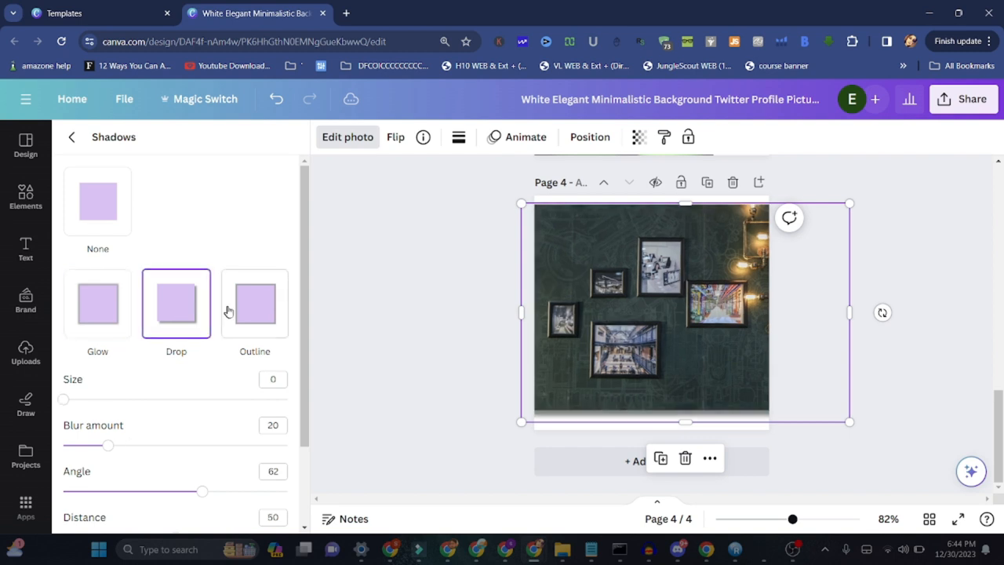
{"action": "left_click", "coordinate": [254, 305]}
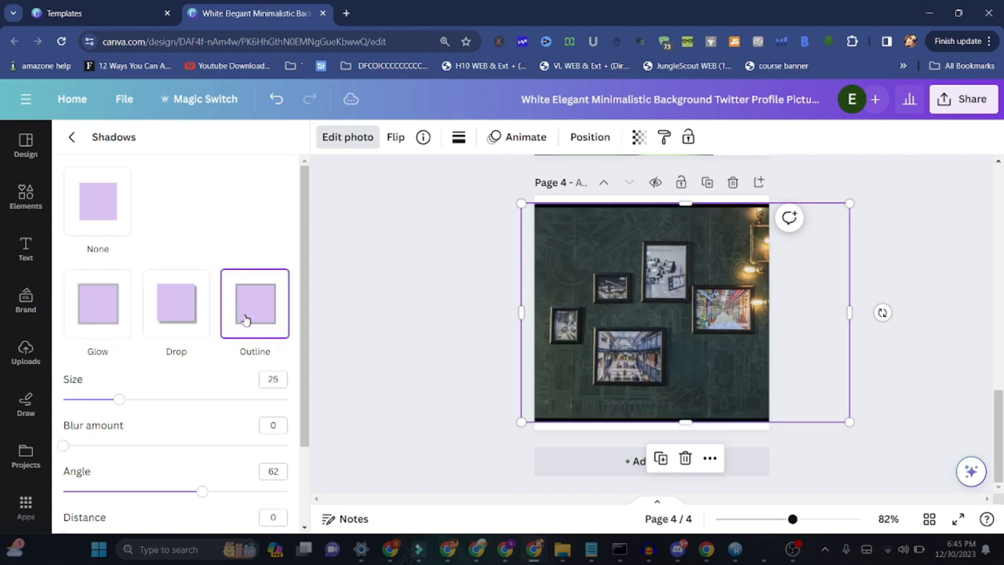
{"action": "left_click", "coordinate": [72, 137]}
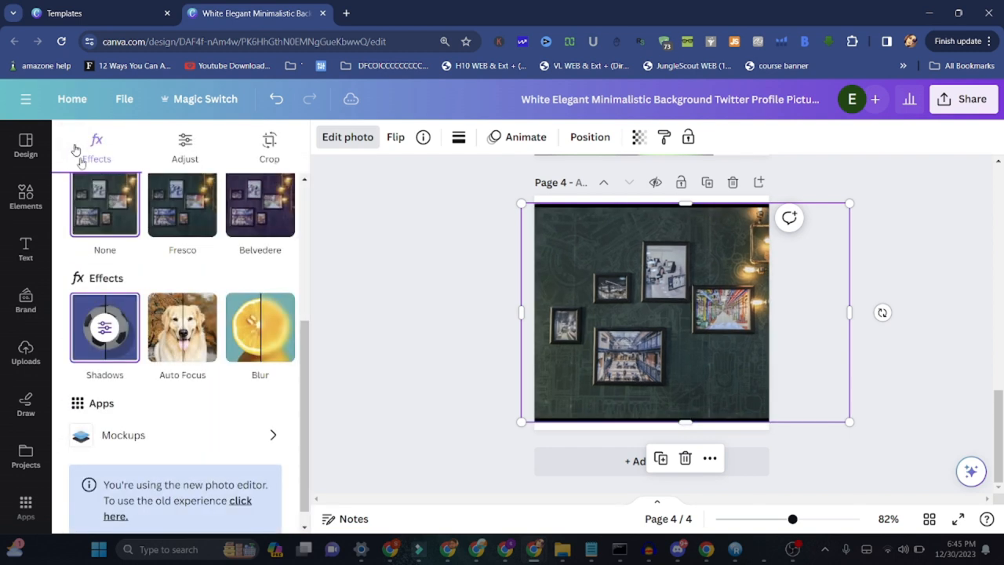
{"action": "left_click", "coordinate": [182, 328]}
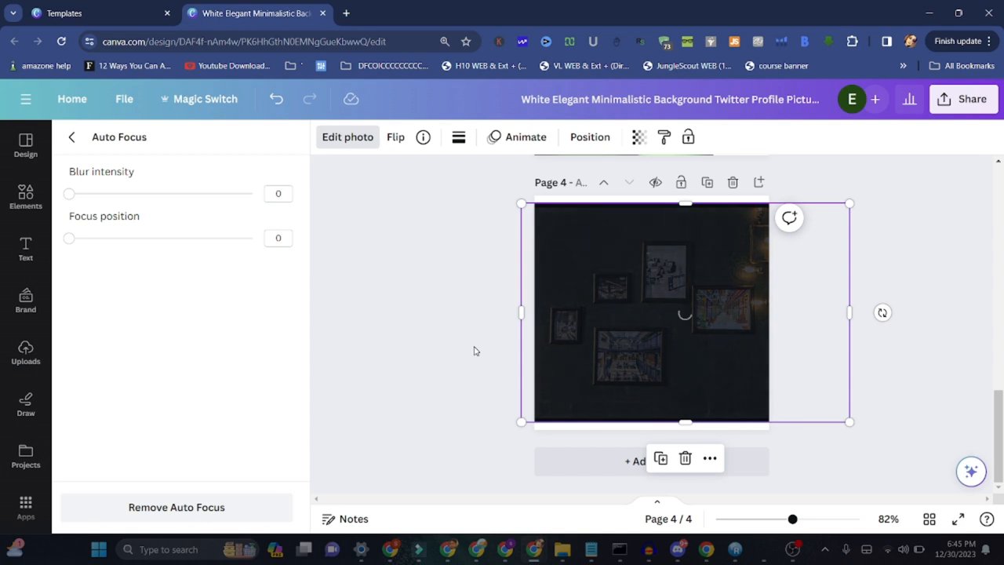
Set Auto Focus blur intensity to 50 and focus position to about 21 on the wall photo.
{"action": "left_click_drag", "start_coordinate": [69, 194], "coordinate": [160, 194]}
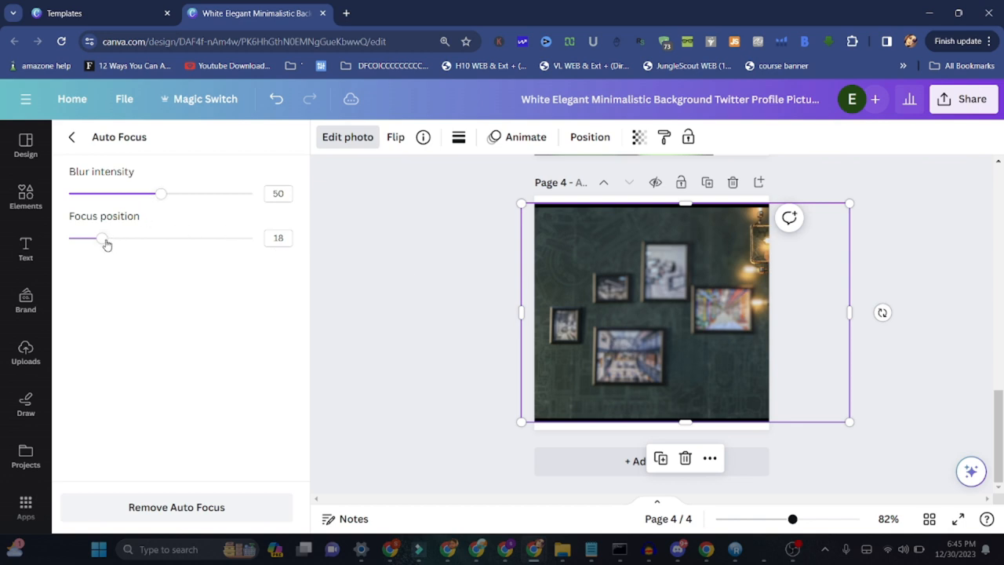
{"action": "left_click_drag", "start_coordinate": [100, 238], "coordinate": [113, 238]}
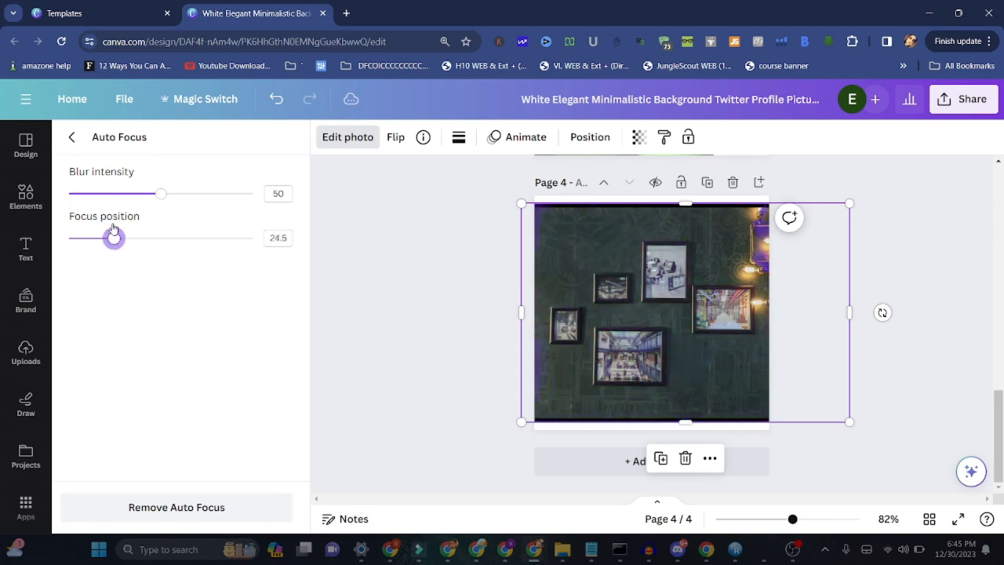
{"action": "left_click_drag", "start_coordinate": [113, 238], "coordinate": [107, 239]}
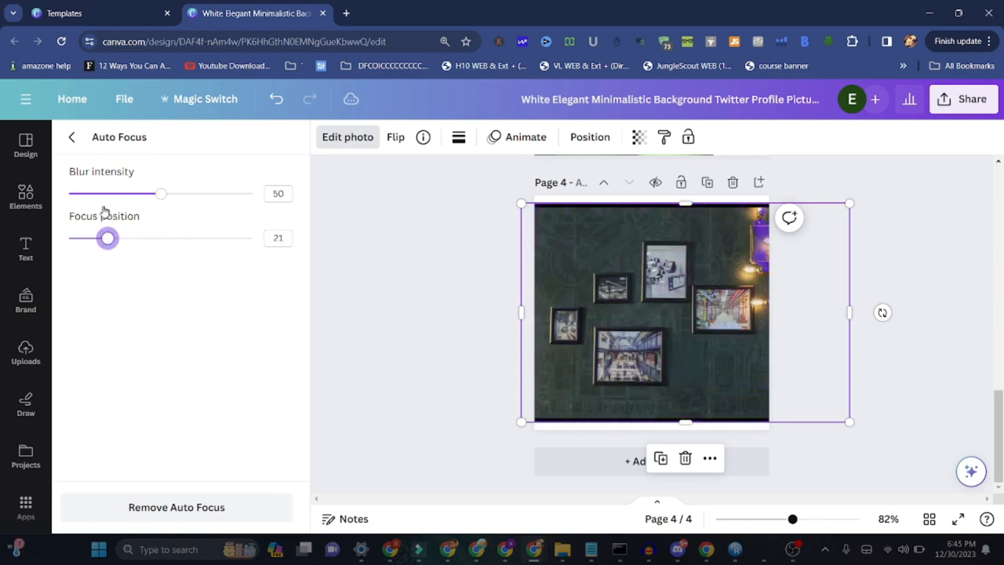
{"action": "left_click", "coordinate": [72, 137]}
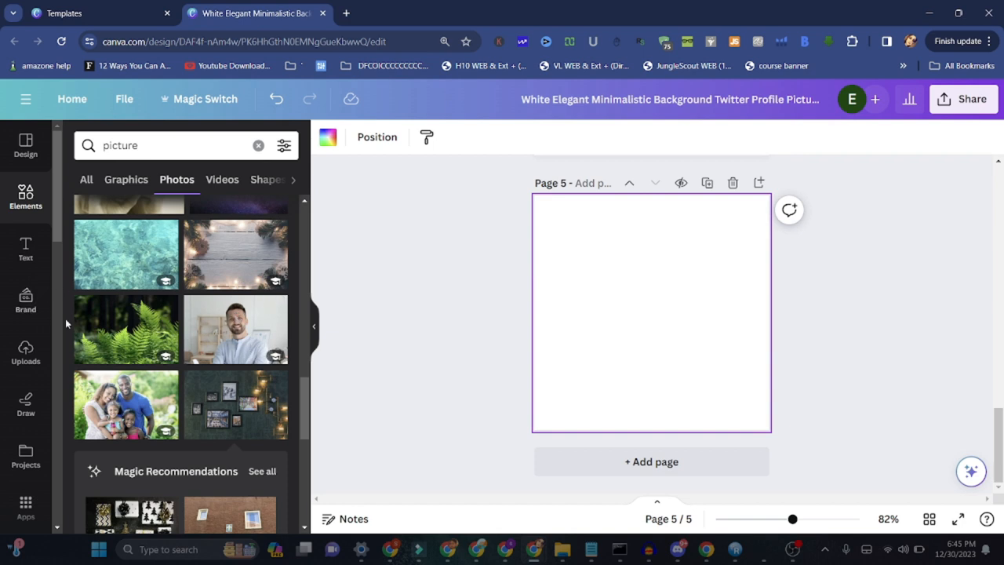
Show the Discover apps panel from the left sidebar beside blank page 5.
{"action": "scroll", "scroll_direction": "down", "scroll_amount": 3}
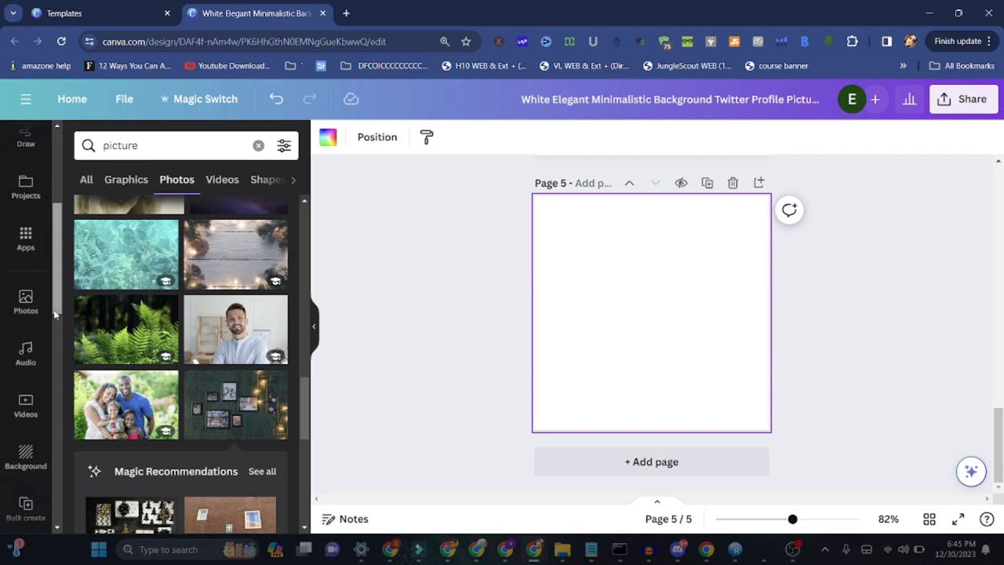
{"action": "left_click", "coordinate": [25, 238]}
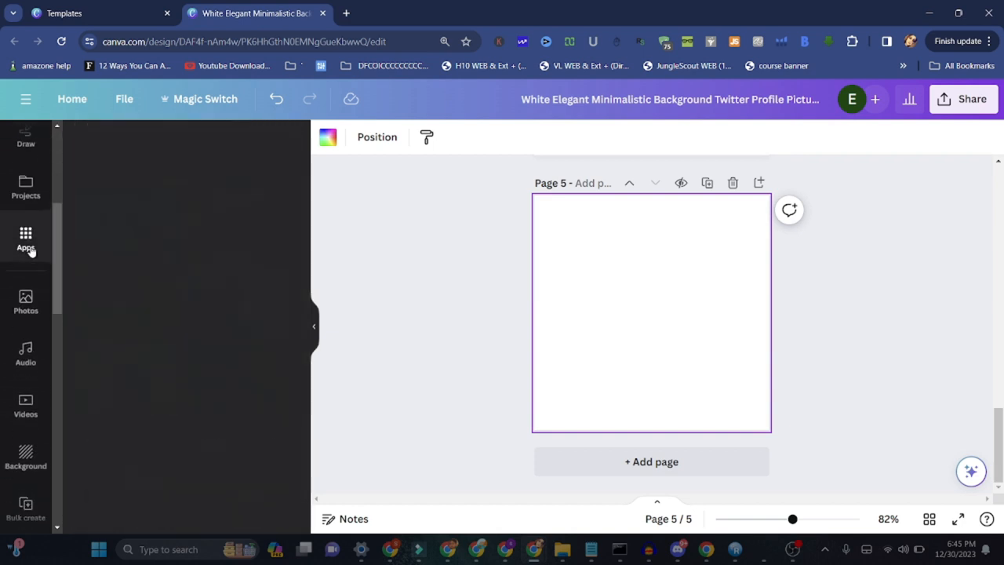
{"action": "left_click", "coordinate": [25, 238]}
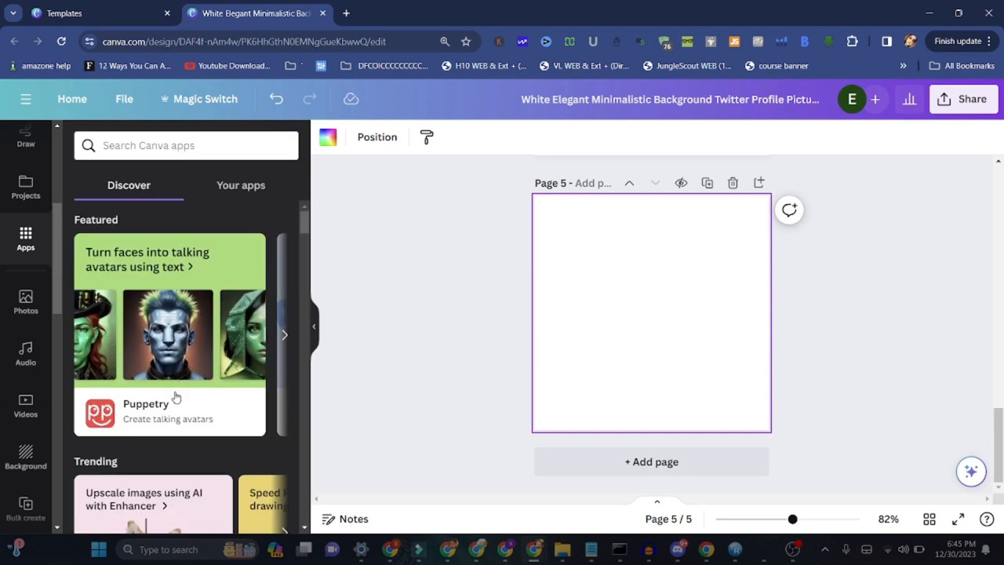
{"action": "mouse_move", "coordinate": [141, 264]}
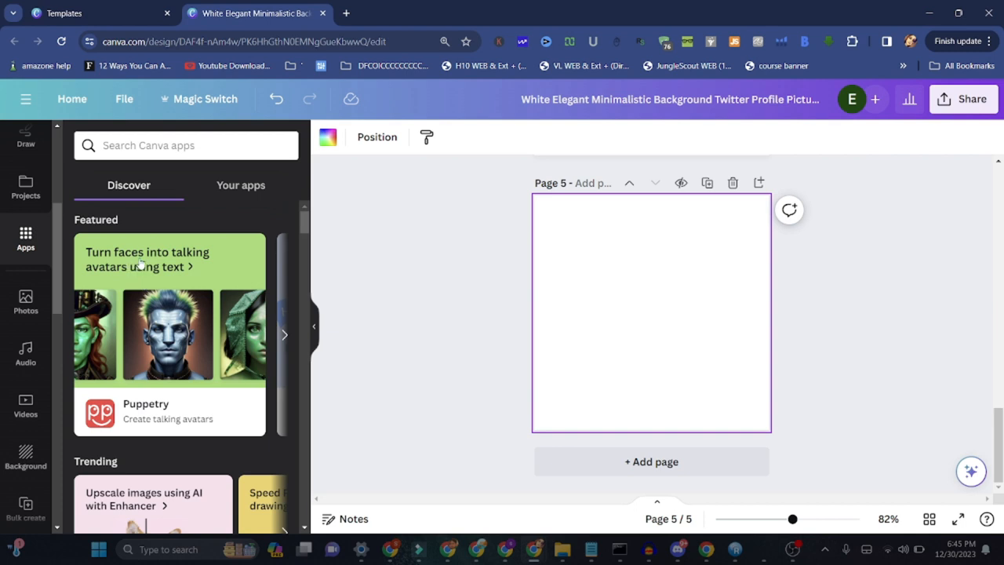
{"action": "mouse_move", "coordinate": [116, 311]}
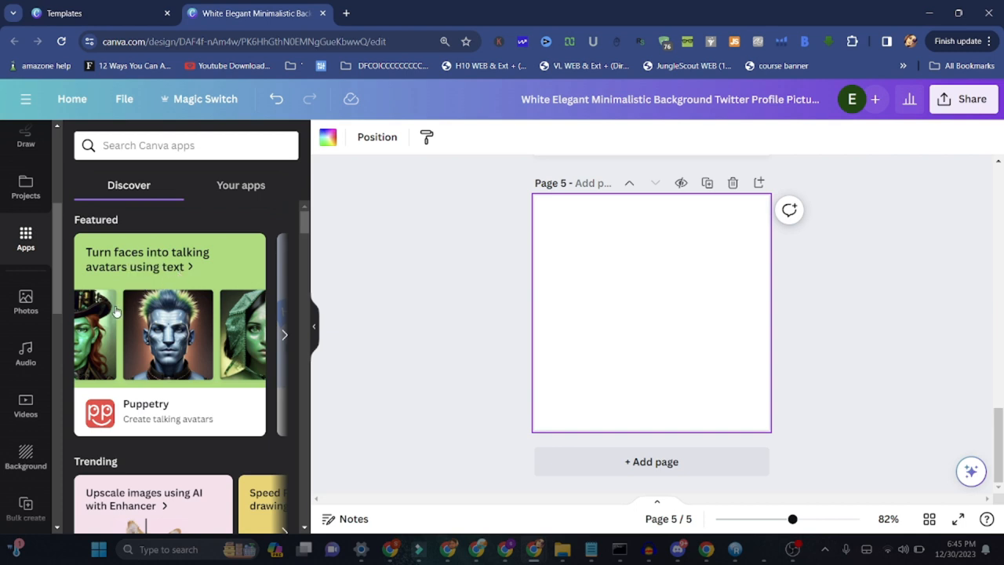
Launch the Puppetry talking-avatar app to its Create presenter settings.
{"action": "left_click", "coordinate": [169, 334]}
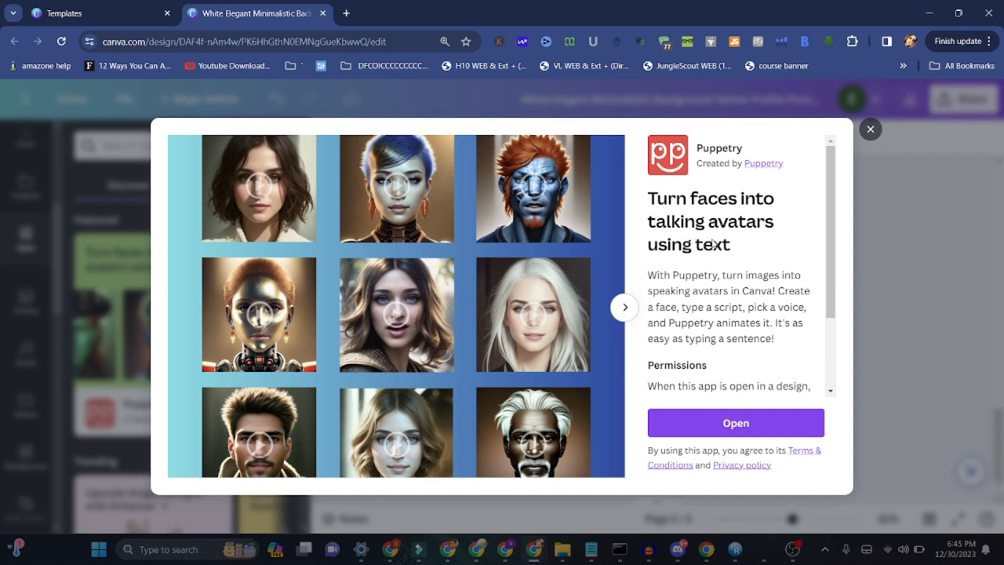
{"action": "mouse_move", "coordinate": [696, 298]}
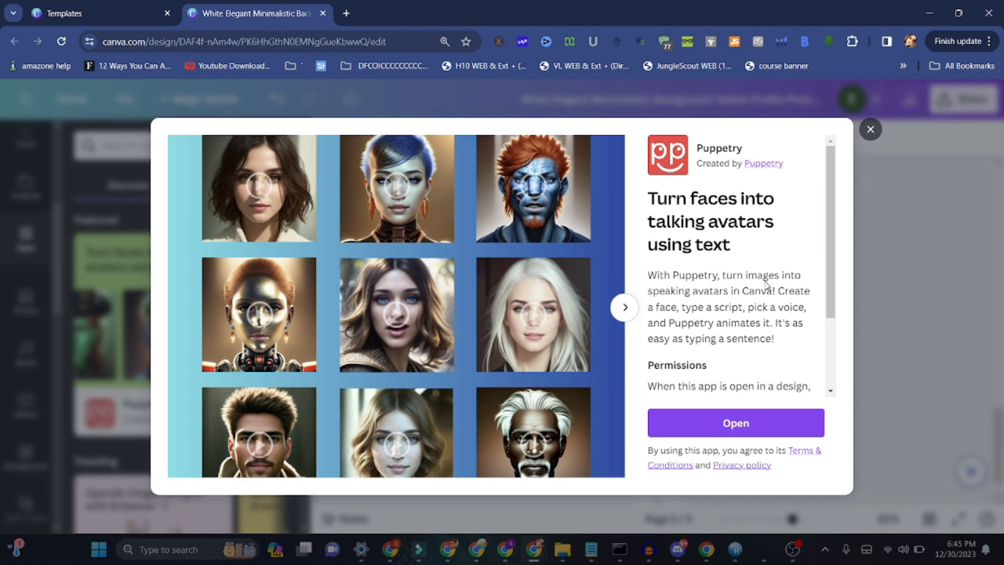
{"action": "mouse_move", "coordinate": [756, 229]}
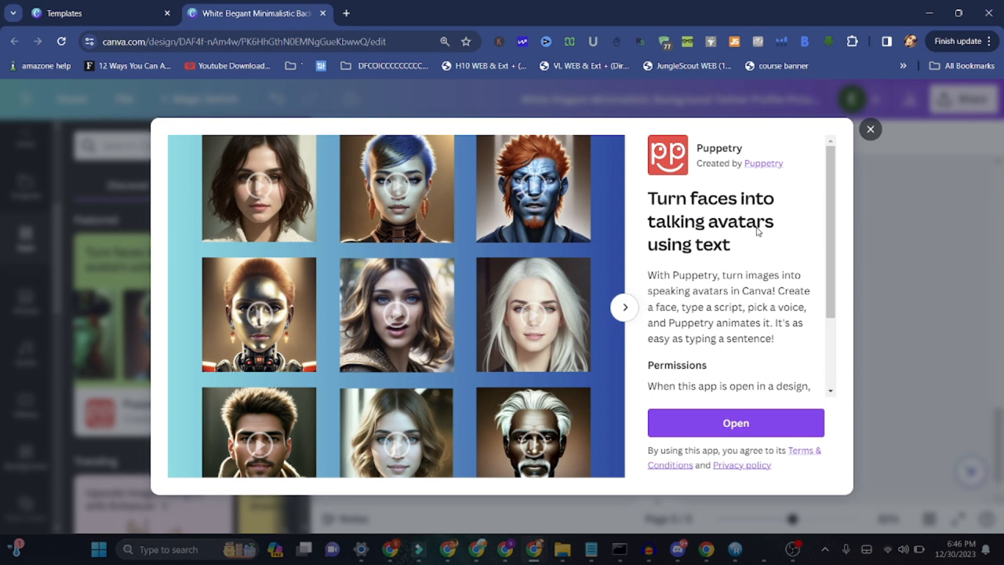
{"action": "left_click", "coordinate": [869, 128]}
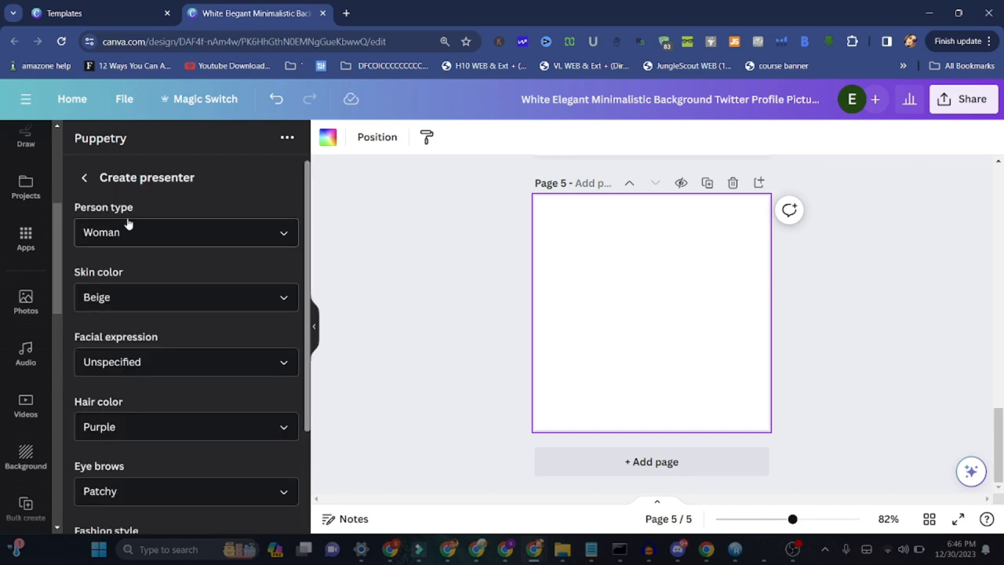
Make the Puppetry presenter a Man with Ivory skin colour.
{"action": "left_click", "coordinate": [185, 233]}
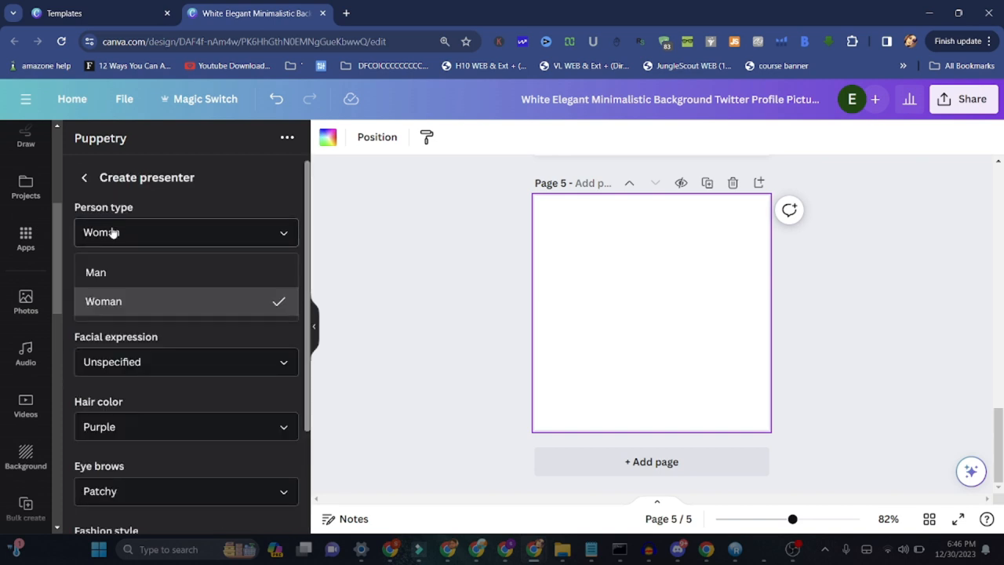
{"action": "left_click", "coordinate": [94, 273]}
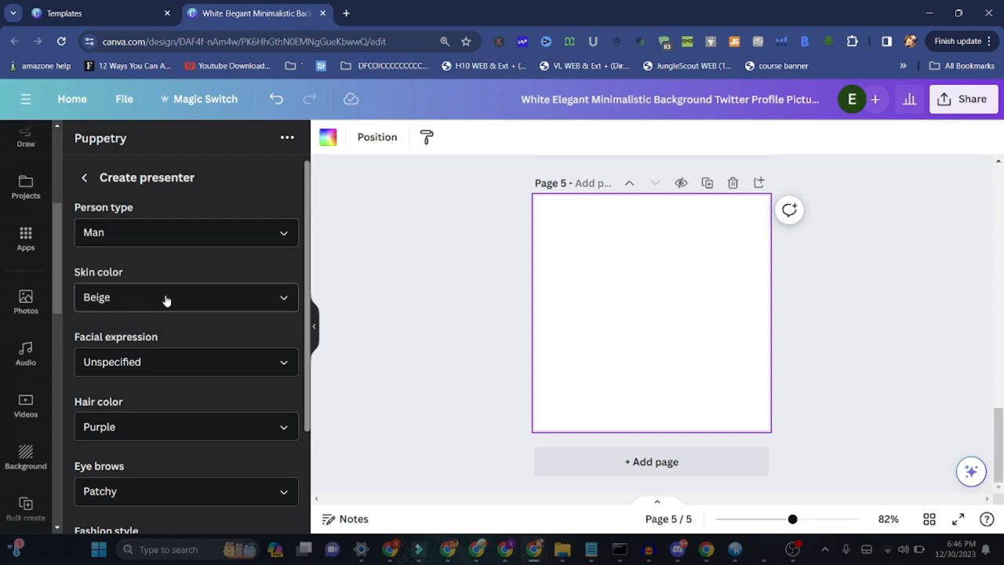
{"action": "left_click", "coordinate": [185, 297]}
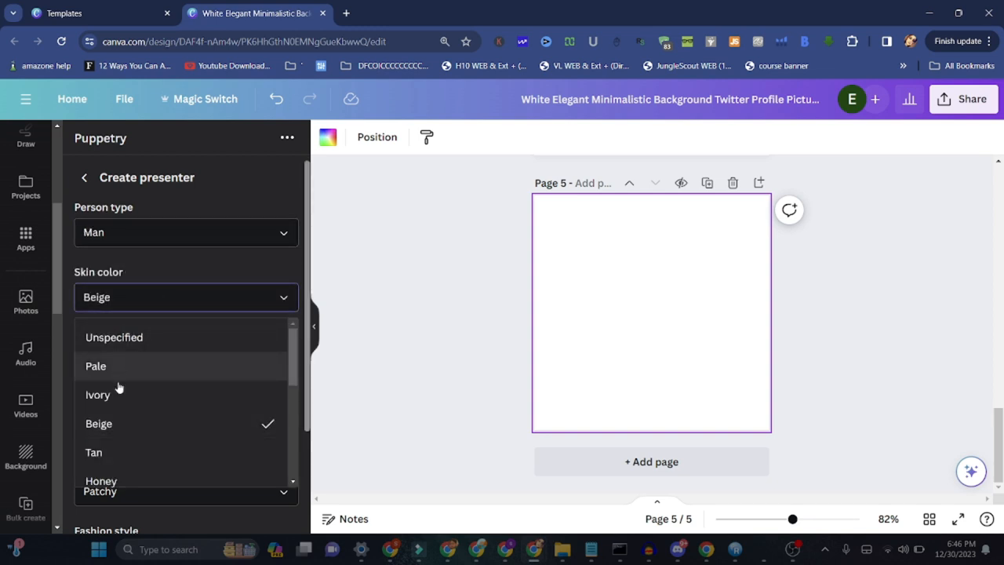
{"action": "left_click", "coordinate": [97, 396]}
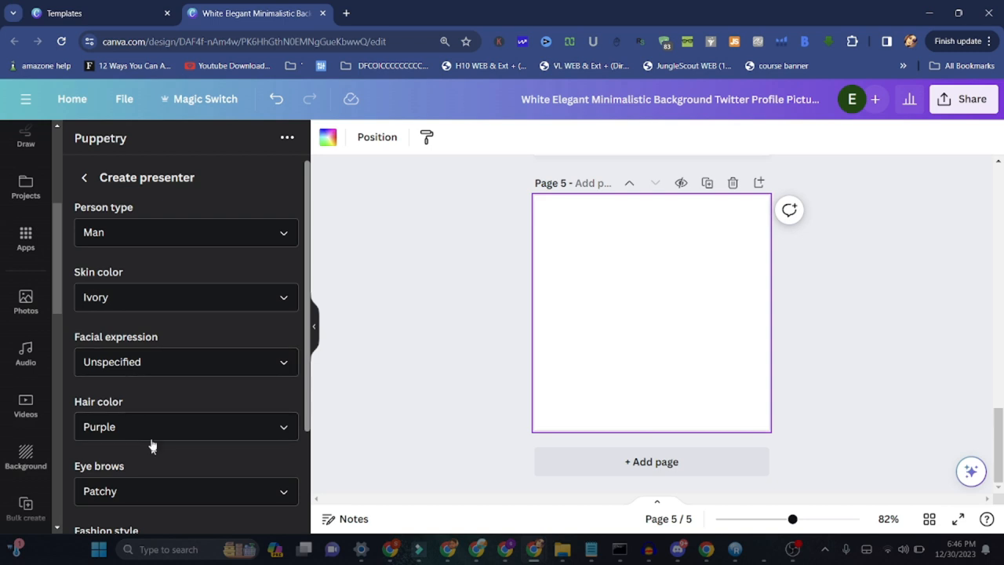
Choose golden hair and Curved eyebrows, then start creating the presenter.
{"action": "left_click", "coordinate": [186, 427]}
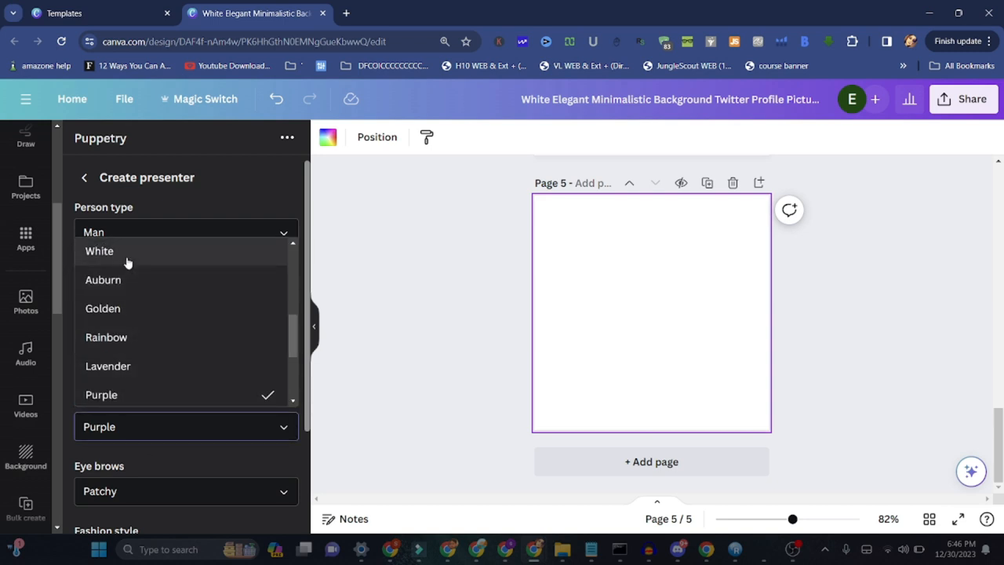
{"action": "mouse_move", "coordinate": [120, 308]}
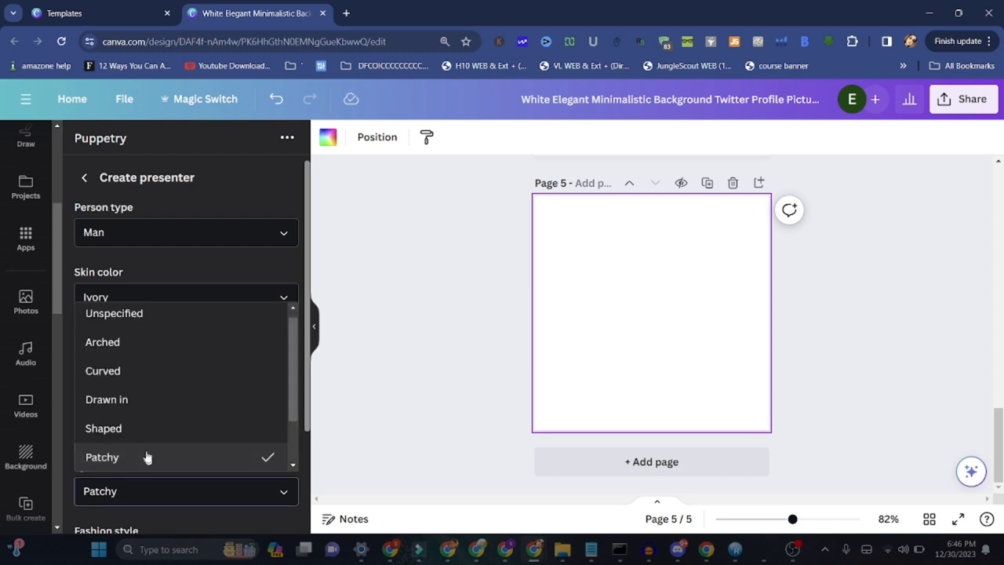
{"action": "left_click", "coordinate": [102, 456]}
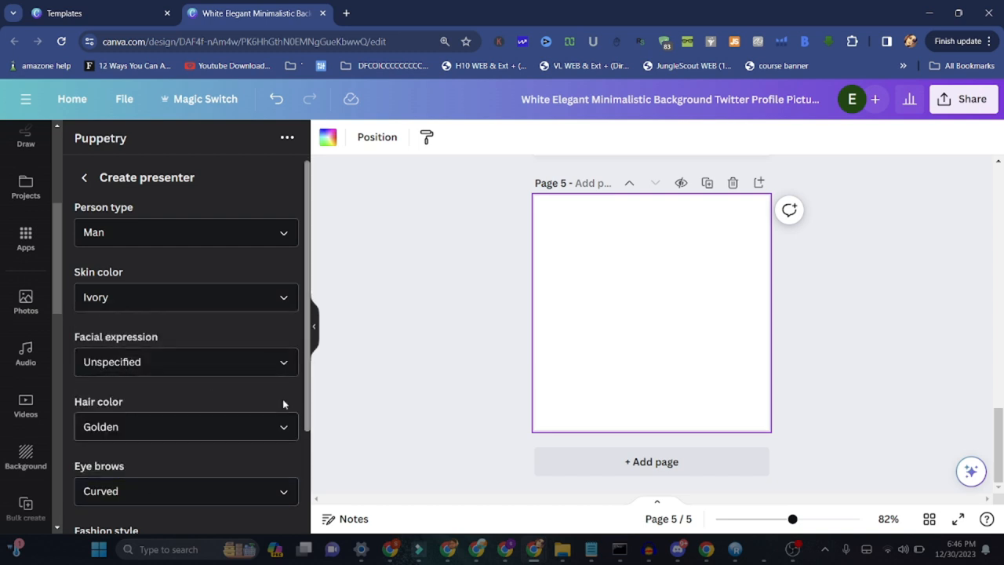
{"action": "scroll", "scroll_direction": "down", "scroll_amount": 3}
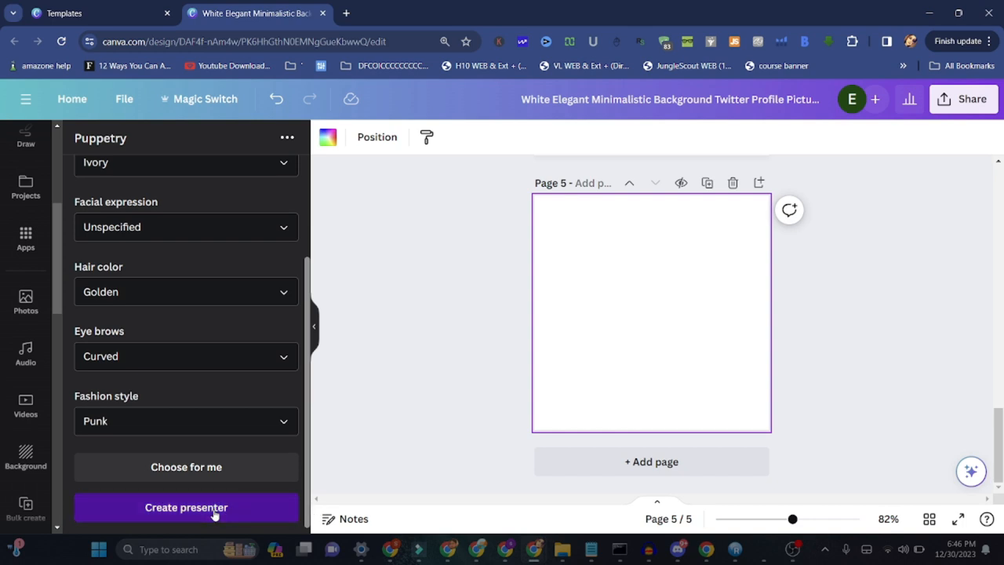
{"action": "left_click", "coordinate": [185, 507]}
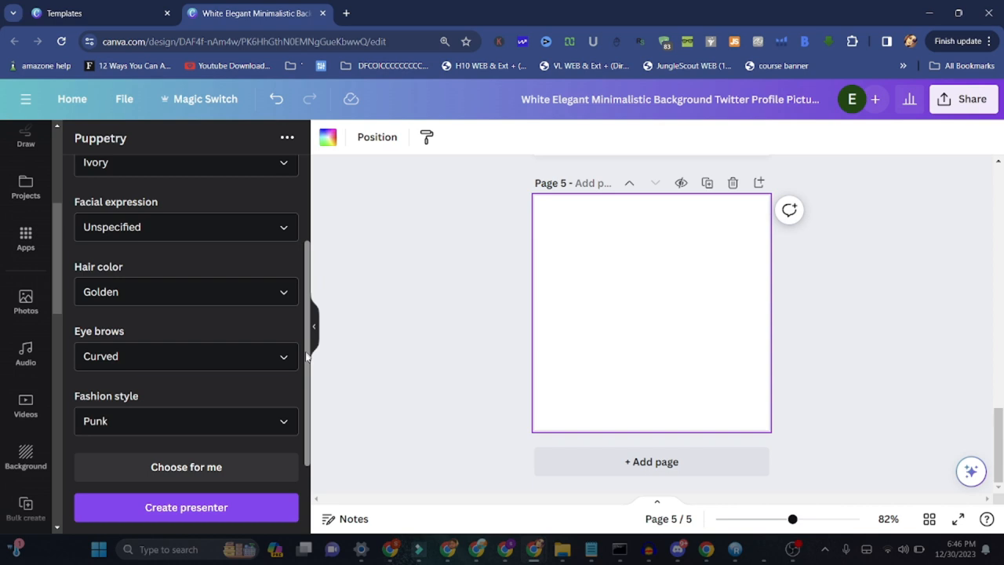
Generate the blond presenter, stretch his portrait to fill page 5 and return to Your presenters.
{"action": "left_click", "coordinate": [185, 507]}
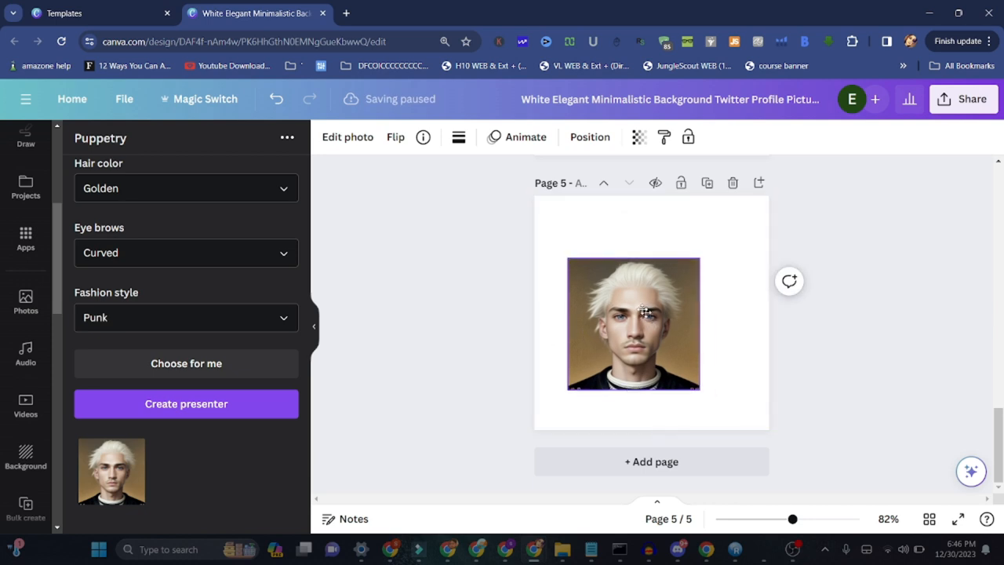
{"action": "left_click_drag", "start_coordinate": [700, 389], "coordinate": [703, 367]}
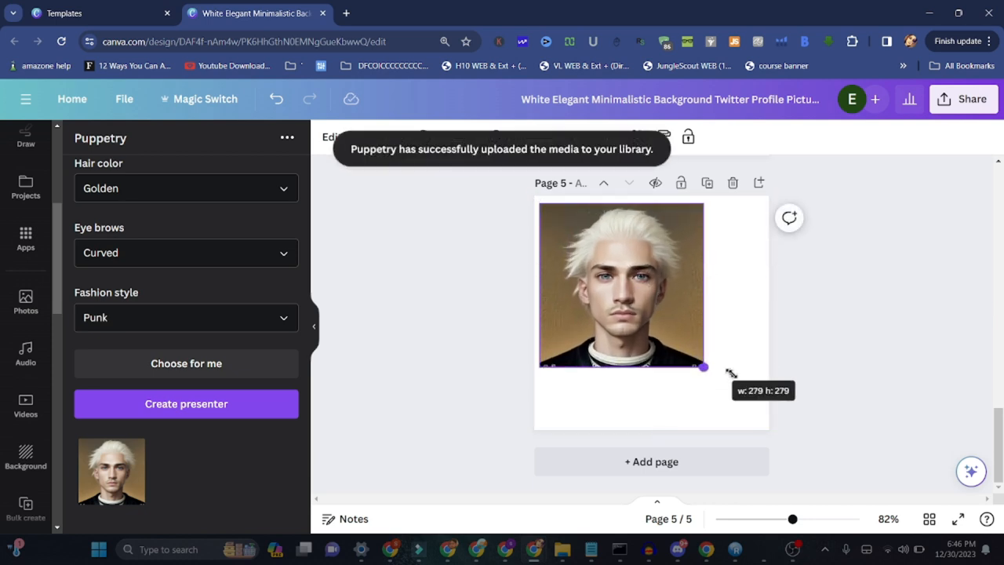
{"action": "left_click_drag", "start_coordinate": [702, 367], "coordinate": [768, 433]}
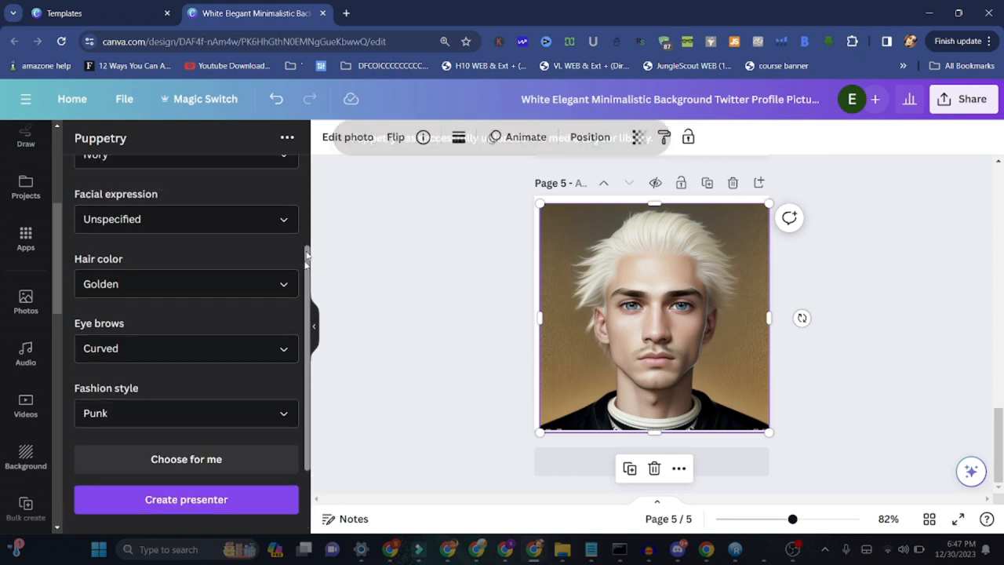
{"action": "left_click", "coordinate": [185, 499]}
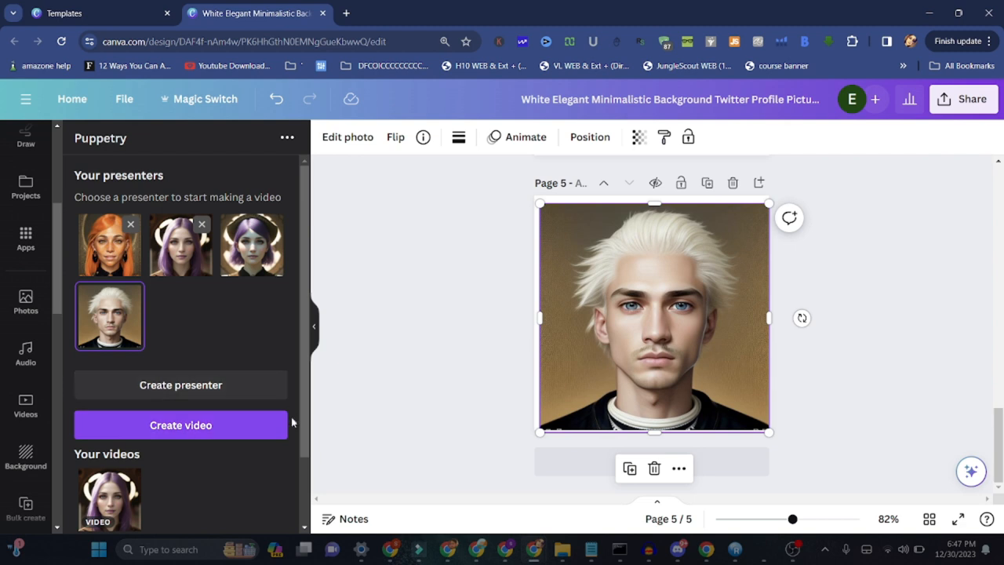
Generate a Puppetry clip of the blond presenter scripted 'hi my name is canva' with the Male voice.
{"action": "left_click", "coordinate": [181, 424]}
{"action": "type", "text": "hi my nam"}
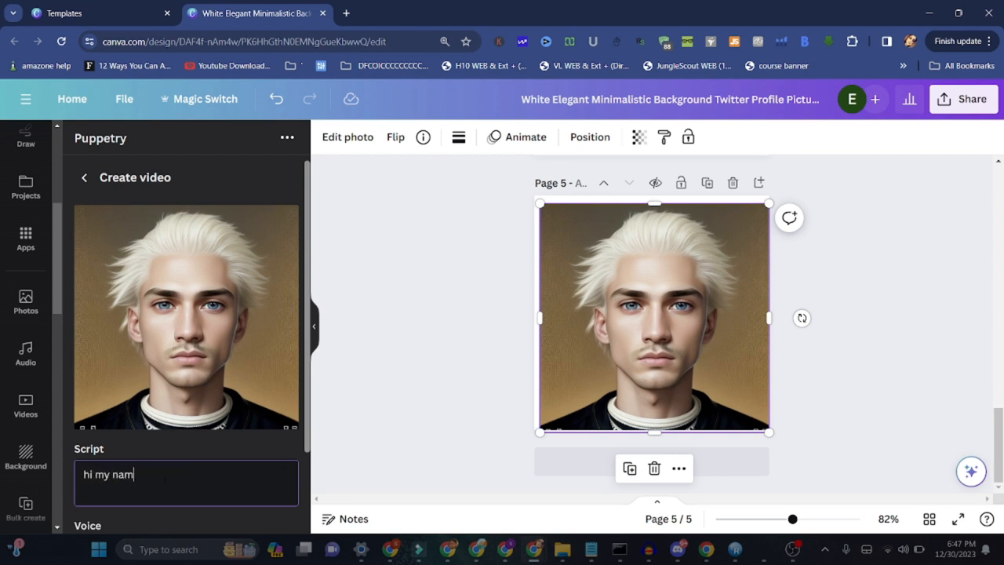
{"action": "type", "text": "e is"}
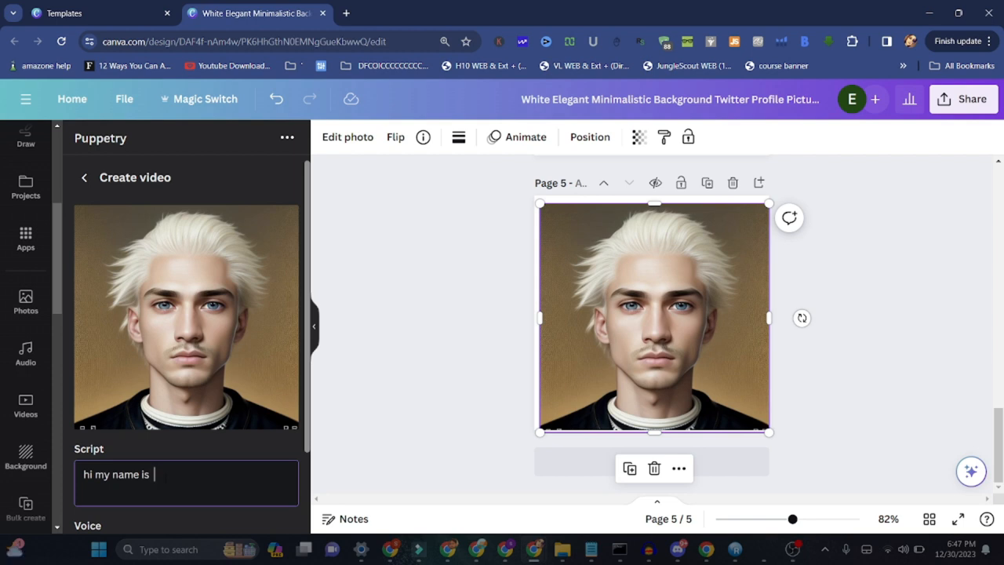
{"action": "type", "text": "canva"}
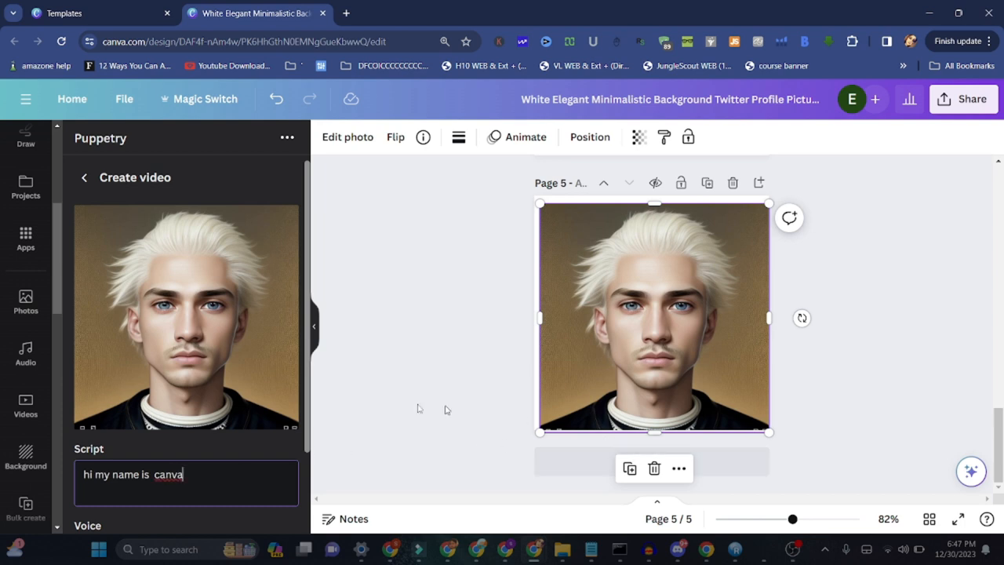
{"action": "scroll", "scroll_direction": "down", "scroll_amount": 3}
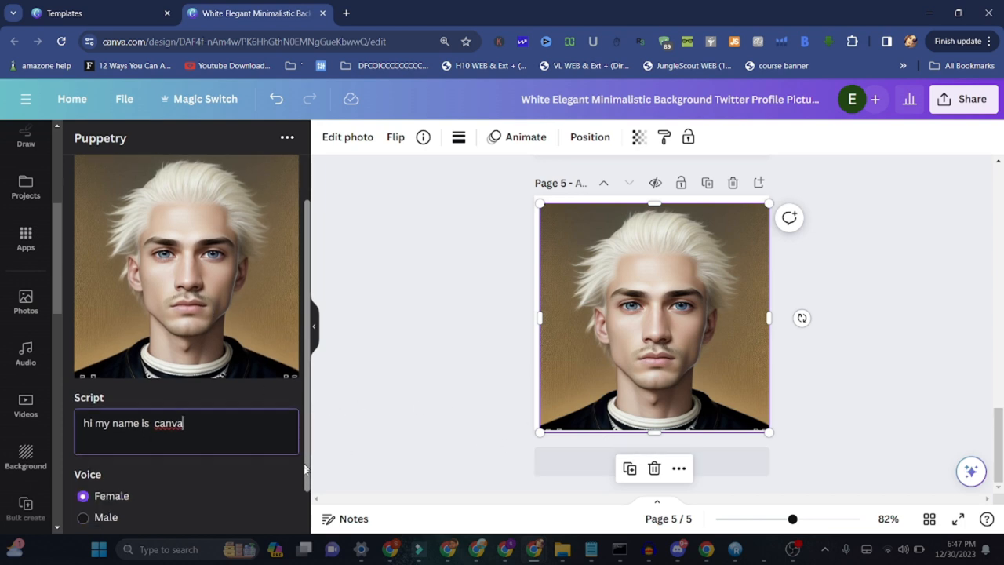
{"action": "left_click", "coordinate": [84, 467]}
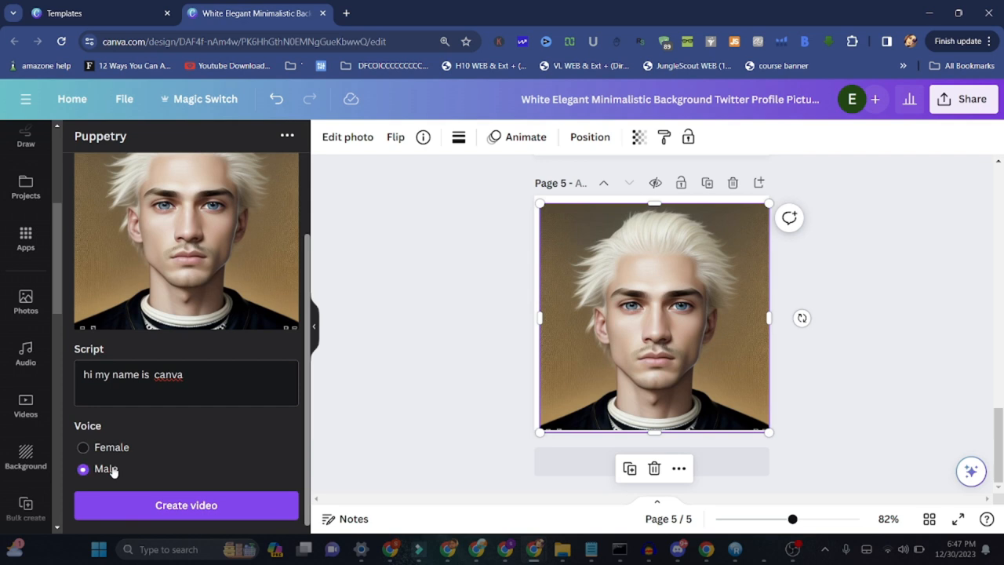
{"action": "left_click", "coordinate": [185, 505]}
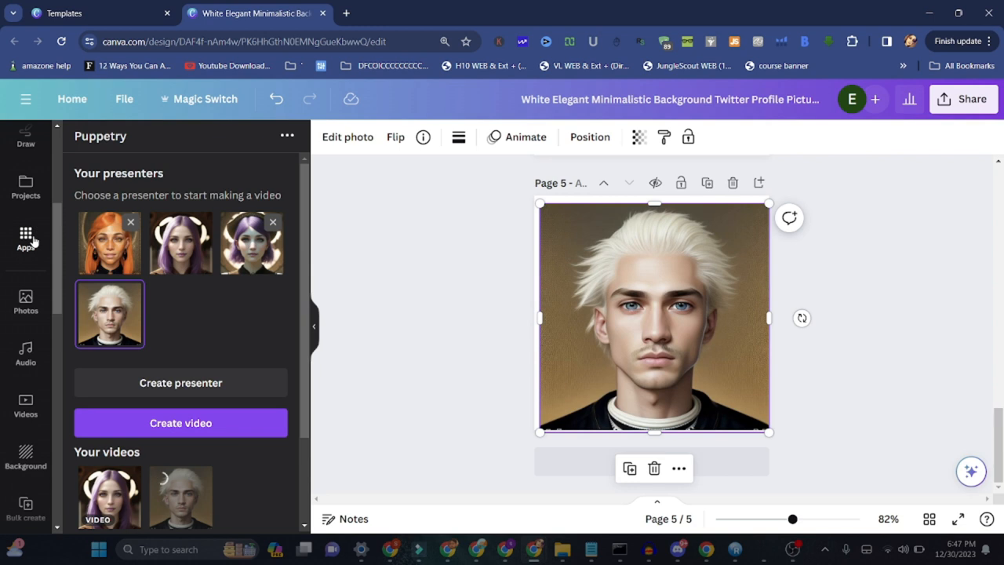
Return to the Apps directory, advance the Featured carousel and browse down the Discover list.
{"action": "left_click", "coordinate": [25, 236]}
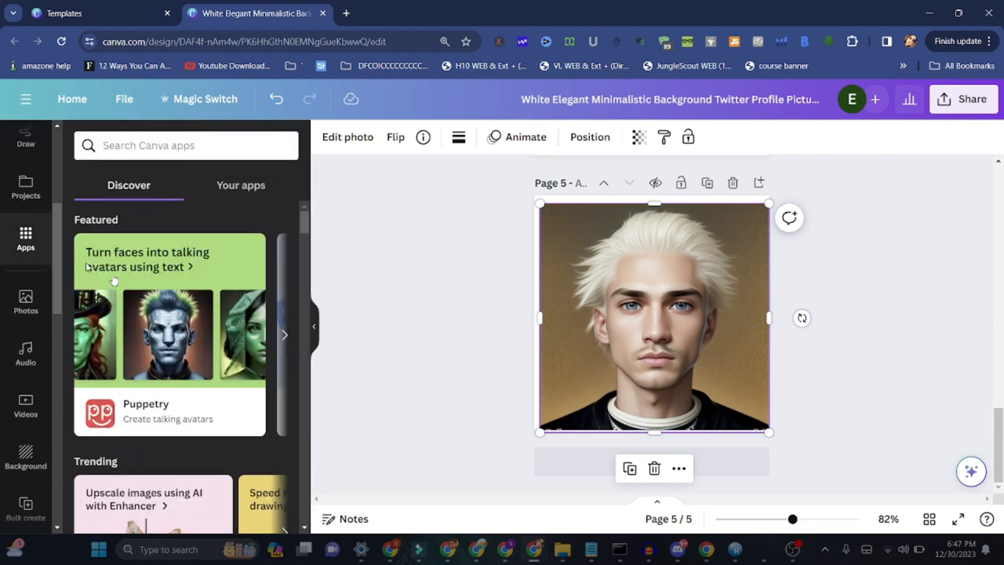
{"action": "left_click", "coordinate": [284, 334]}
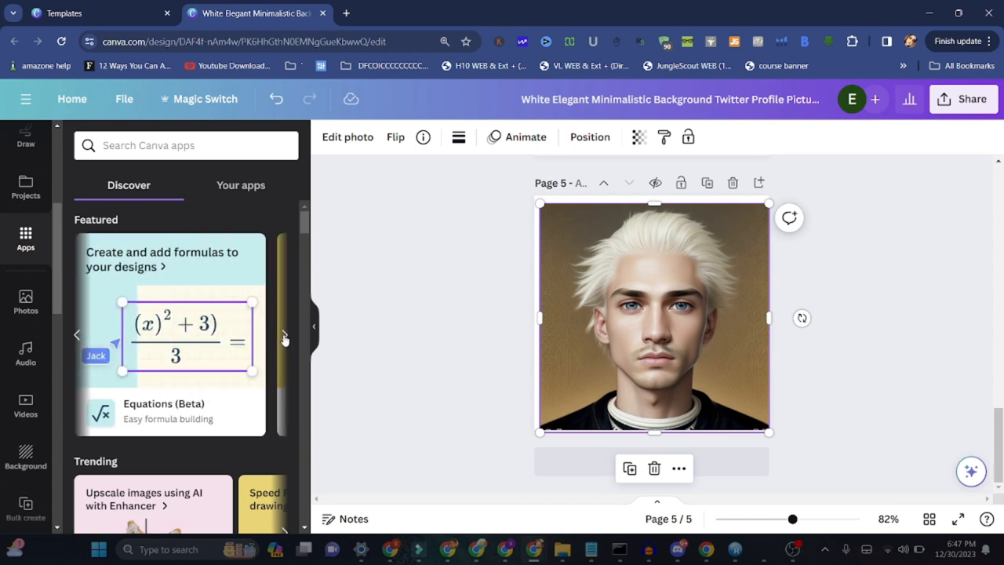
{"action": "mouse_move", "coordinate": [191, 273]}
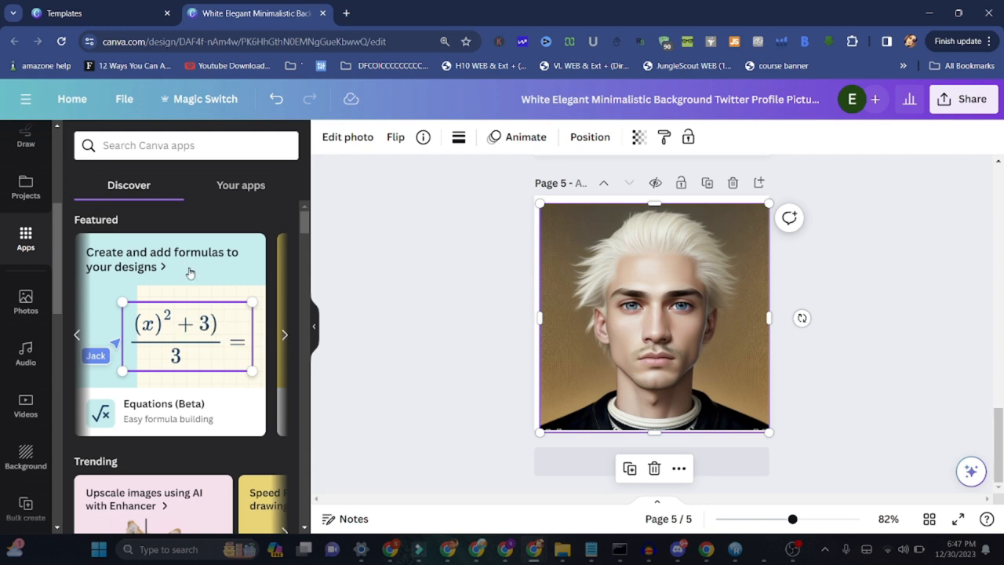
{"action": "mouse_move", "coordinate": [217, 270]}
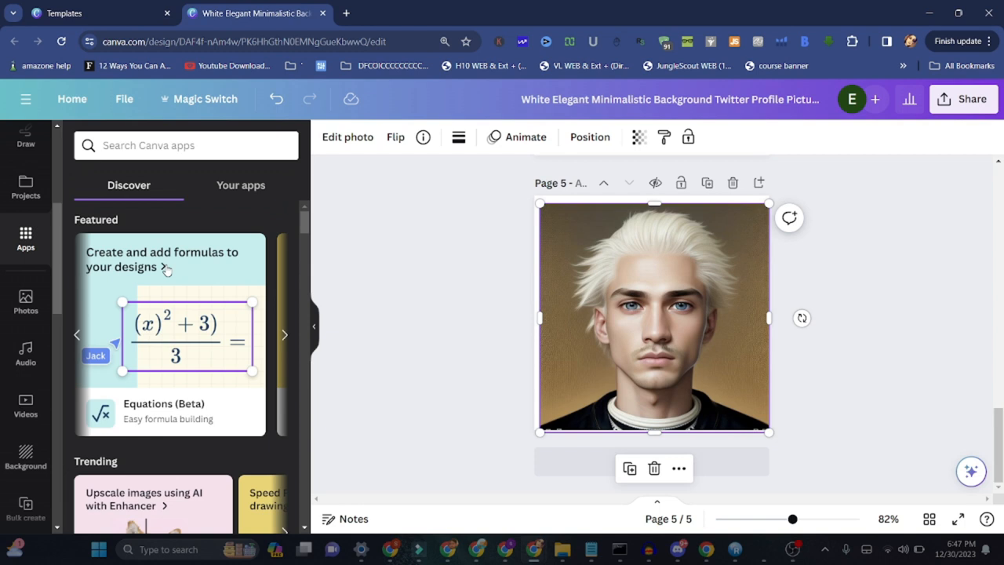
{"action": "mouse_move", "coordinate": [207, 289]}
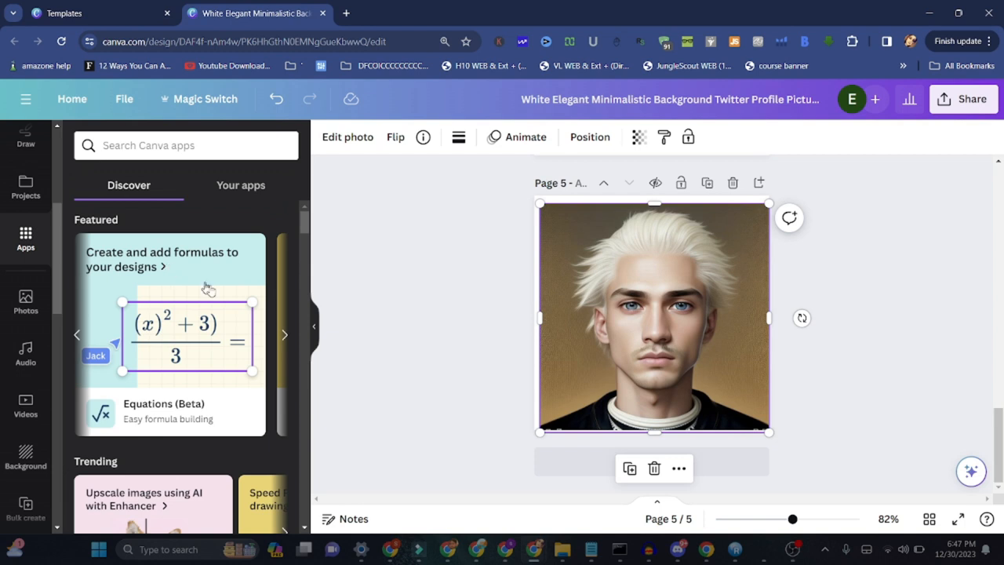
{"action": "scroll", "scroll_direction": "down", "scroll_amount": 3}
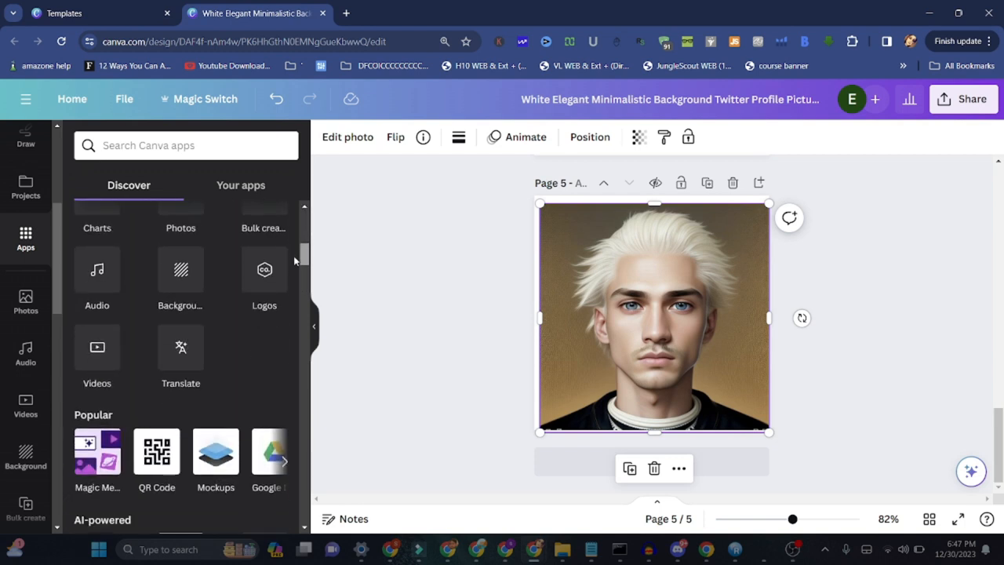
{"action": "scroll", "scroll_direction": "down", "scroll_amount": 3}
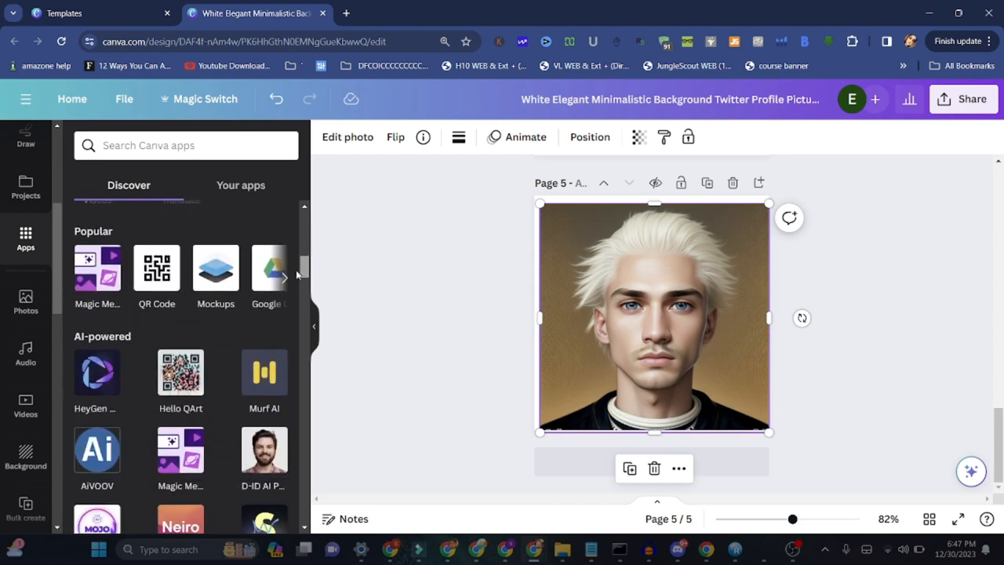
{"action": "scroll", "scroll_direction": "down", "scroll_amount": 3}
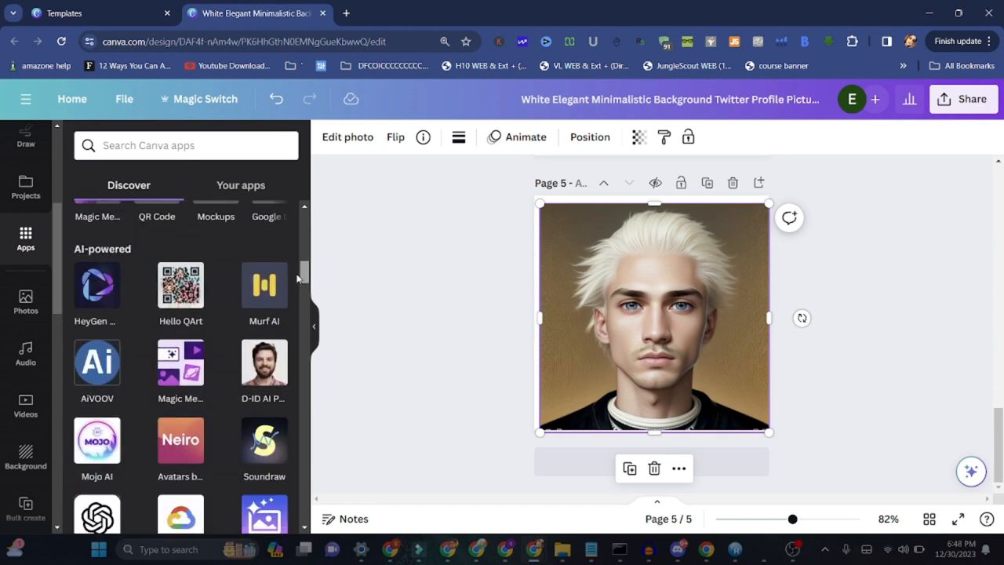
{"action": "scroll", "scroll_direction": "down", "scroll_amount": 3}
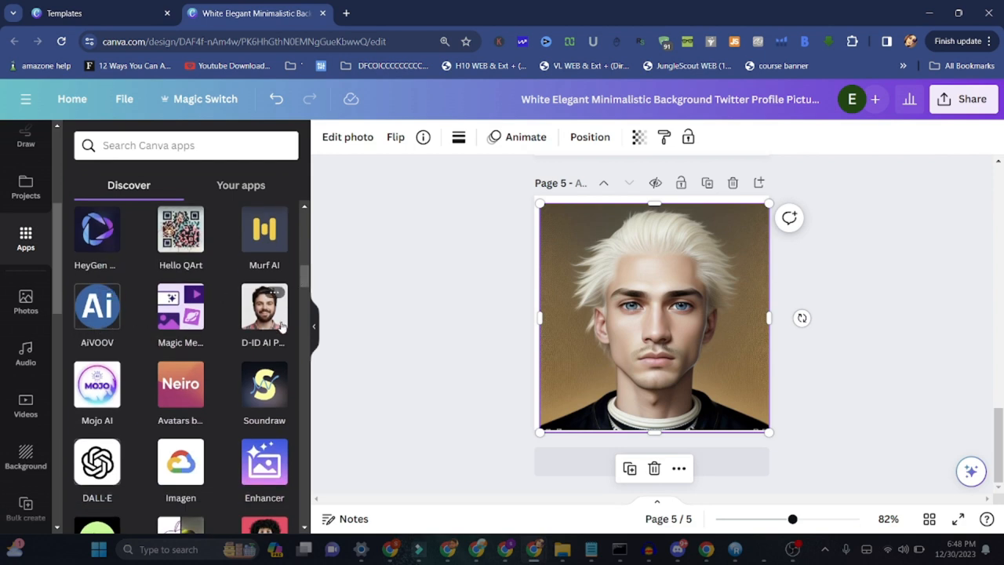
{"action": "mouse_move", "coordinate": [298, 304]}
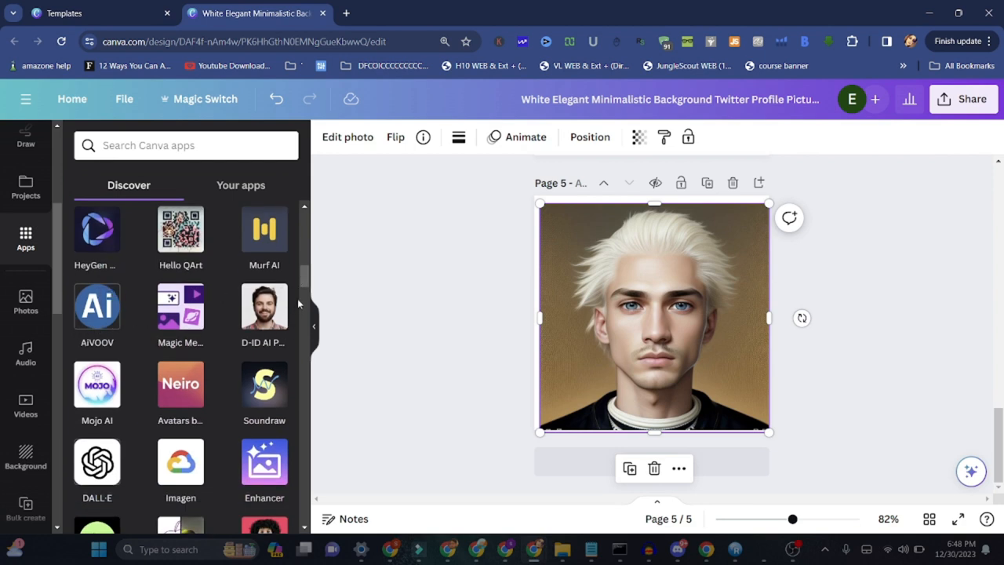
{"action": "scroll", "scroll_direction": "down", "scroll_amount": 3}
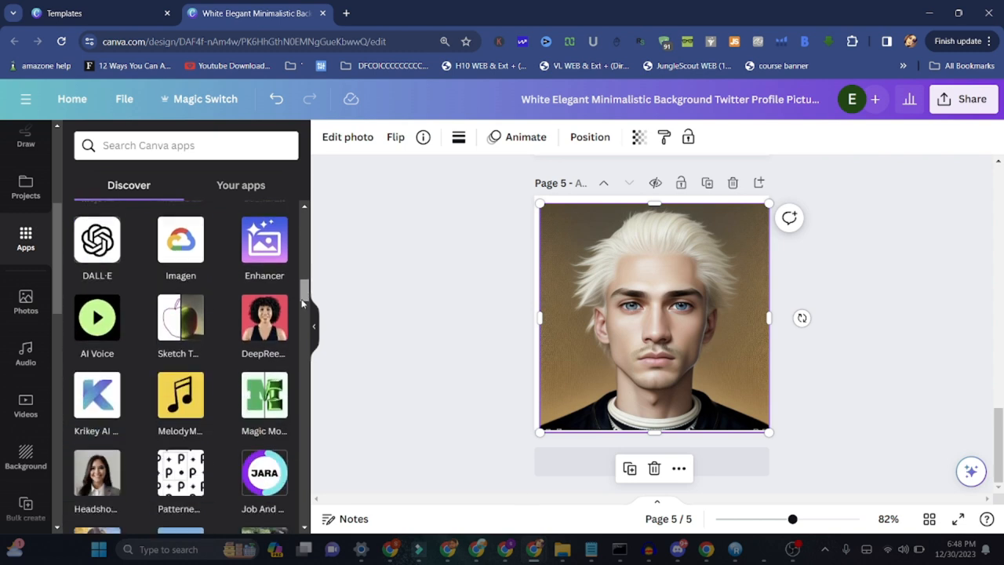
{"action": "scroll", "scroll_direction": "down", "scroll_amount": 3}
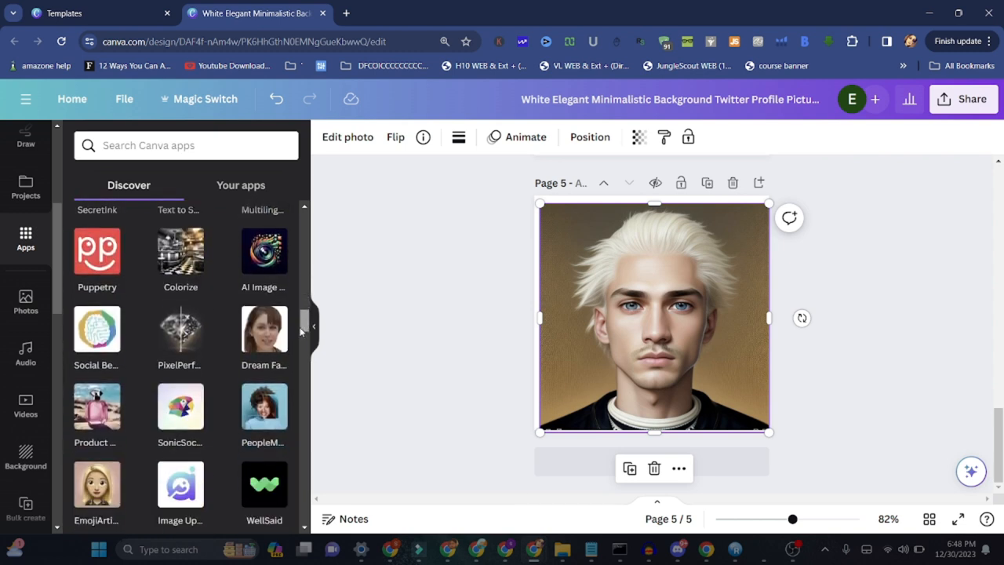
{"action": "scroll", "scroll_direction": "down", "scroll_amount": 3}
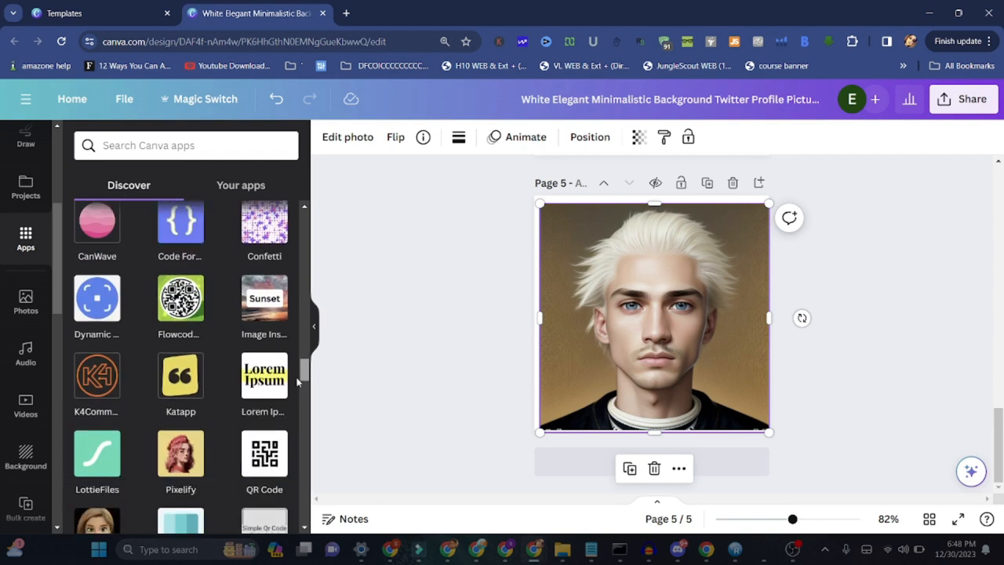
{"action": "scroll", "scroll_direction": "down", "scroll_amount": 3}
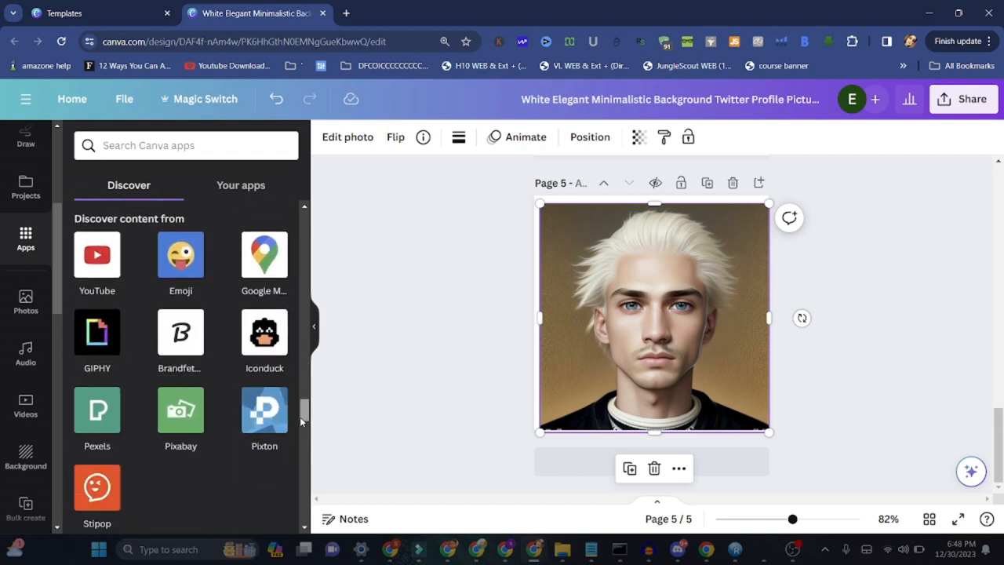
{"action": "scroll", "scroll_direction": "down", "scroll_amount": 3}
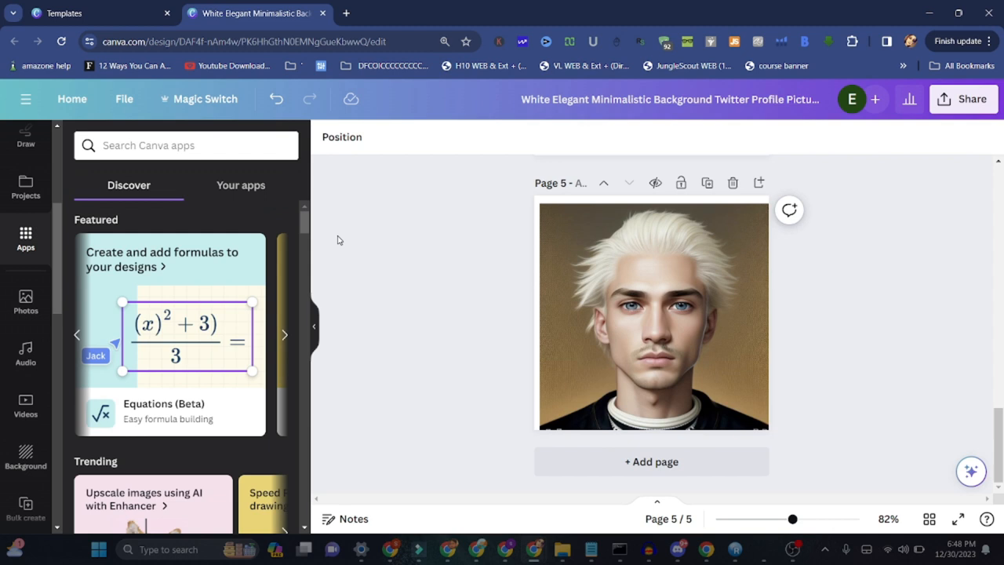
{"action": "mouse_move", "coordinate": [369, 274]}
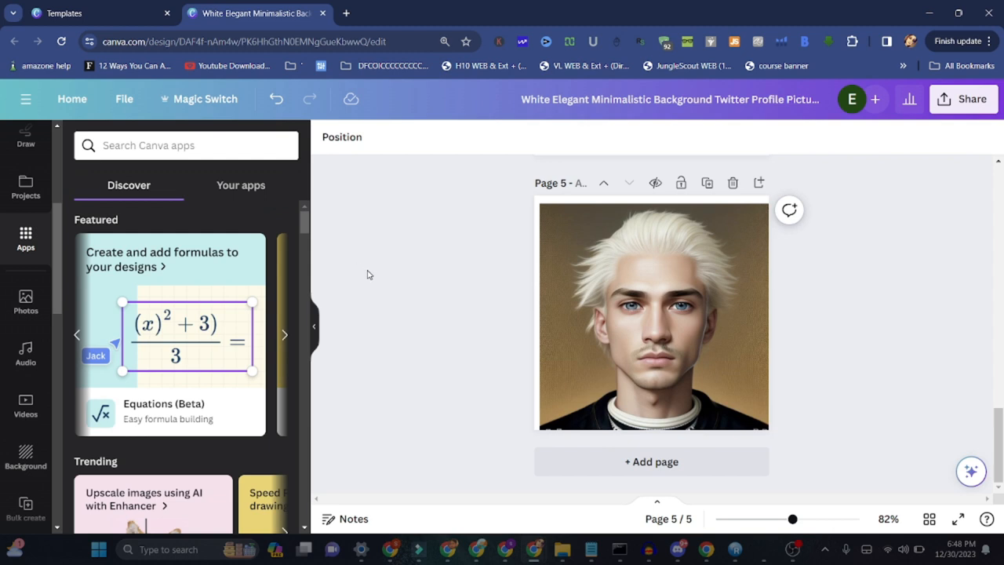